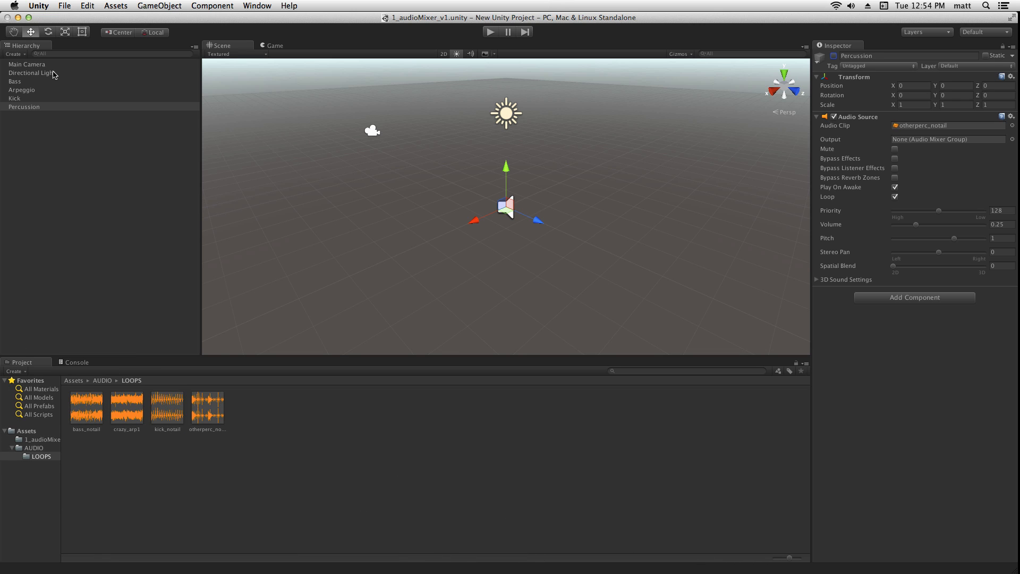
Select Main Camera and inspect its Audio Listener component in the Inspector
click(26, 64)
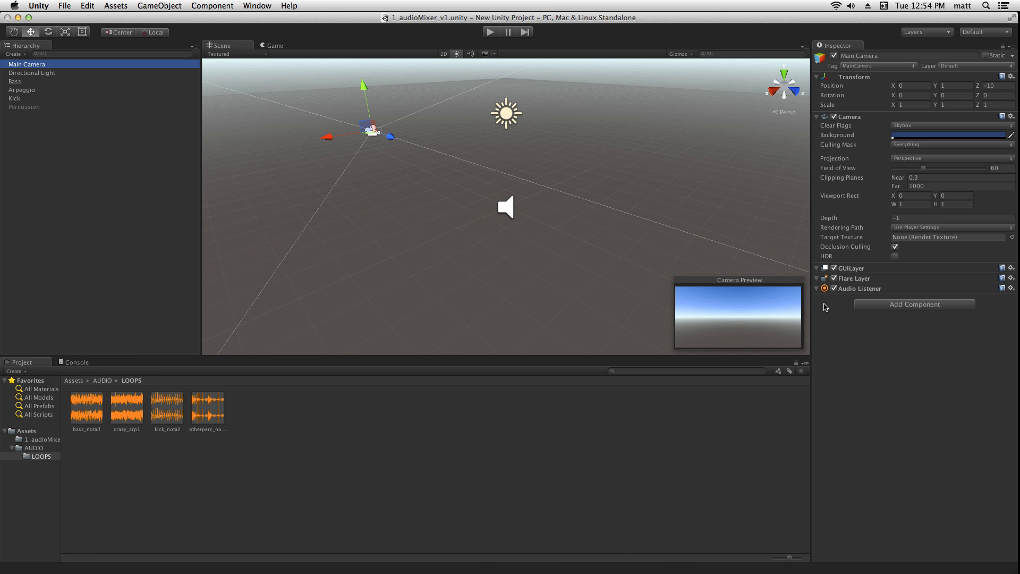
click(861, 288)
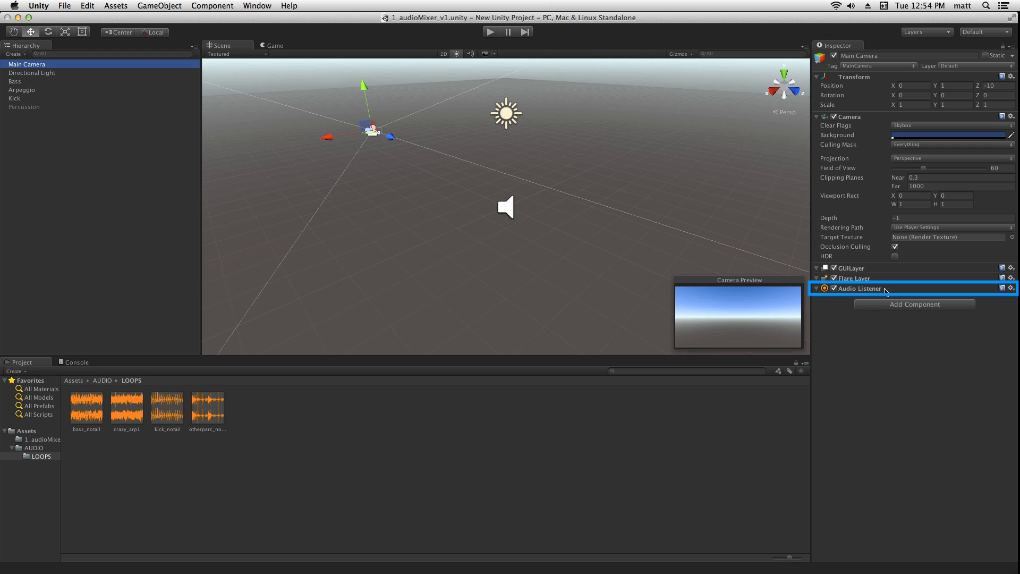
mouse_move(884, 293)
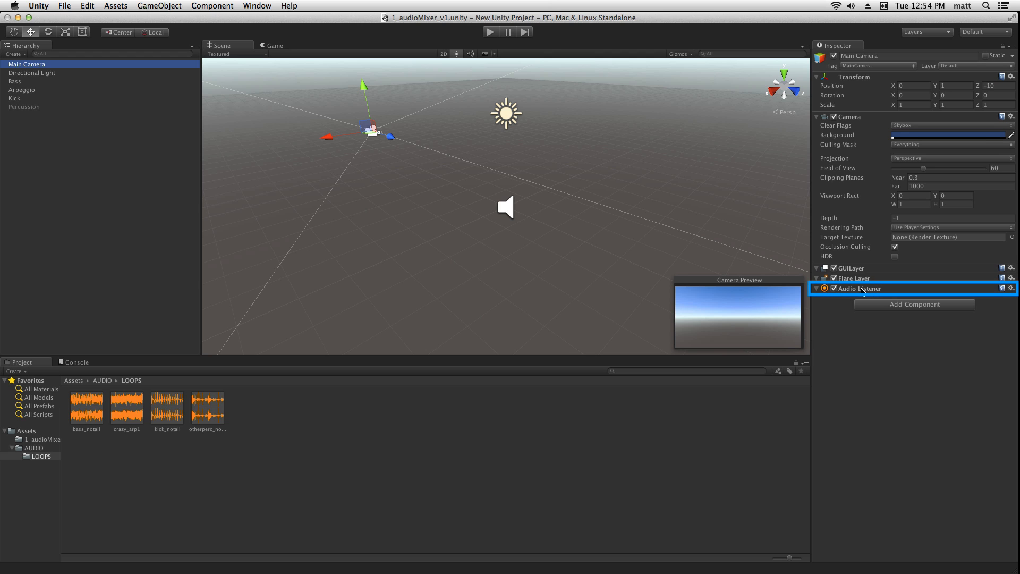
mouse_move(885, 290)
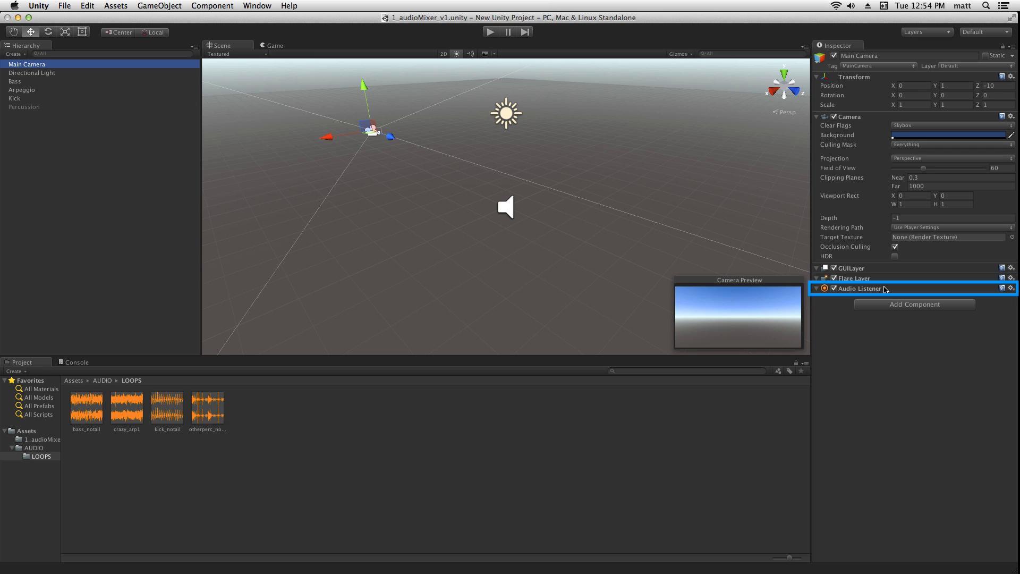
mouse_move(878, 291)
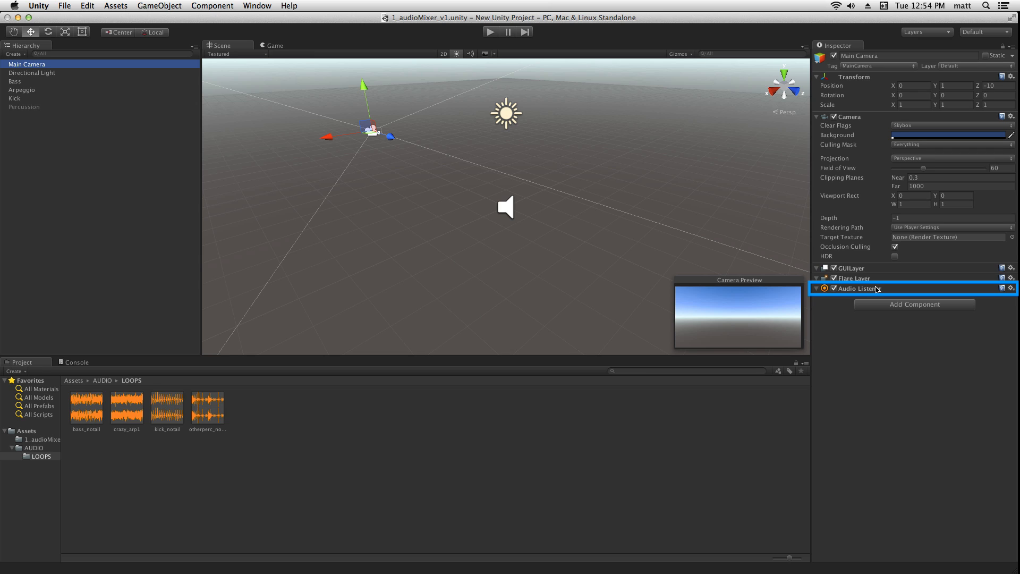
mouse_move(876, 290)
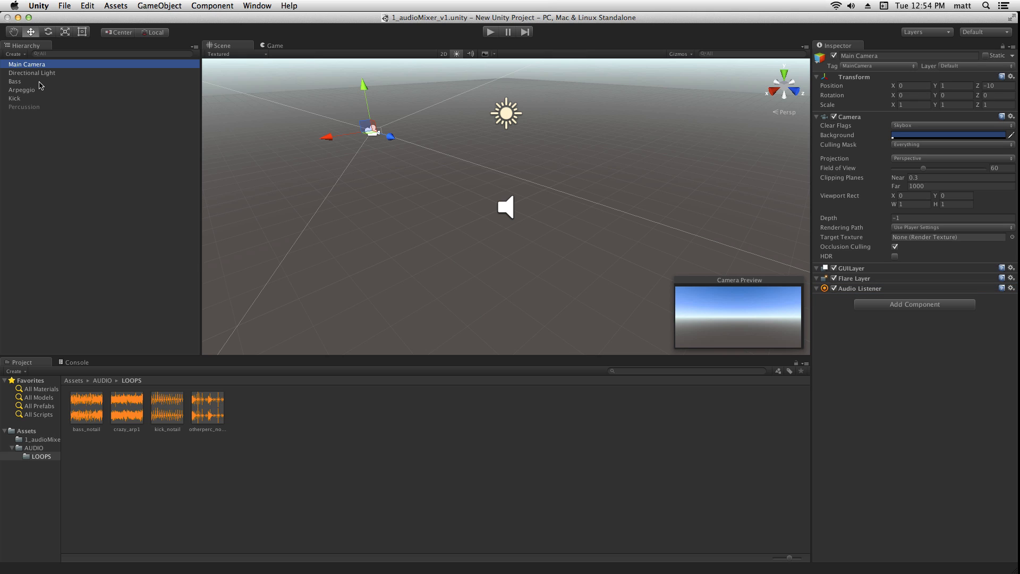
click(14, 81)
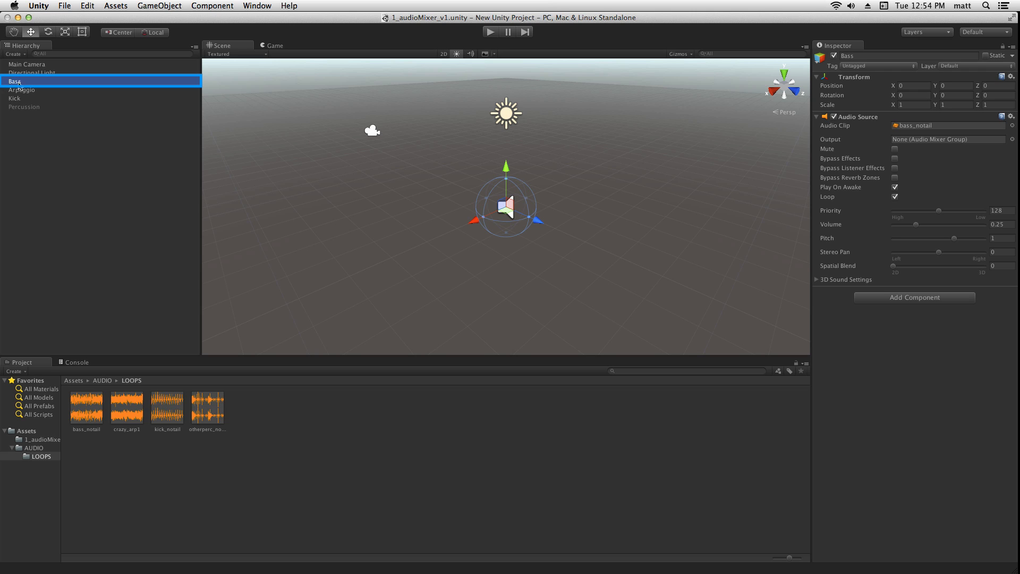
mouse_move(969, 316)
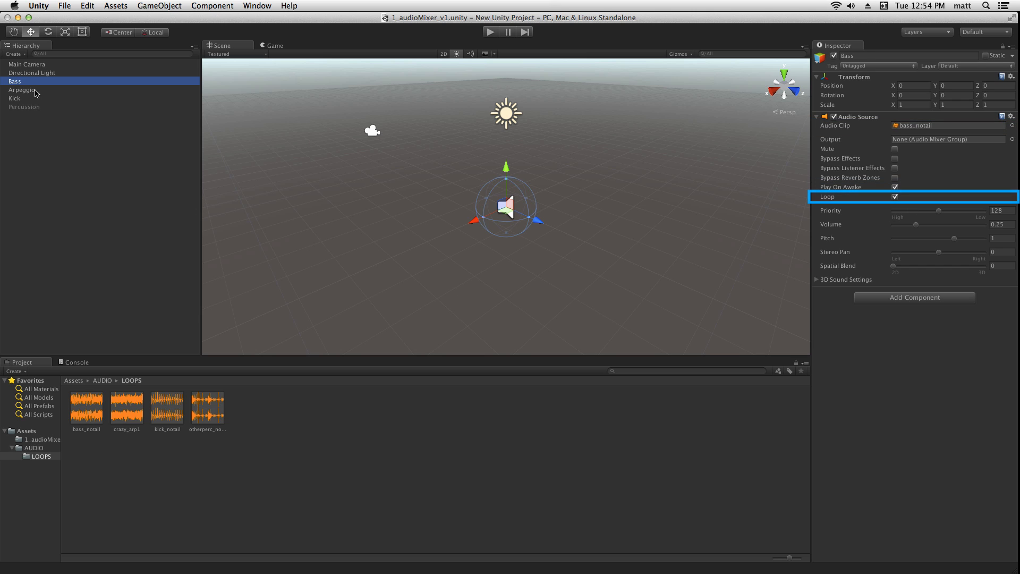
click(24, 107)
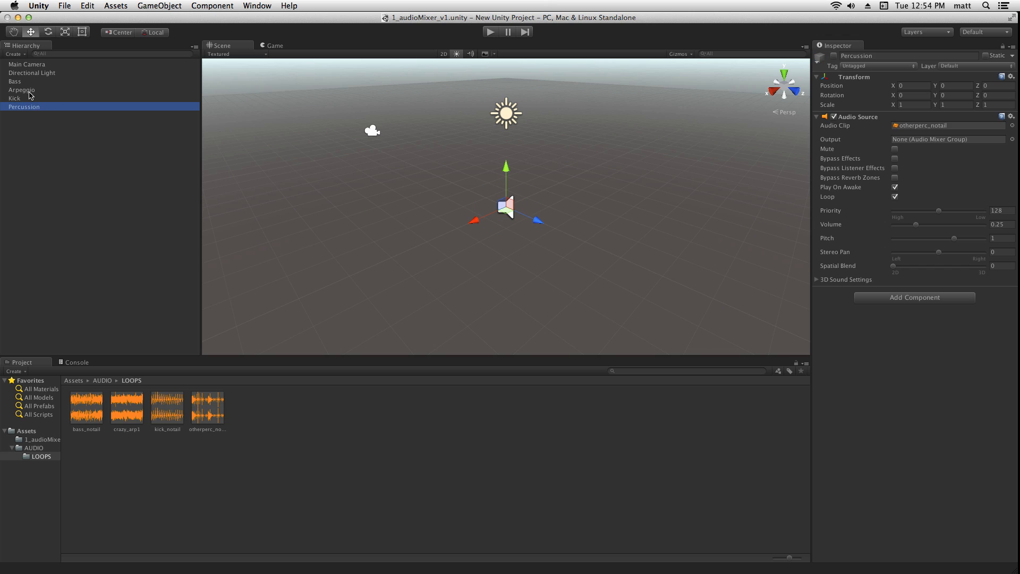
mouse_move(55, 85)
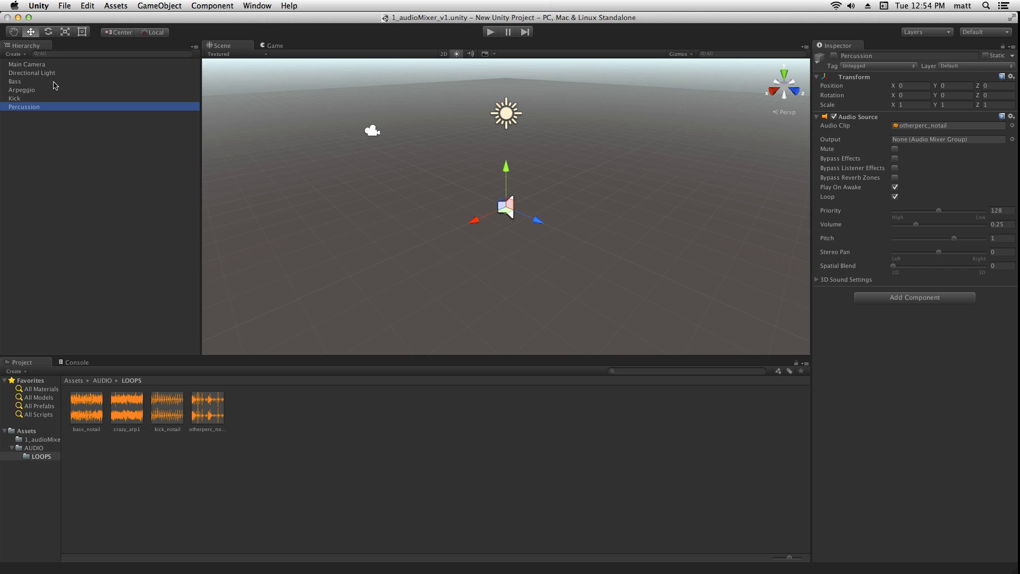
mouse_move(71, 127)
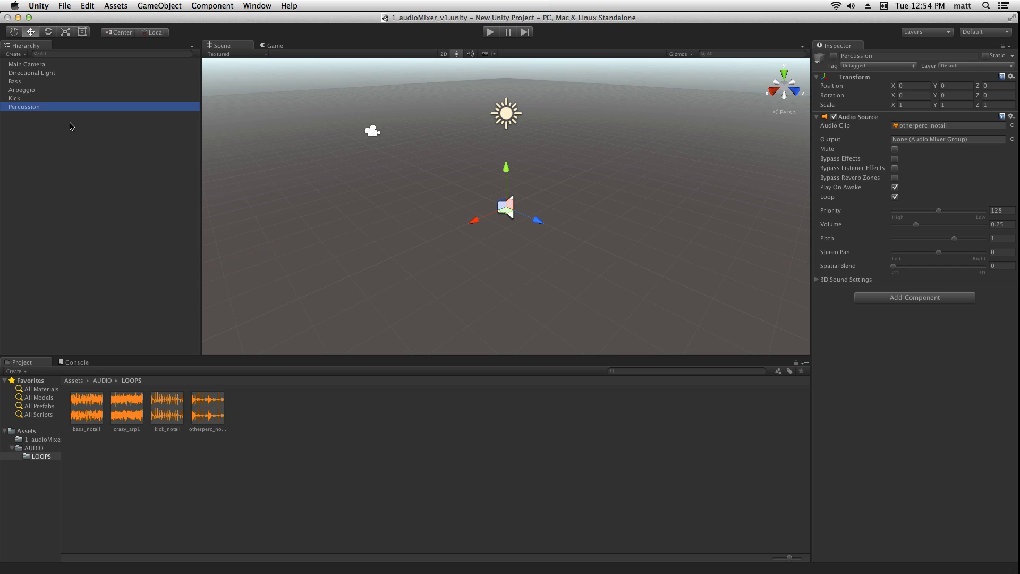
mouse_move(38, 99)
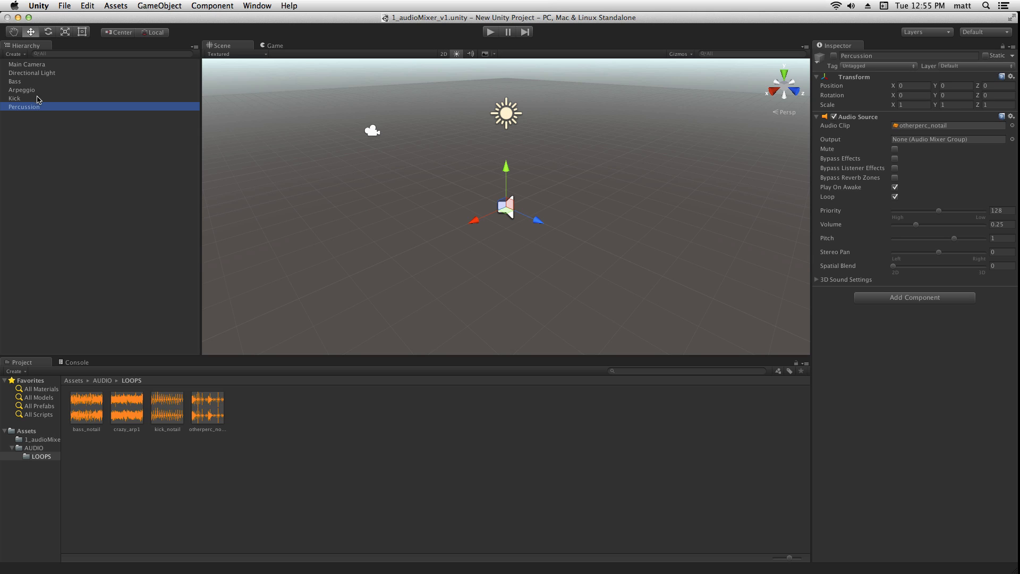
click(15, 98)
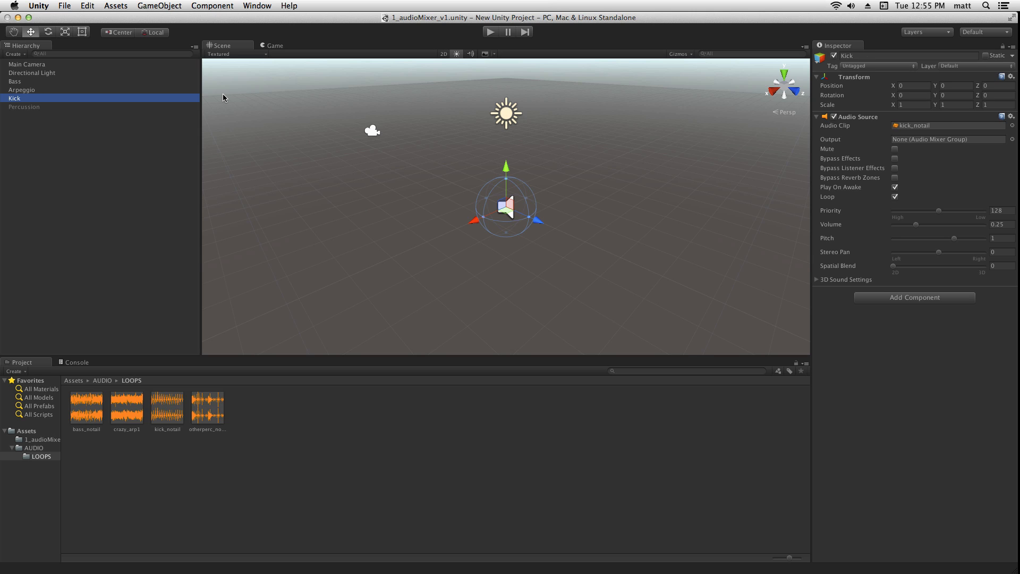
mouse_move(28, 68)
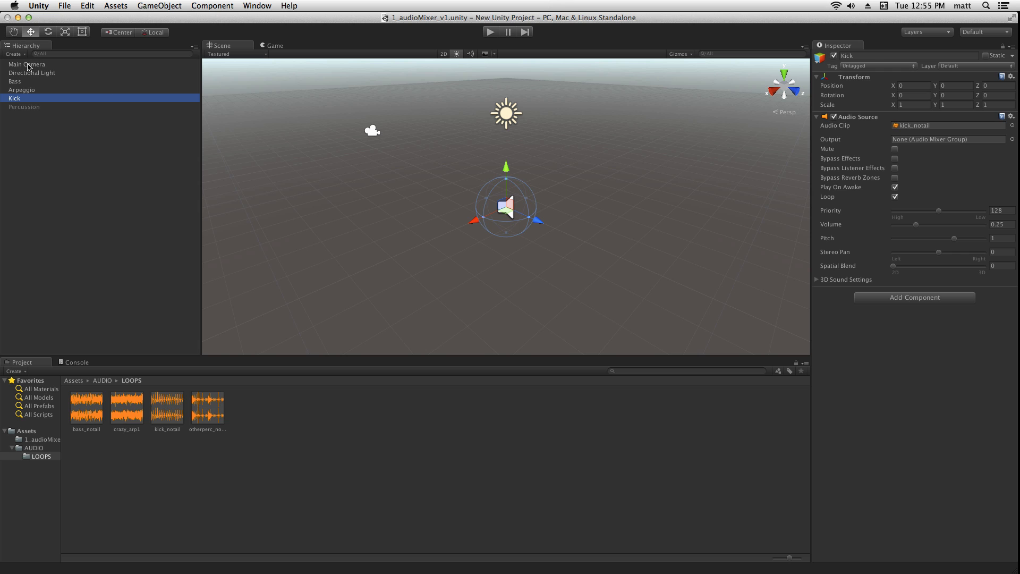
click(27, 64)
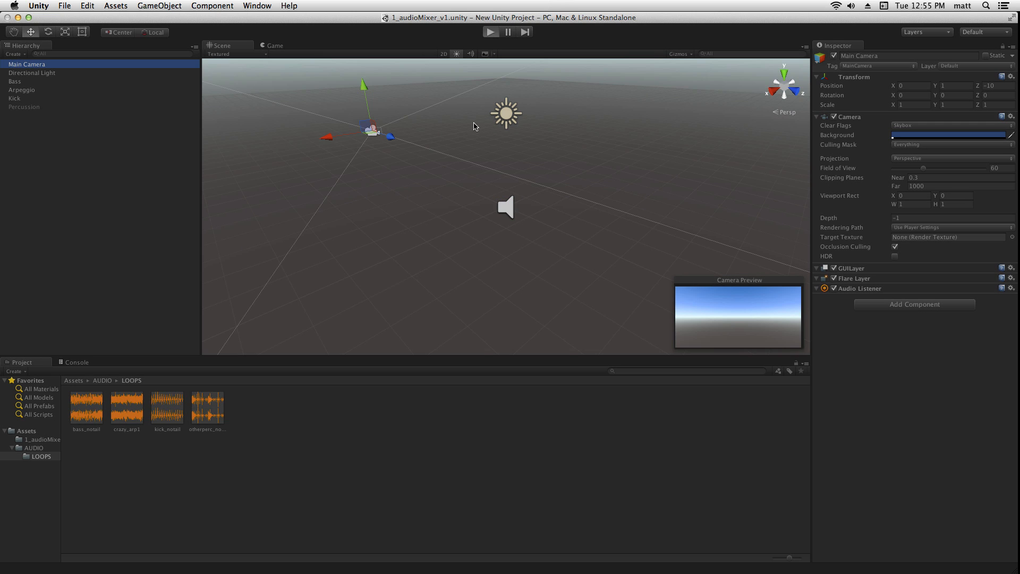
click(490, 32)
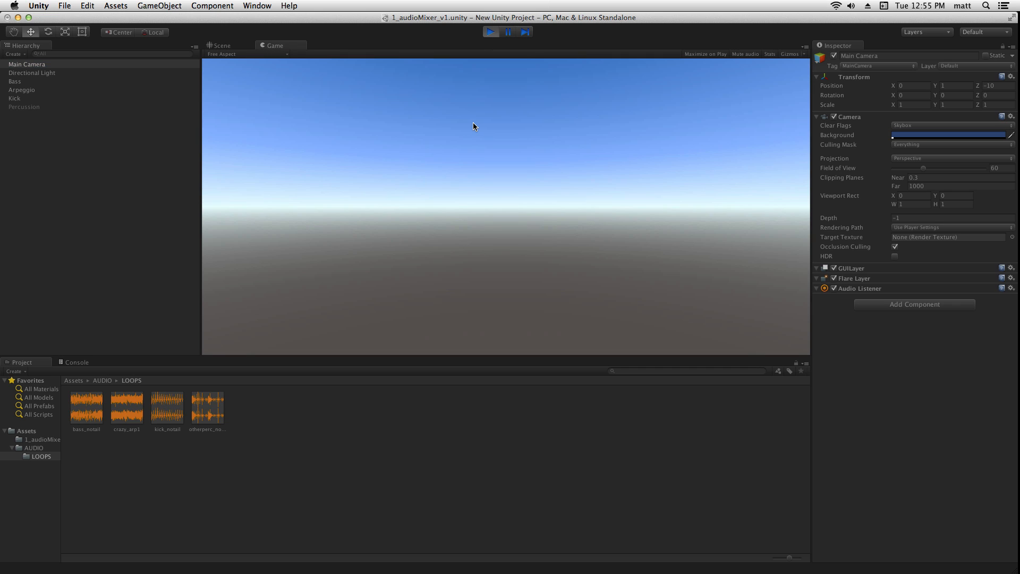
click(221, 46)
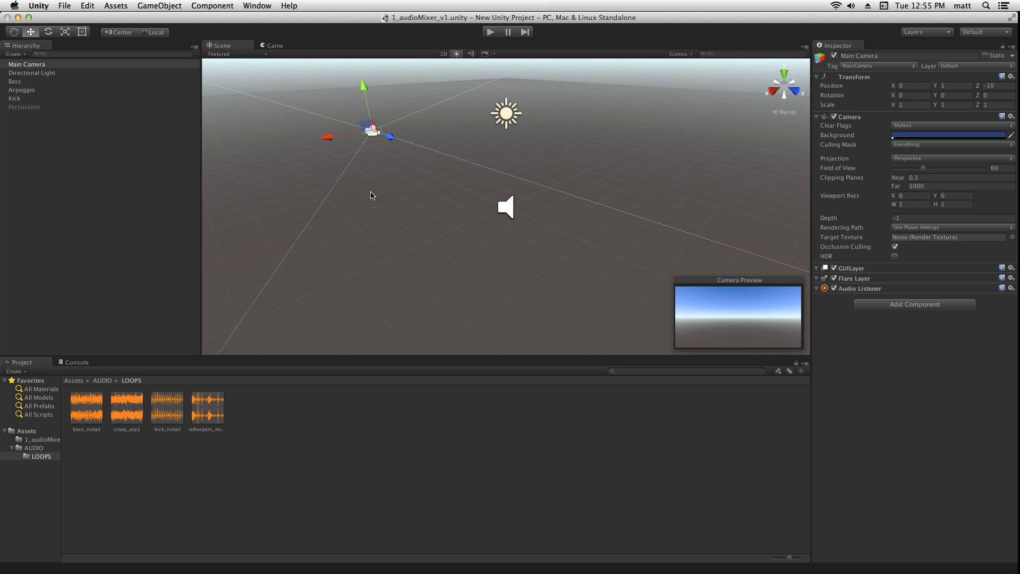
mouse_move(350, 461)
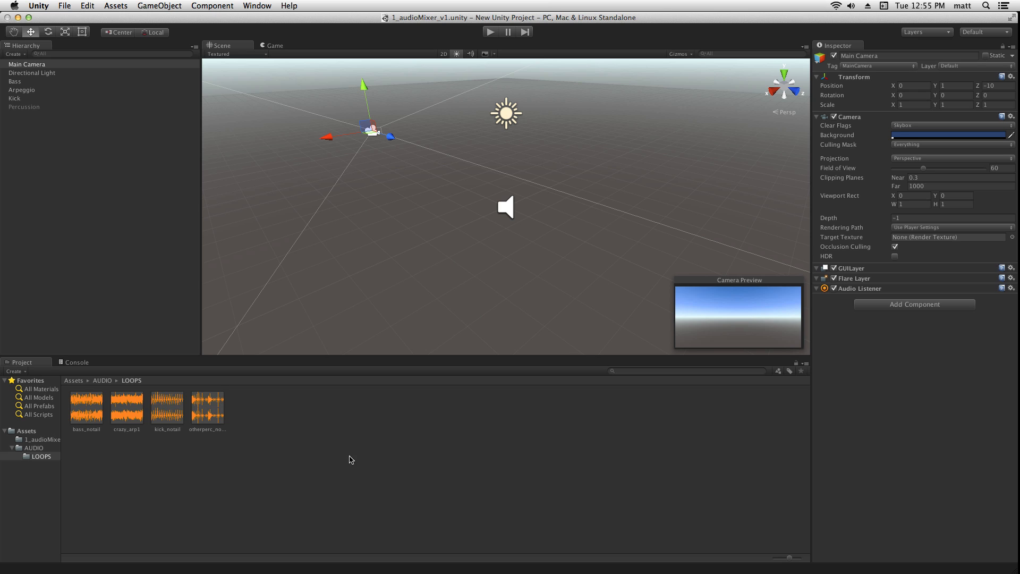
Create the AudioMixer1 asset in the LOOPS folder and open the Audio Mixer window
click(15, 371)
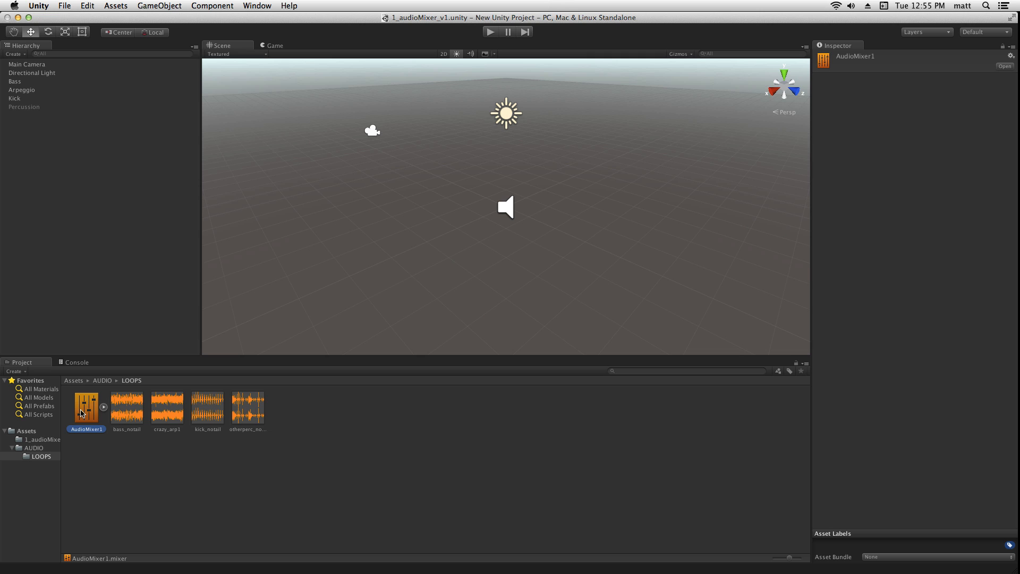
click(256, 6)
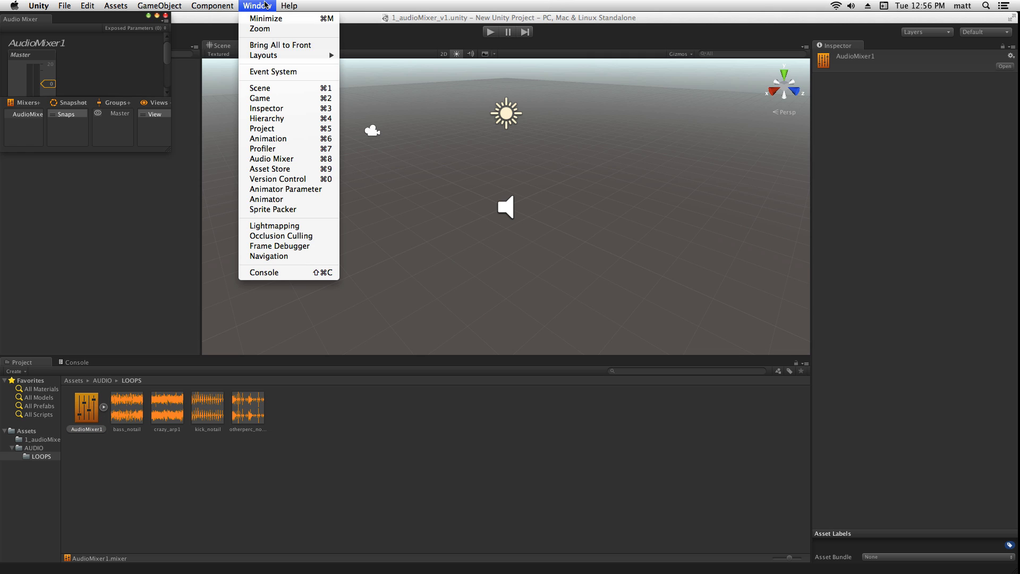
mouse_move(289, 160)
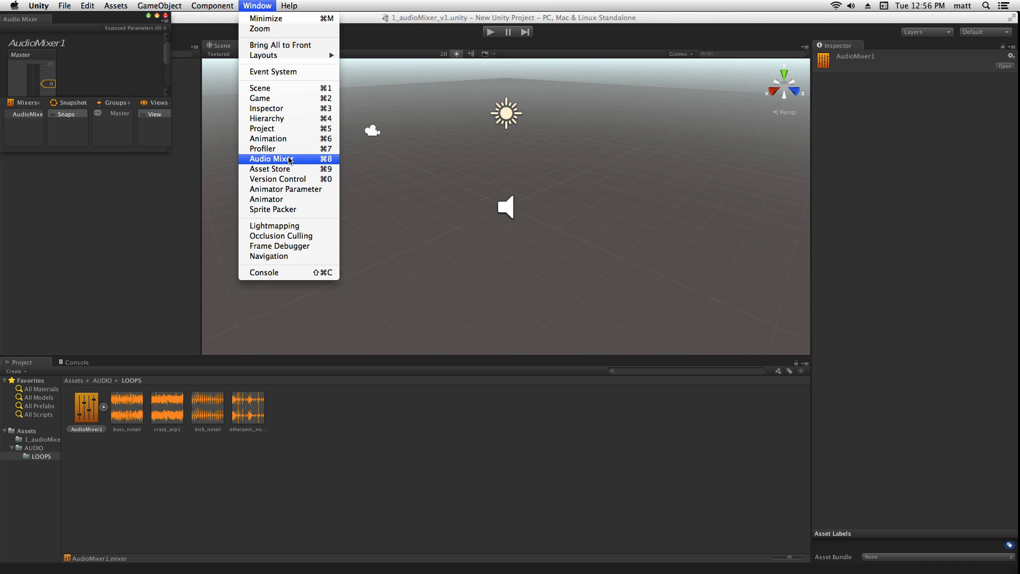
click(274, 159)
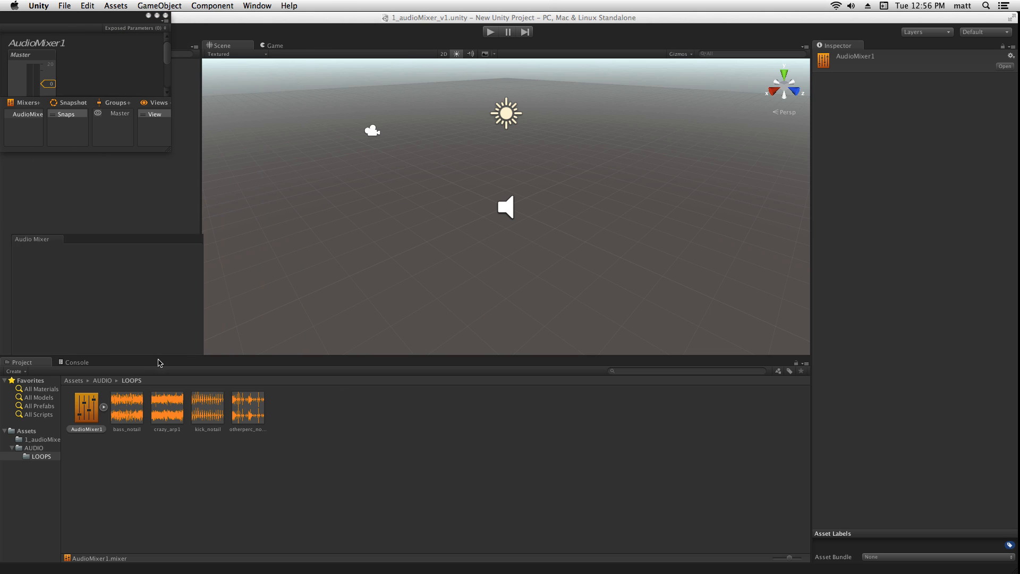
Dock the Audio Mixer beside the Project panel and select the Master group strip
click(128, 362)
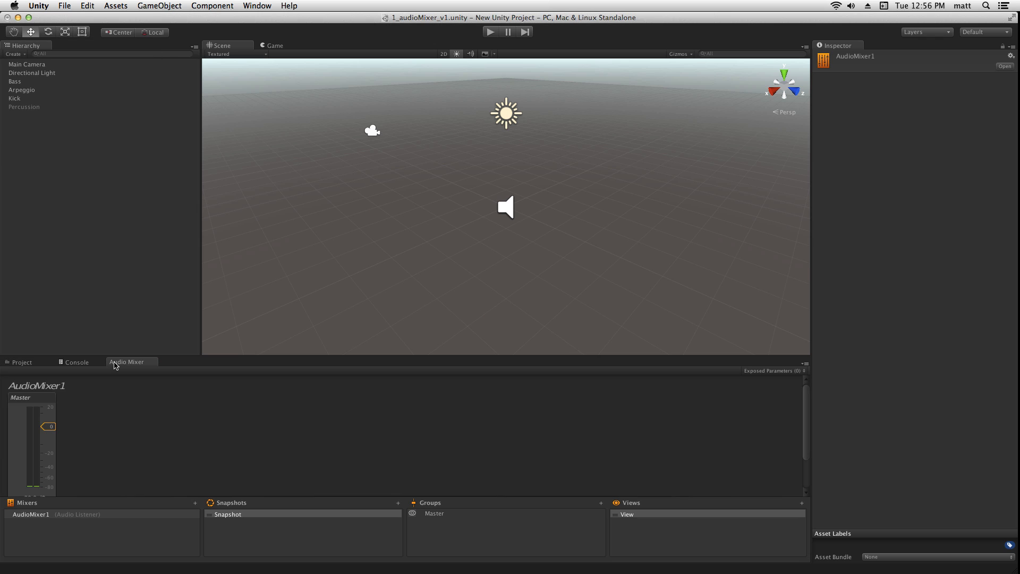
mouse_move(217, 356)
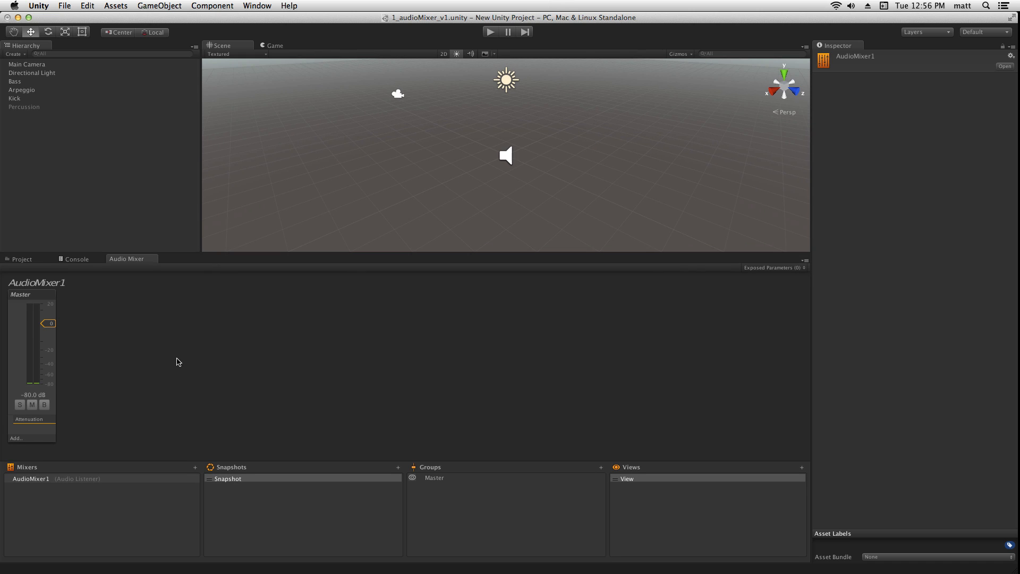
mouse_move(92, 290)
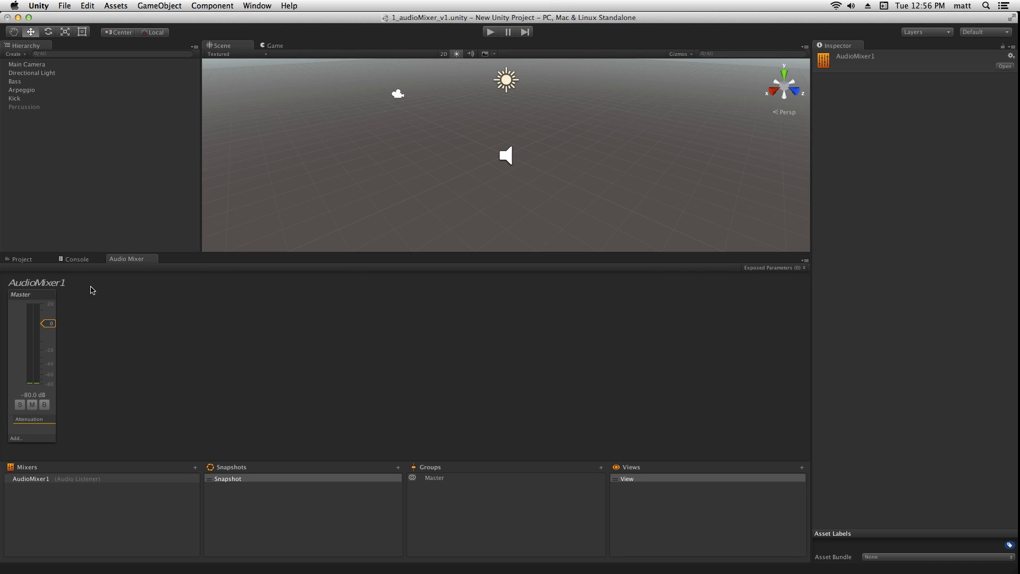
mouse_move(76, 382)
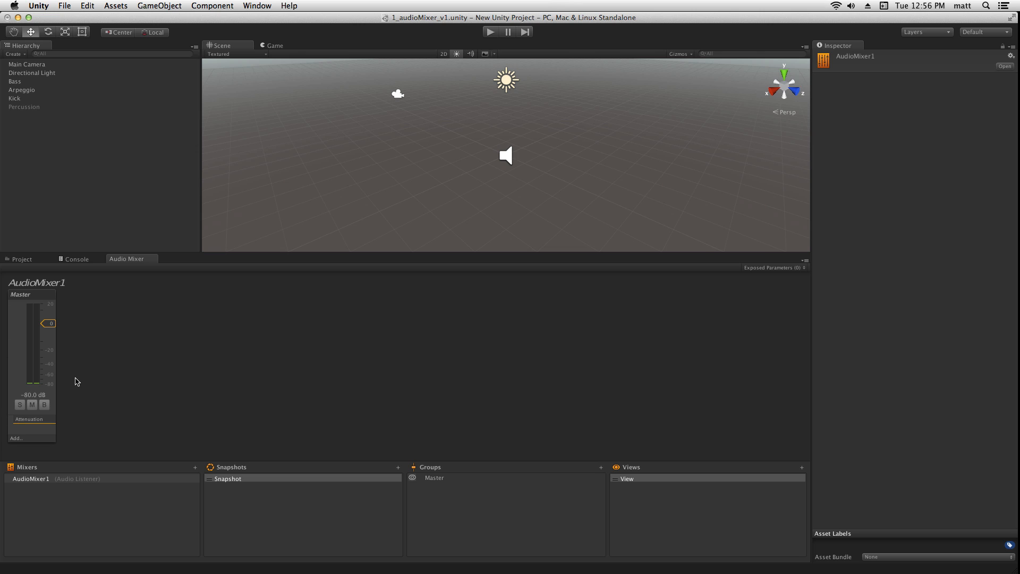
mouse_move(15, 301)
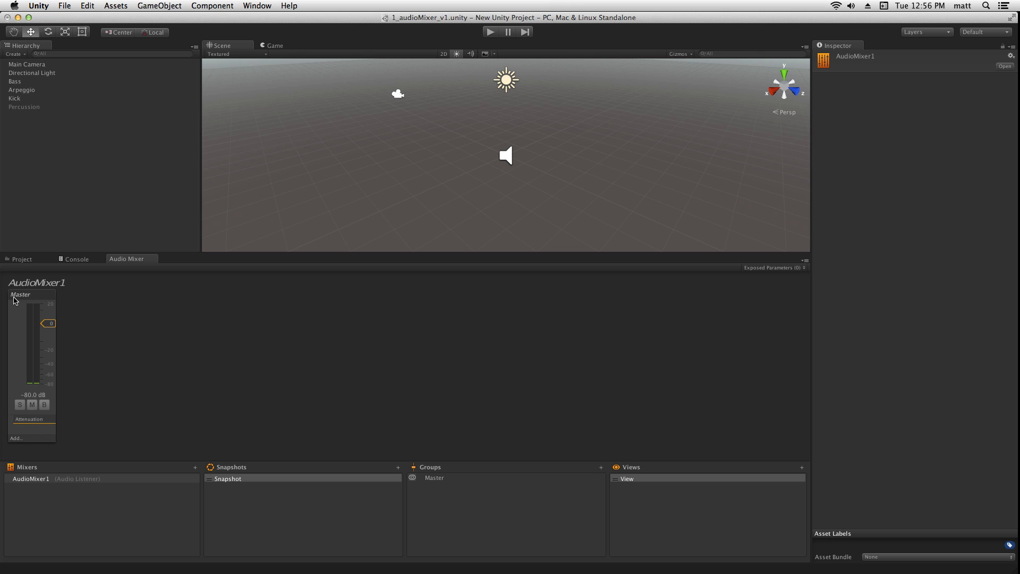
mouse_move(21, 298)
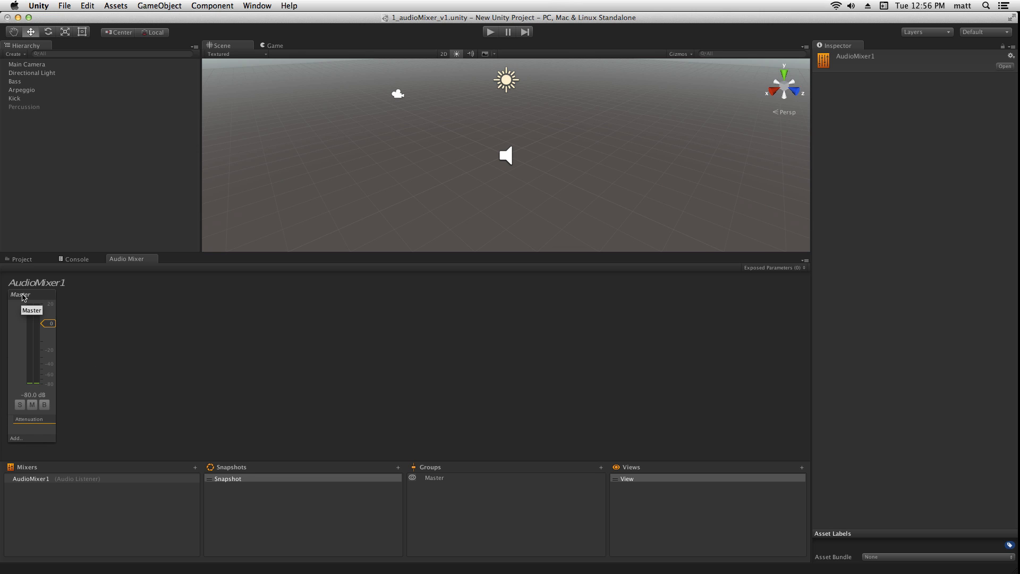
mouse_move(52, 297)
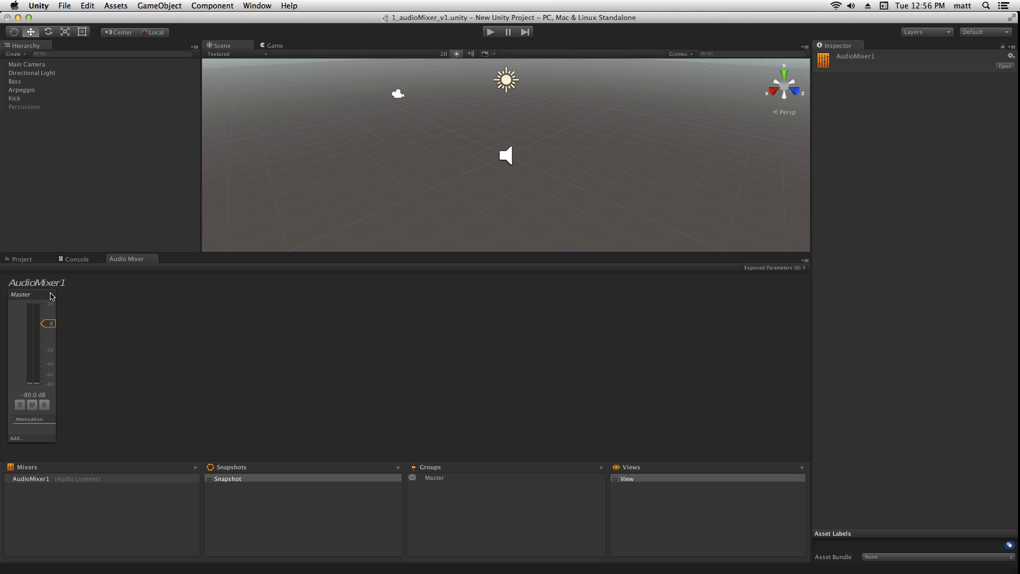
click(31, 294)
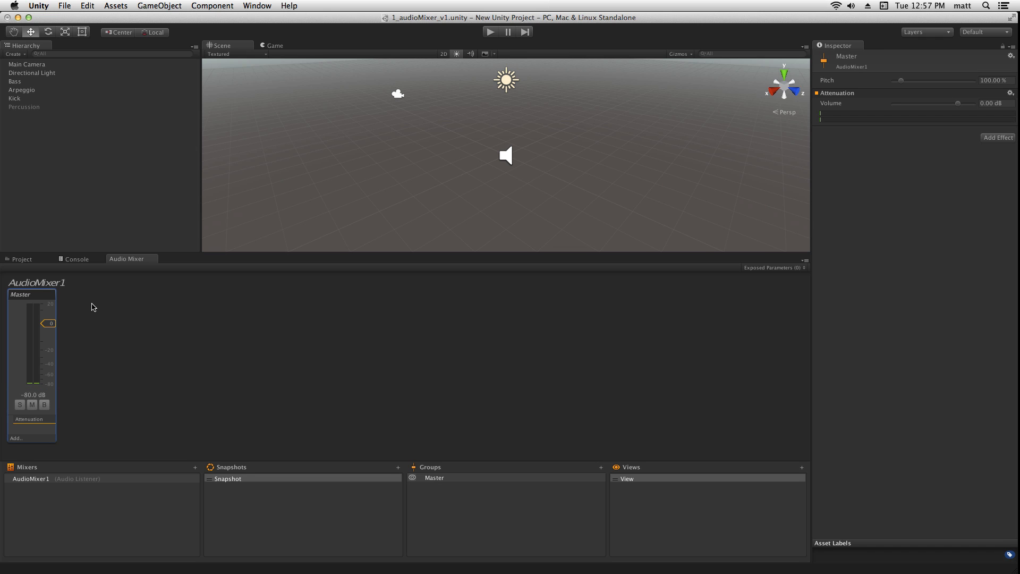
click(490, 31)
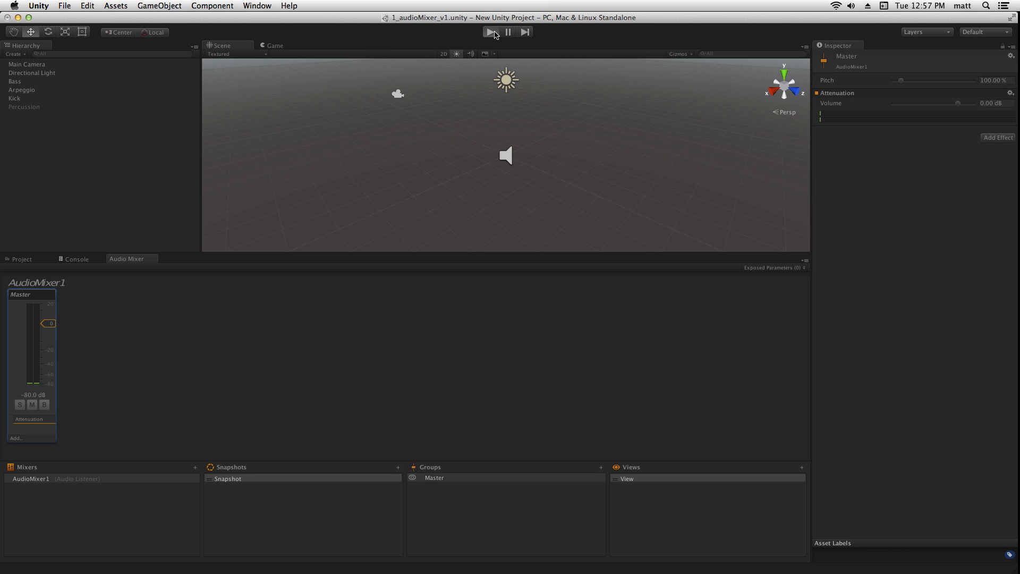
click(488, 31)
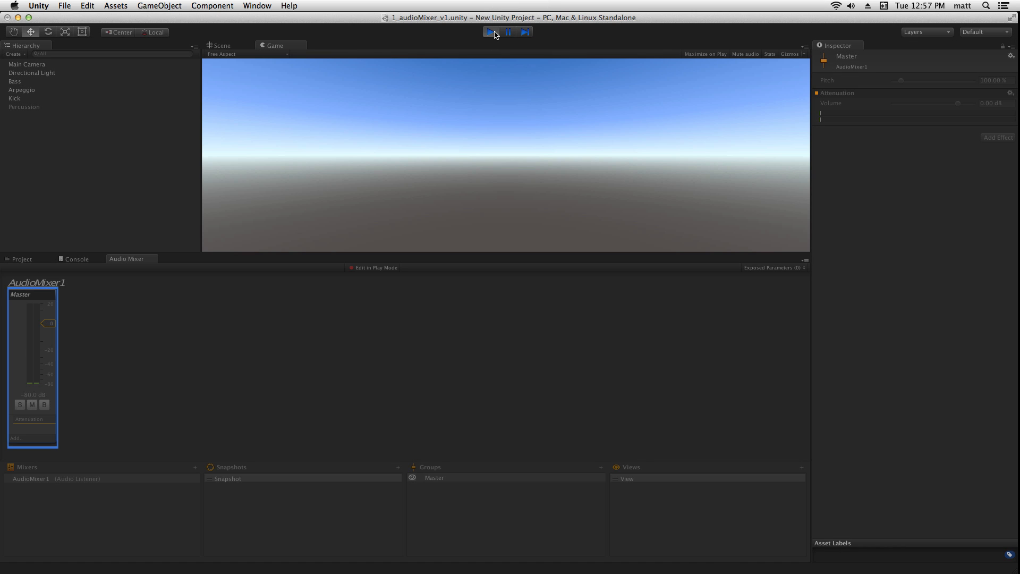
click(491, 32)
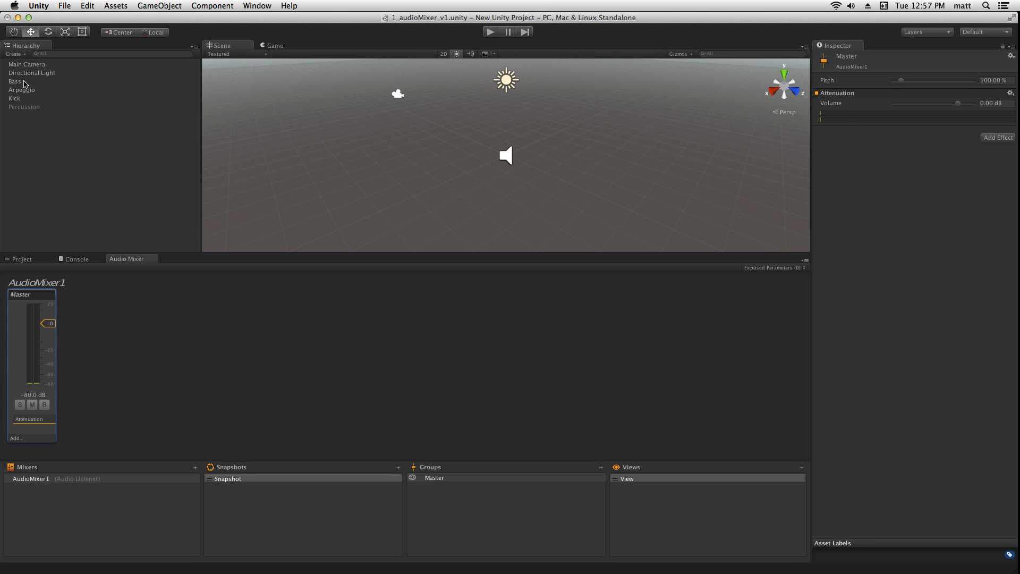
Set the Bass, Arpeggio and Kick Audio Source output to Master (AudioMixer1)
click(15, 81)
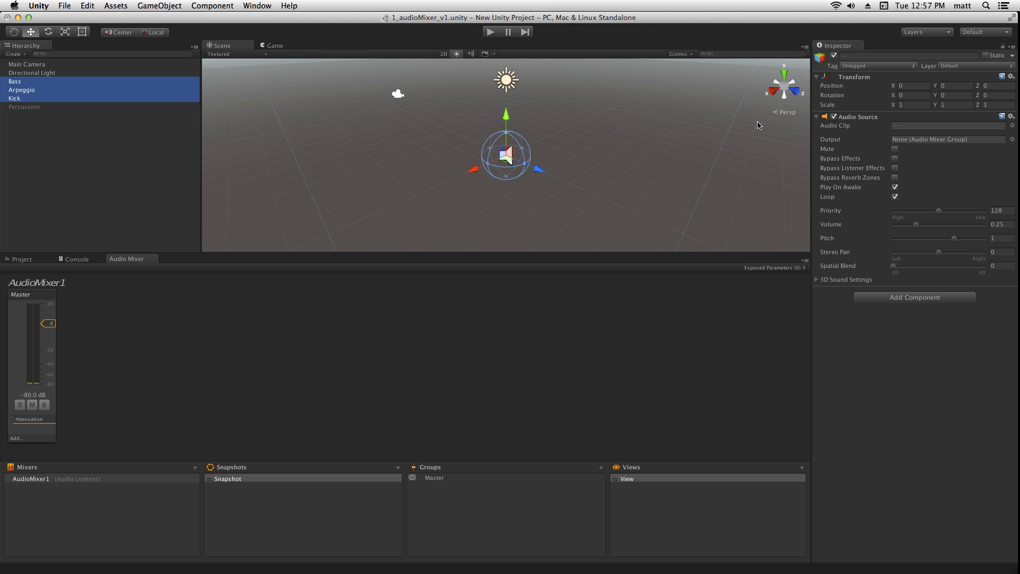
mouse_move(840, 140)
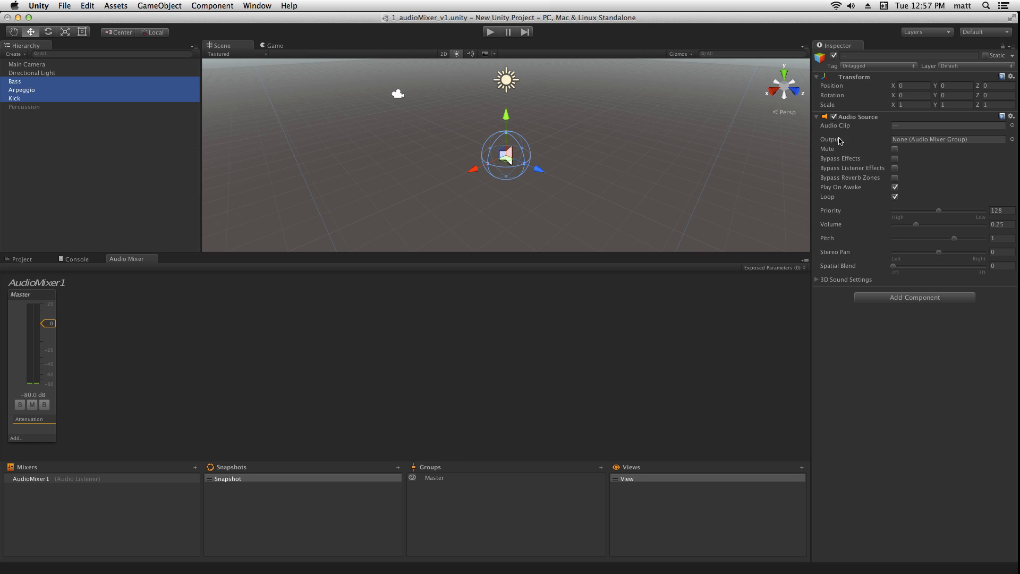
click(947, 138)
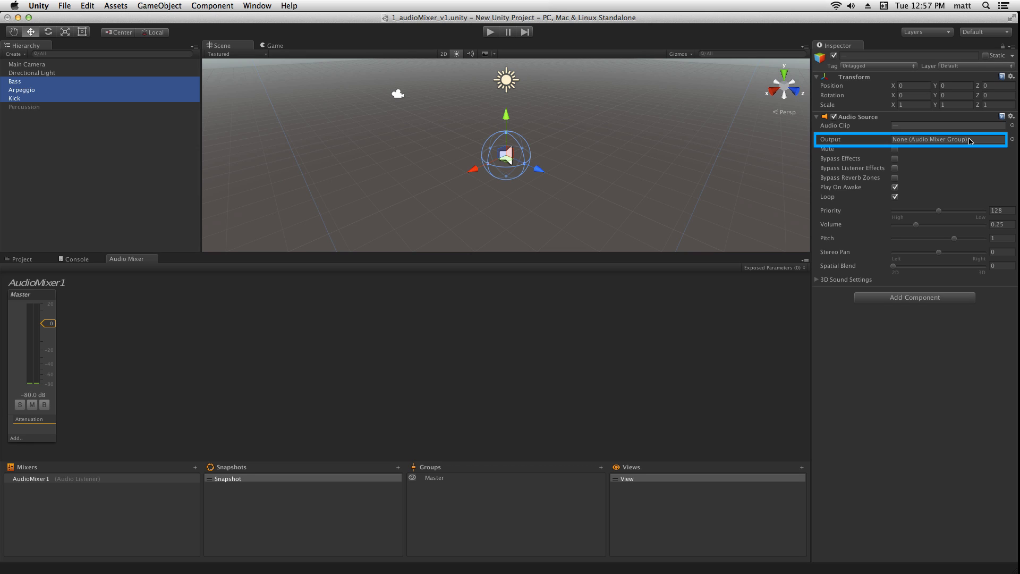
mouse_move(1012, 141)
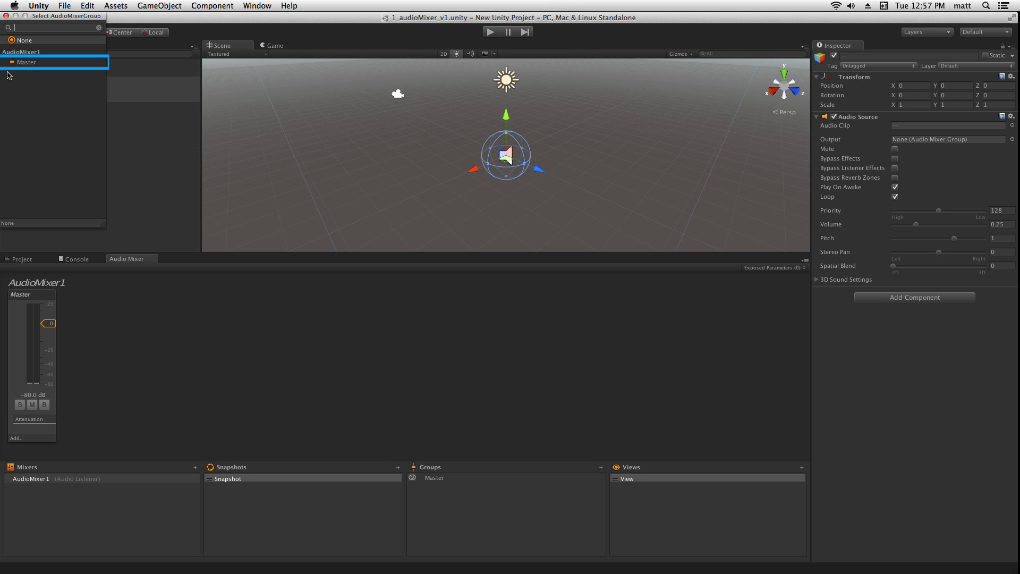
click(27, 62)
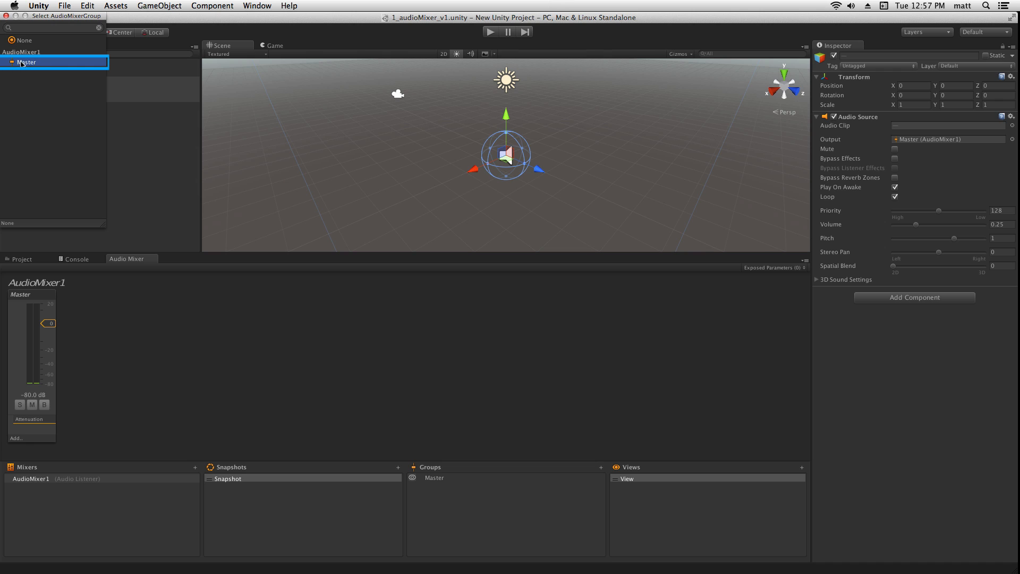
click(26, 62)
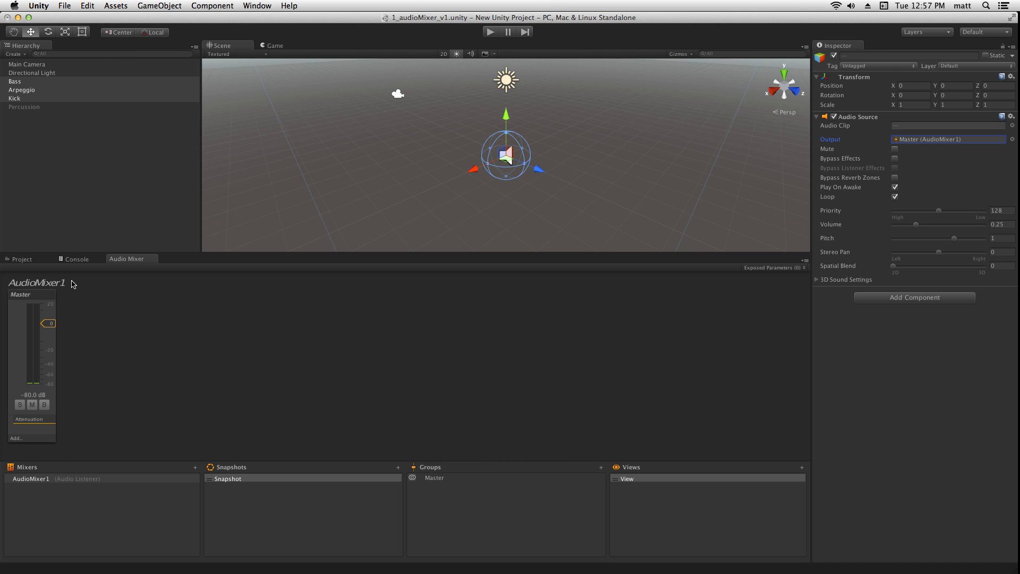
click(491, 31)
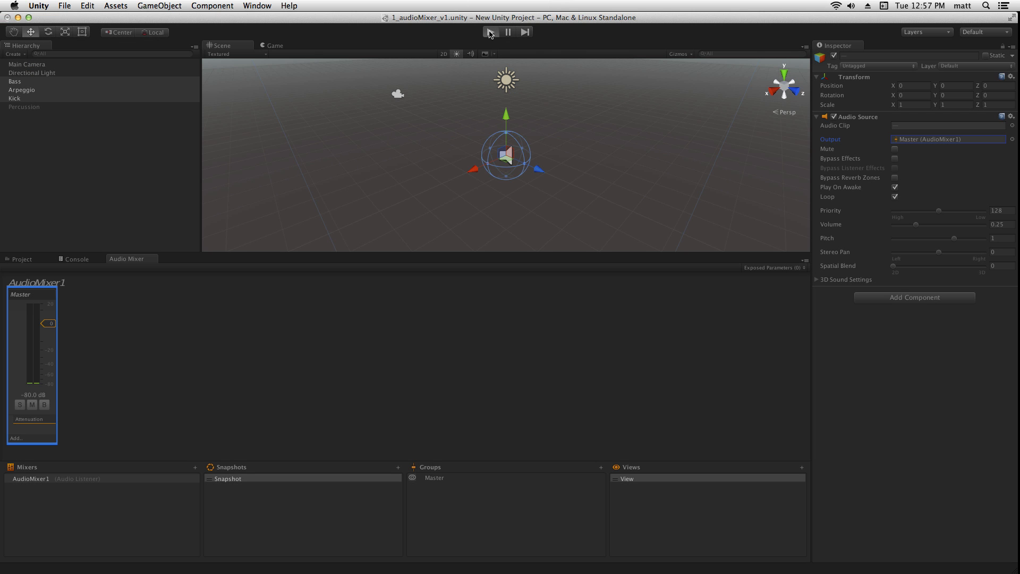
click(490, 31)
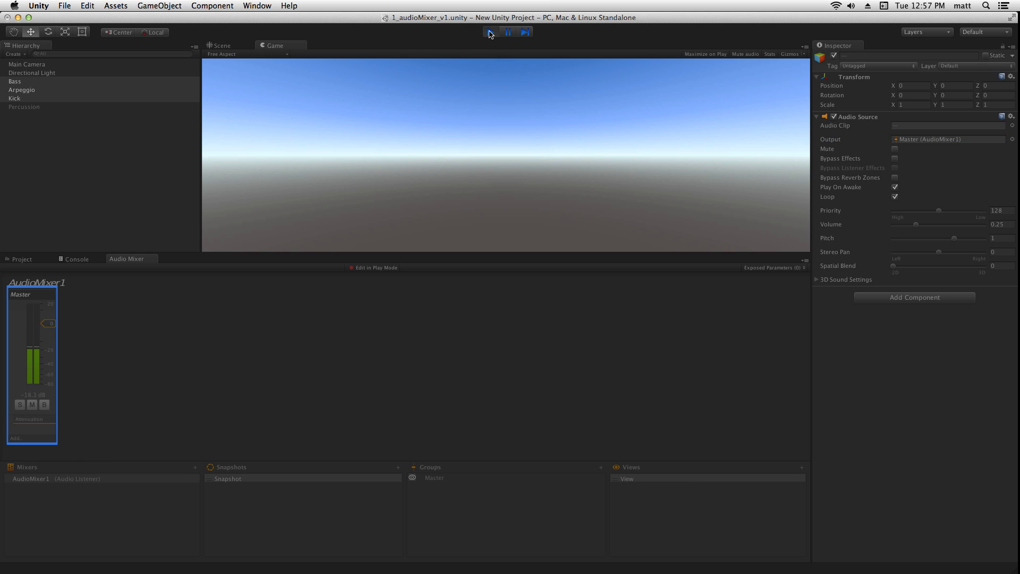
click(490, 32)
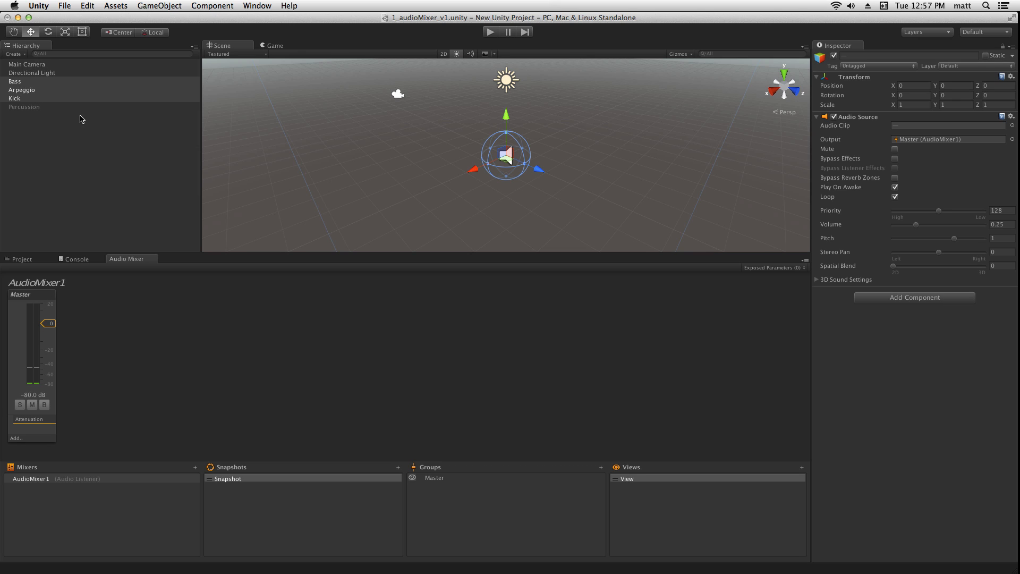
mouse_move(119, 412)
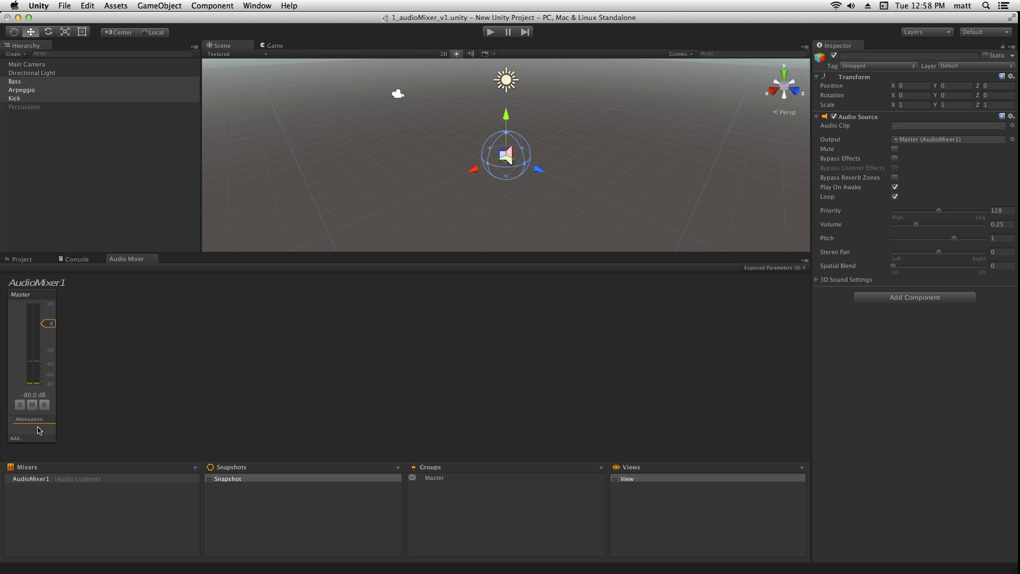
click(29, 419)
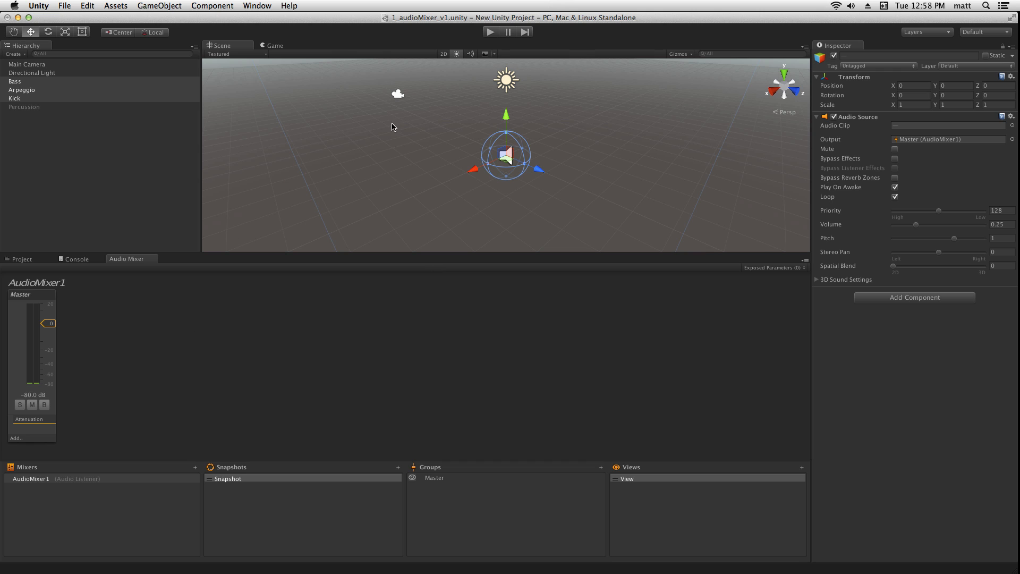
In Play mode, sweep the Master fader to -80 dB and back to 0 dB, then stop
click(491, 31)
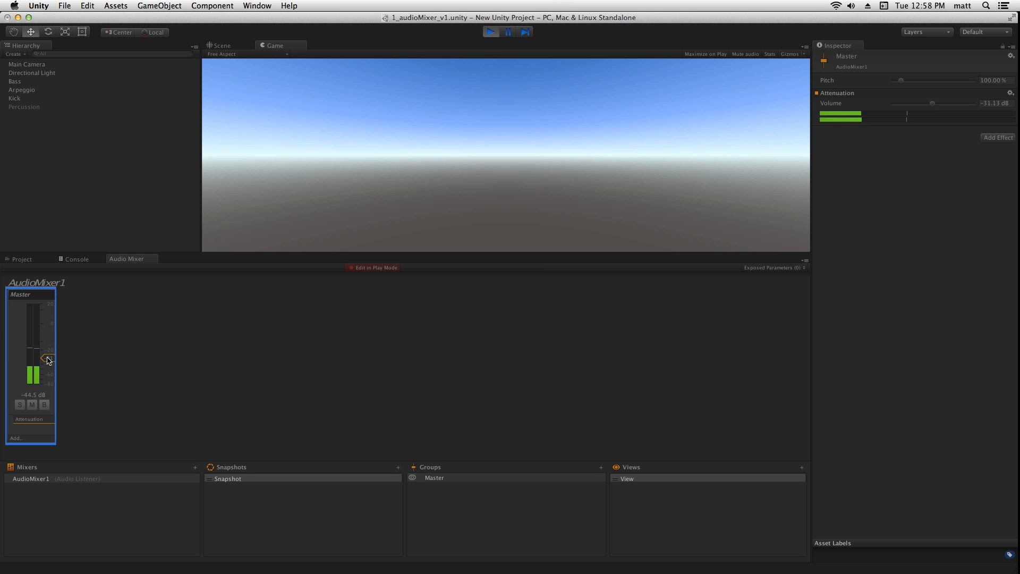
drag(46, 360, 47, 383)
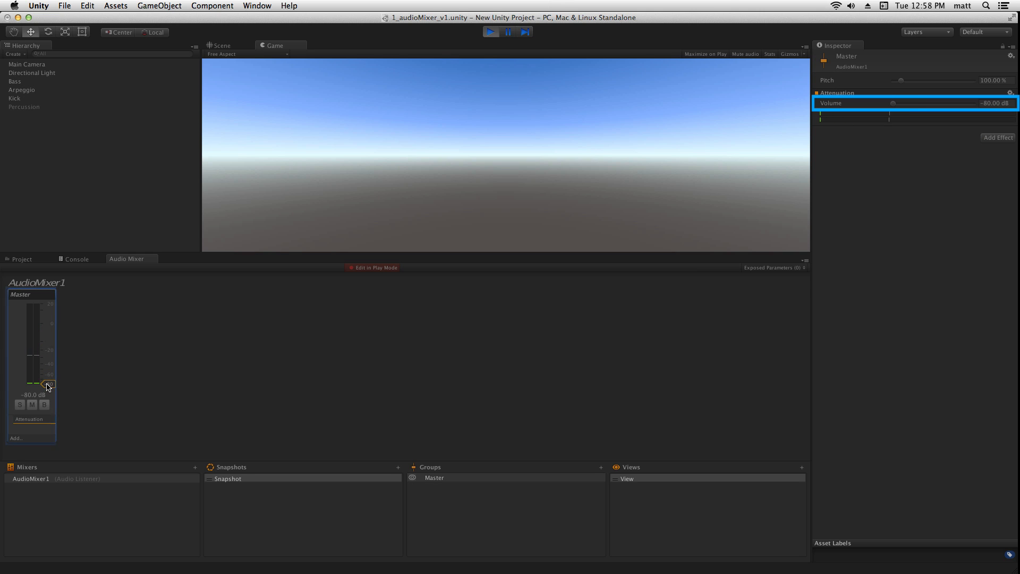
drag(49, 384, 49, 365)
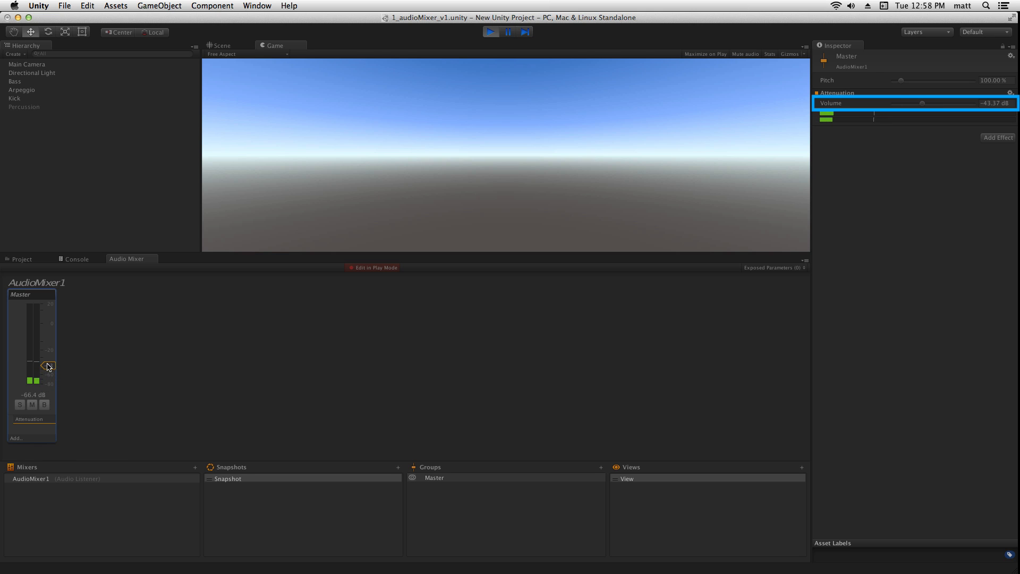
drag(49, 366, 49, 333)
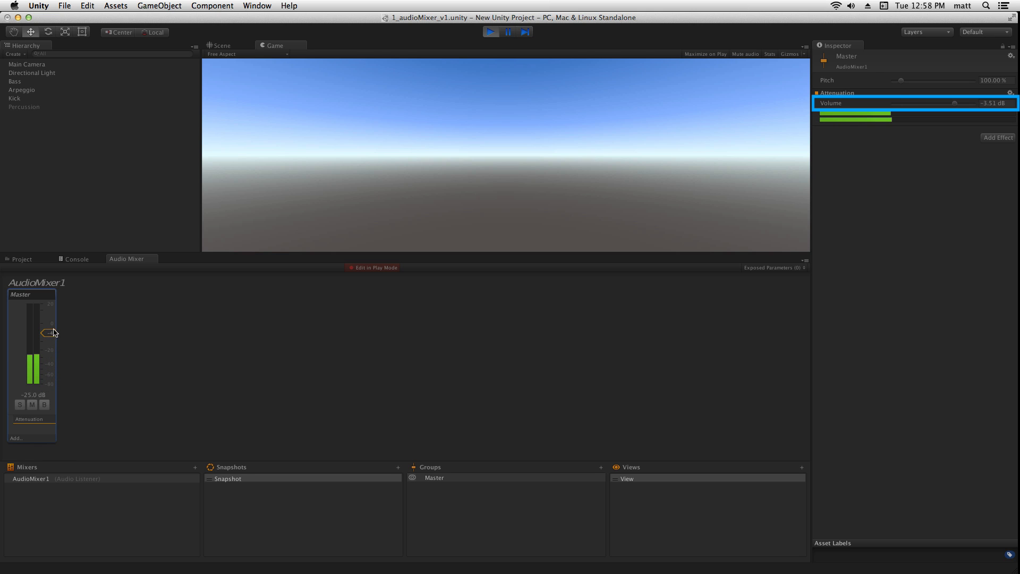
drag(47, 333, 49, 323)
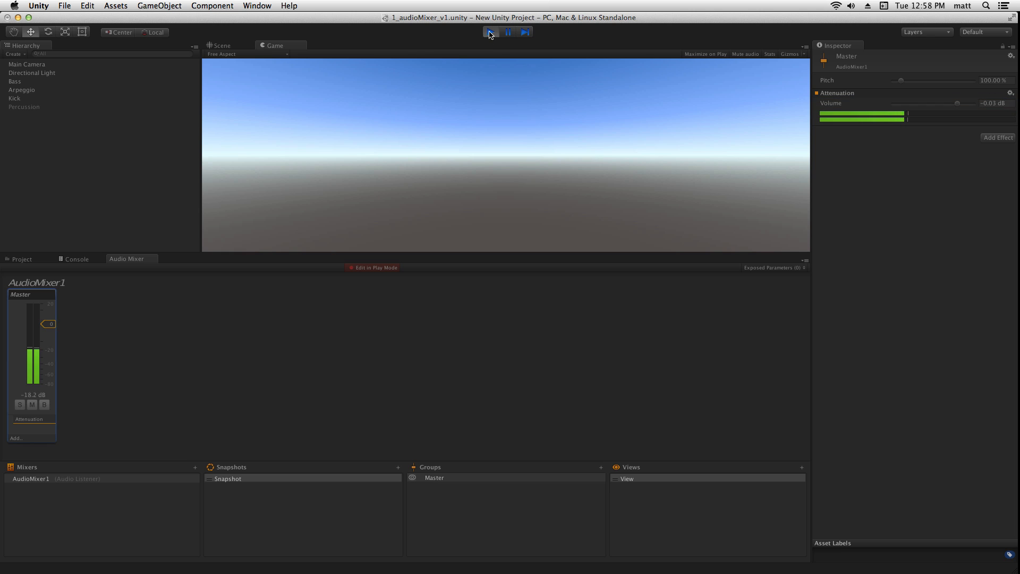
click(489, 31)
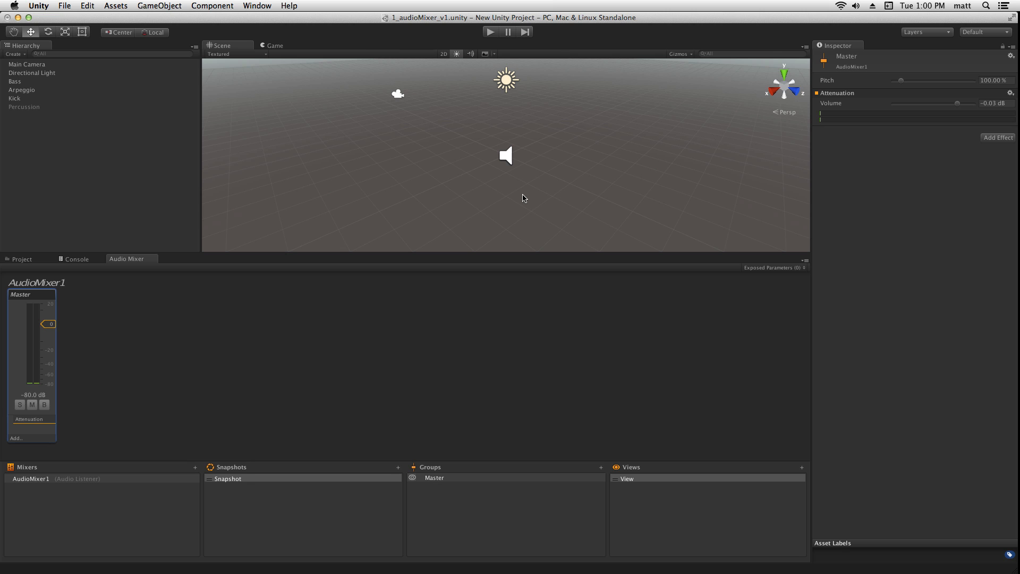
mouse_move(598, 472)
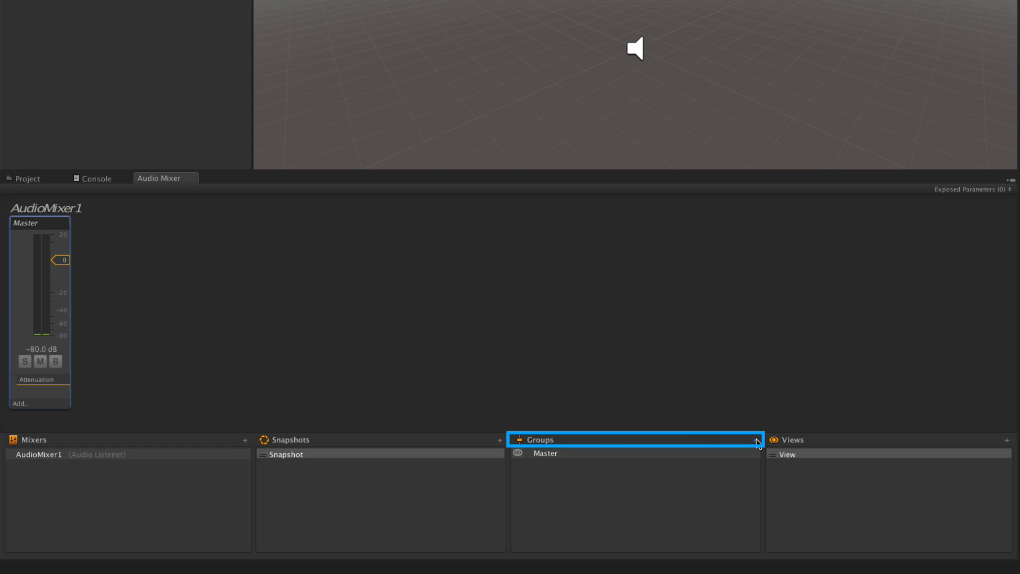
Add two nested mixer groups under Master and begin renaming the first to Group A
click(756, 442)
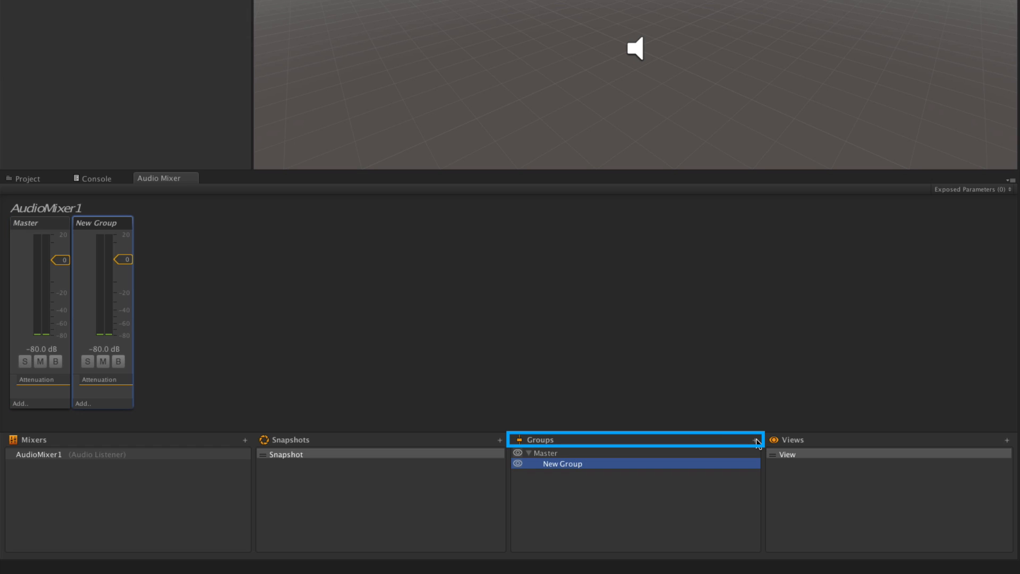
click(755, 440)
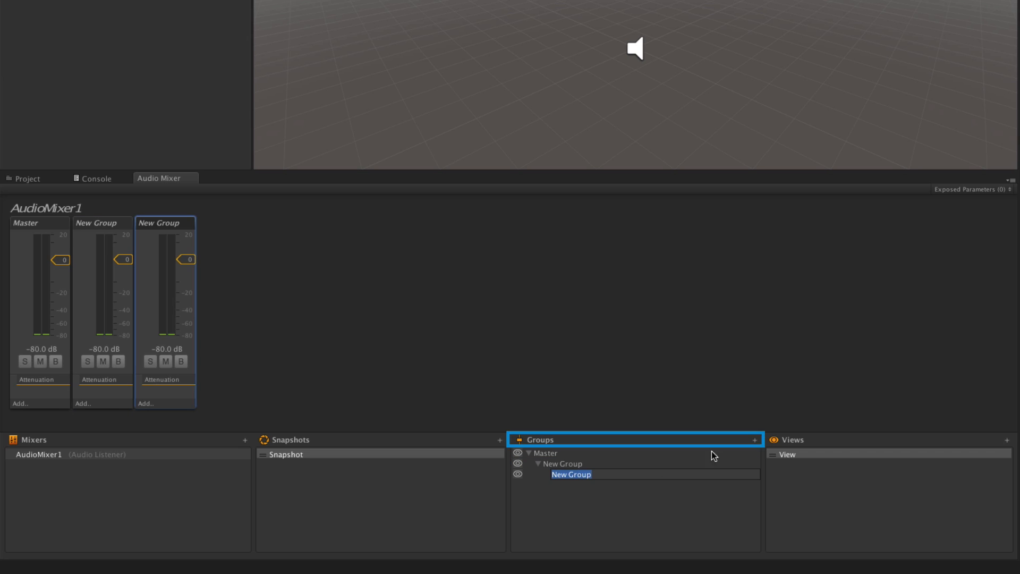
click(561, 464)
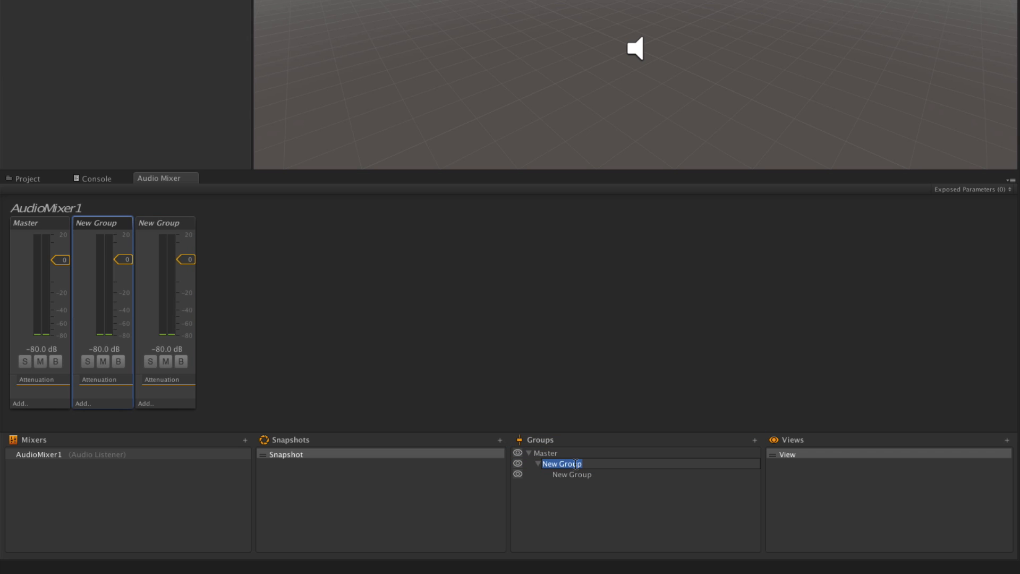
text(Gr)
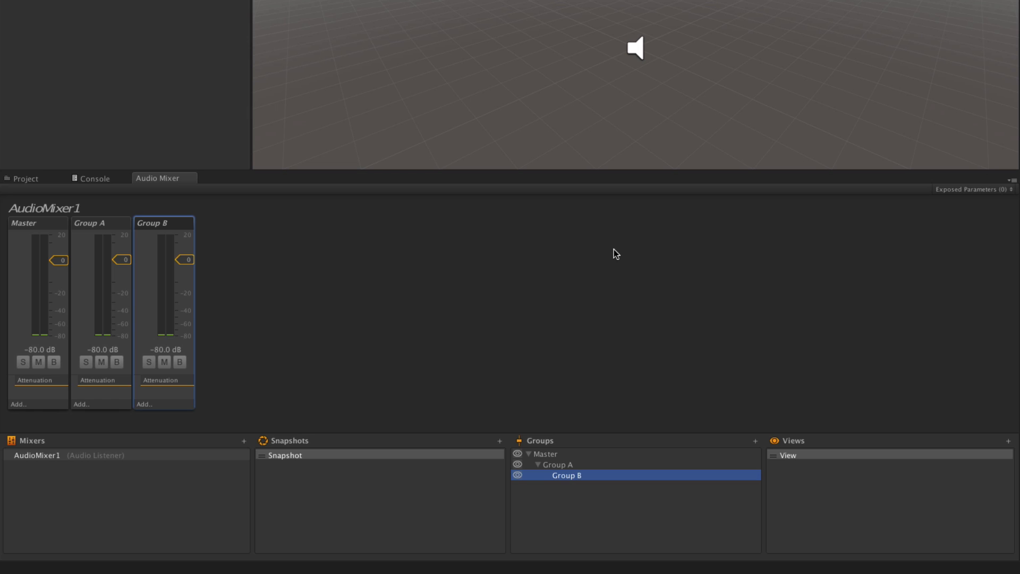
mouse_move(238, 295)
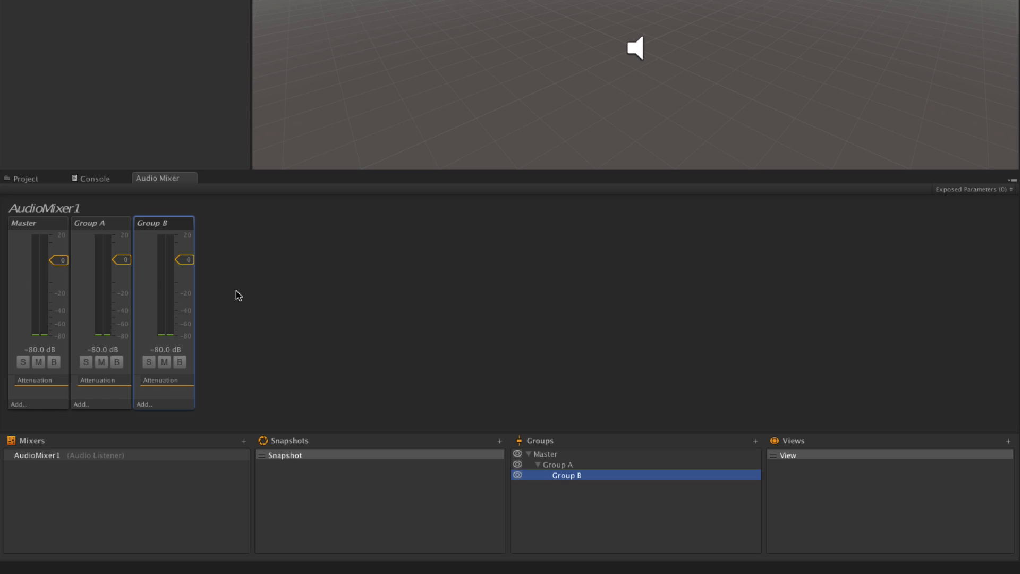
mouse_move(157, 311)
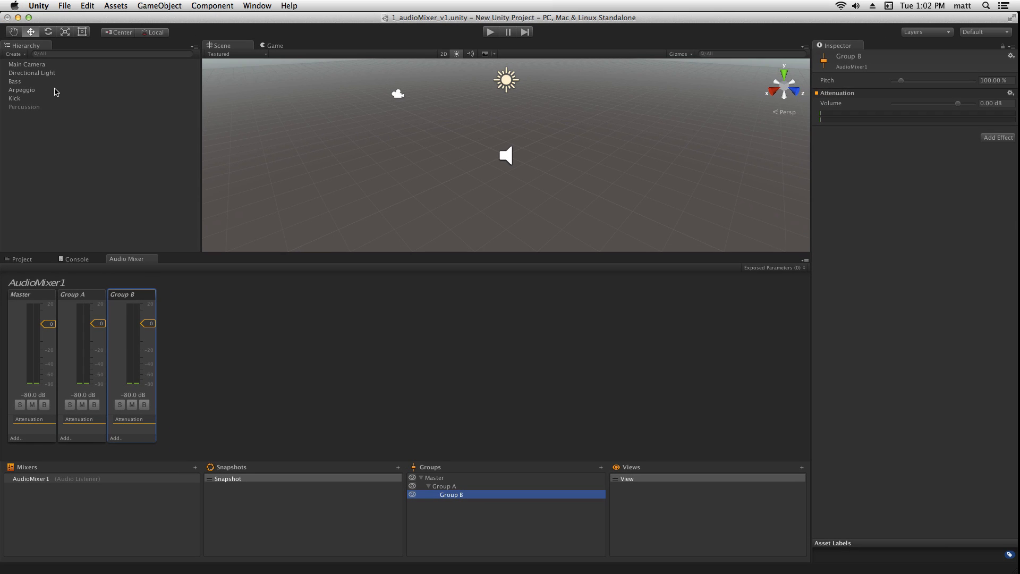
mouse_move(46, 101)
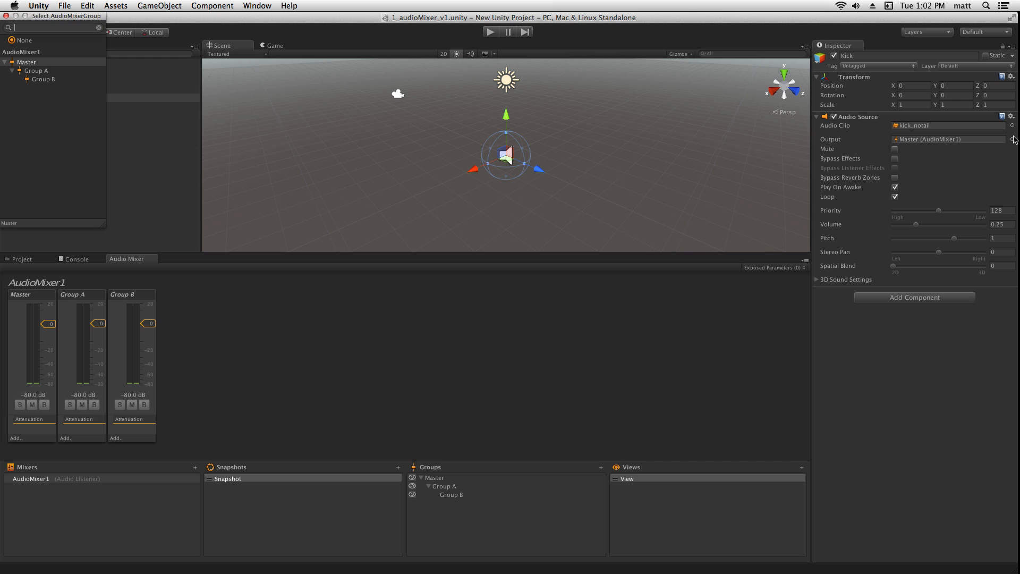
mouse_move(796, 194)
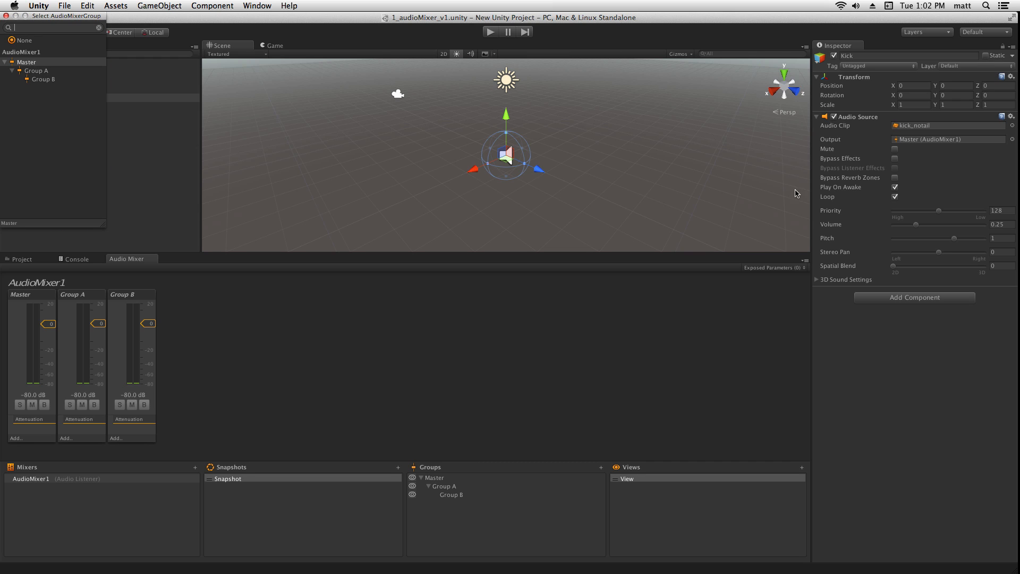
Choose Group A as the Kick Audio Source's output group
click(37, 70)
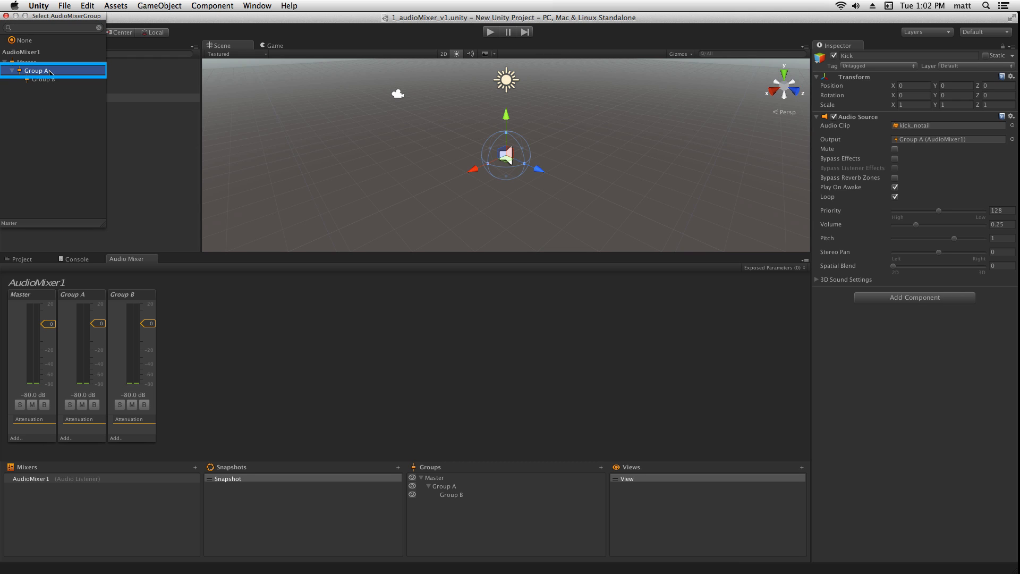
click(37, 70)
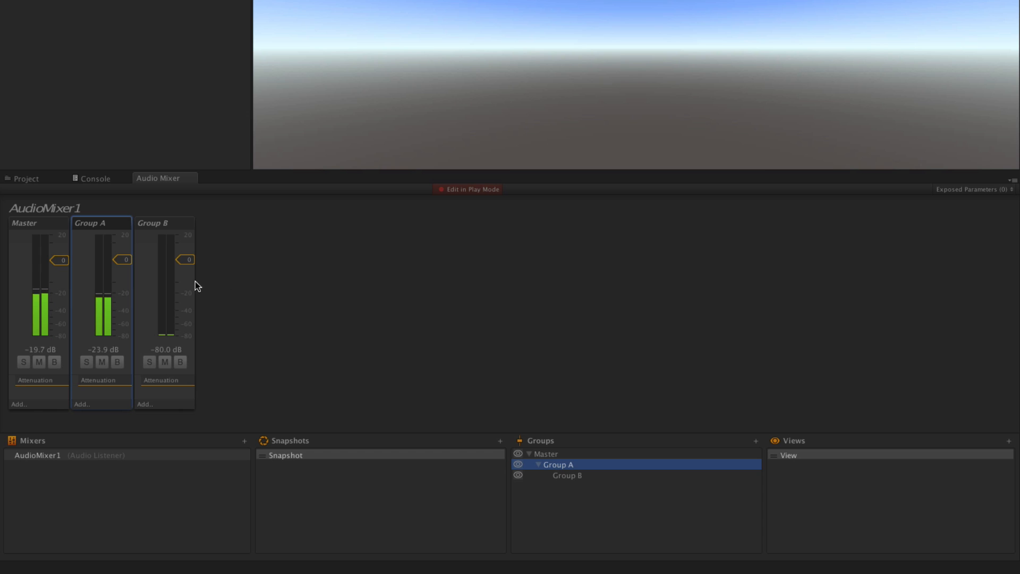
Sweep the Group A fader down and back to 0 dB, then Master to -16 dB and back
drag(124, 259, 124, 336)
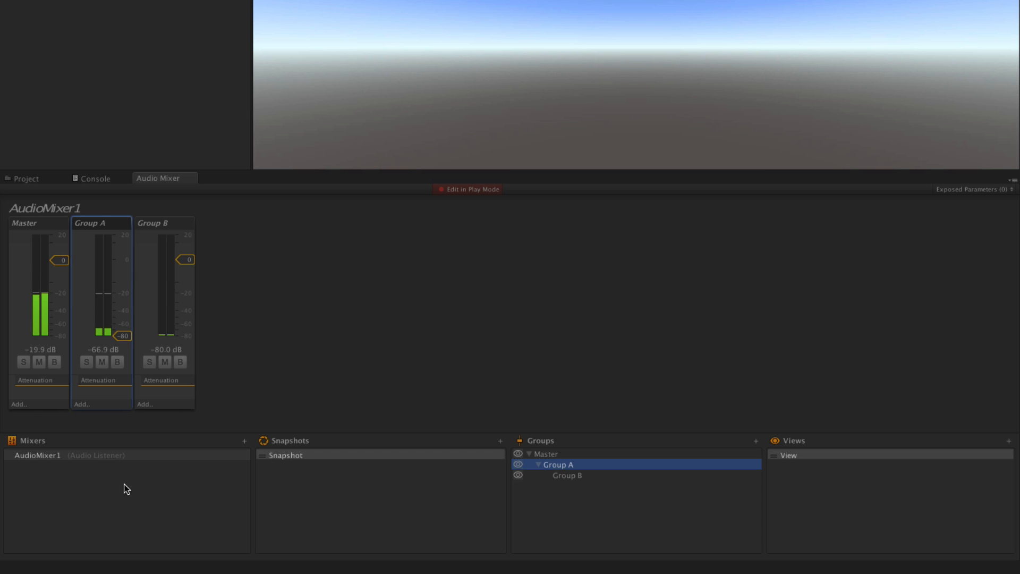
drag(123, 336, 122, 299)
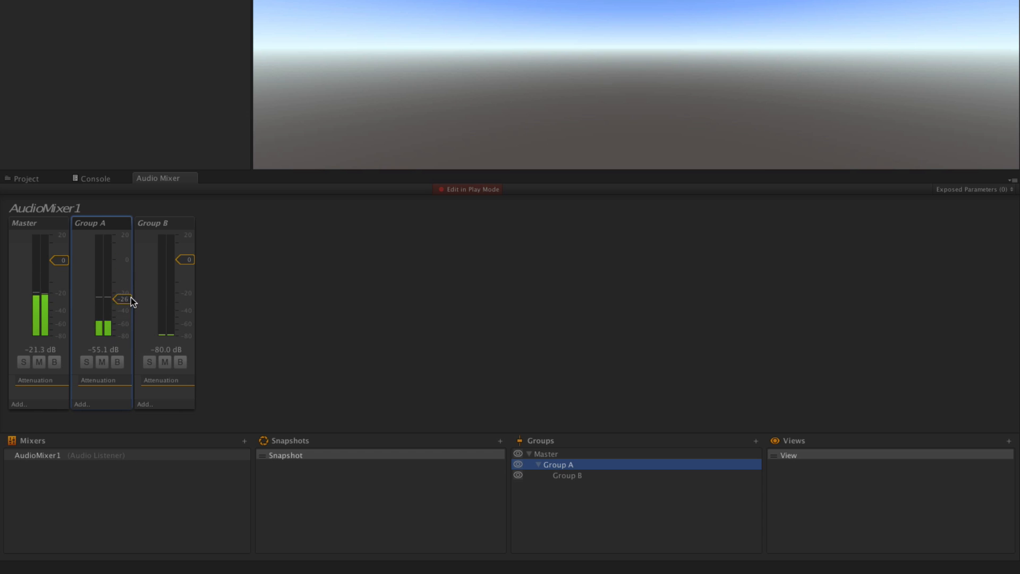
drag(122, 299, 122, 261)
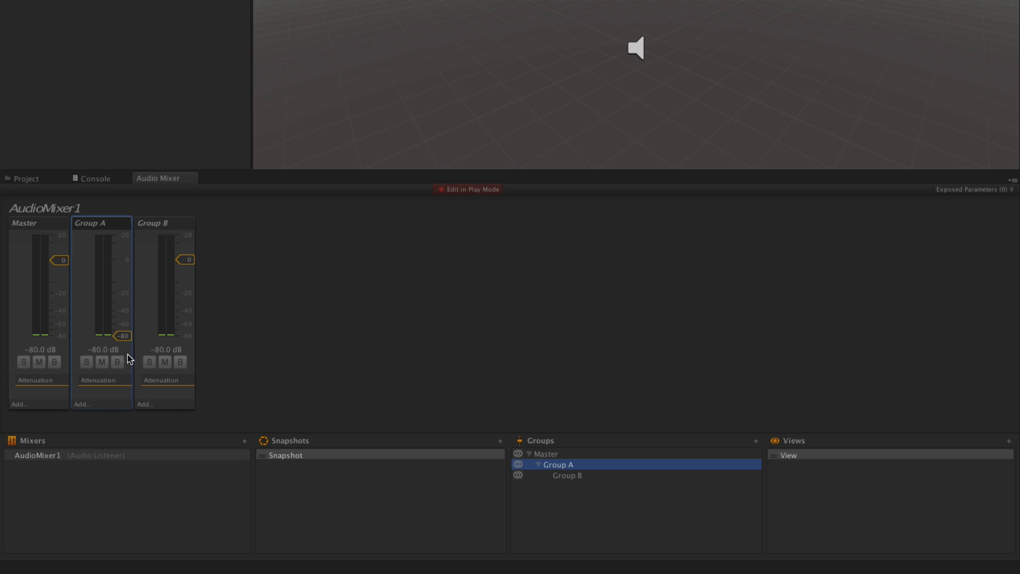
mouse_move(130, 365)
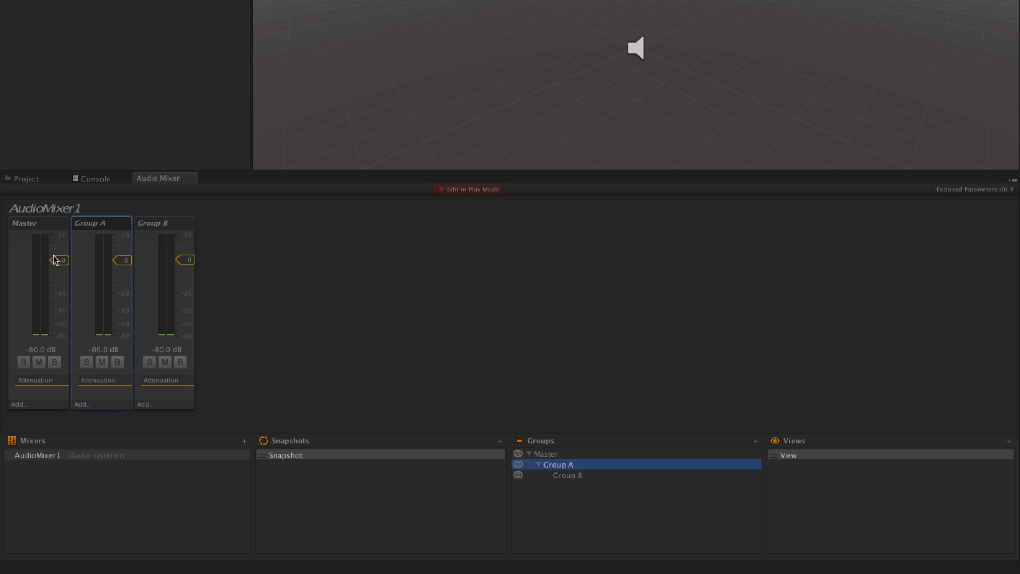
drag(59, 260, 59, 290)
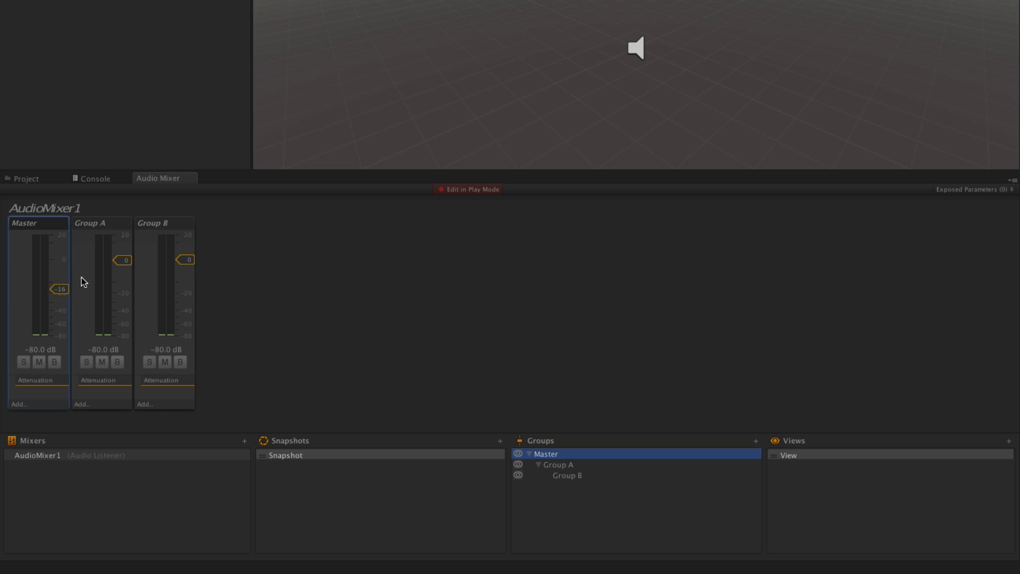
drag(58, 288, 64, 261)
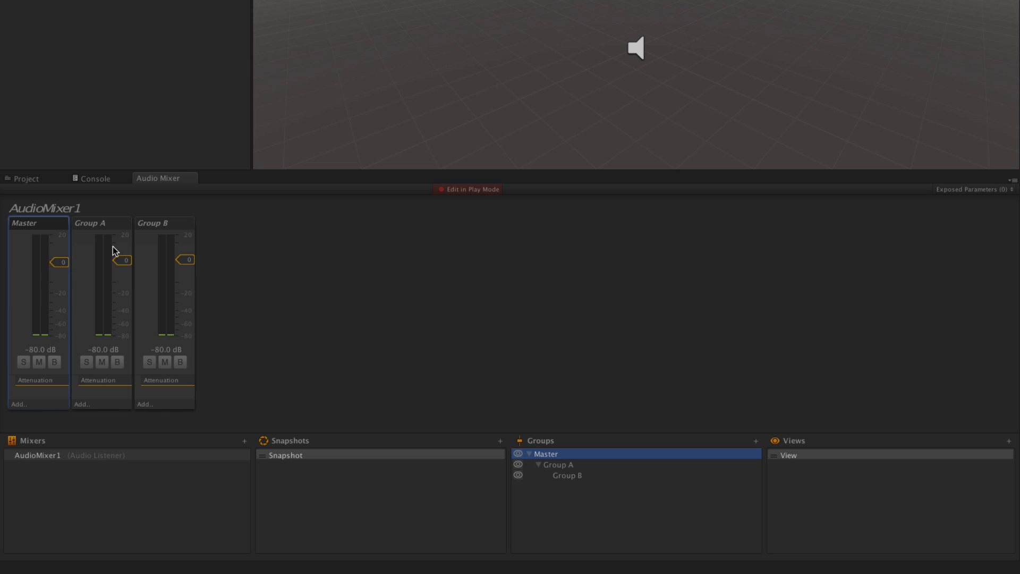
mouse_move(28, 284)
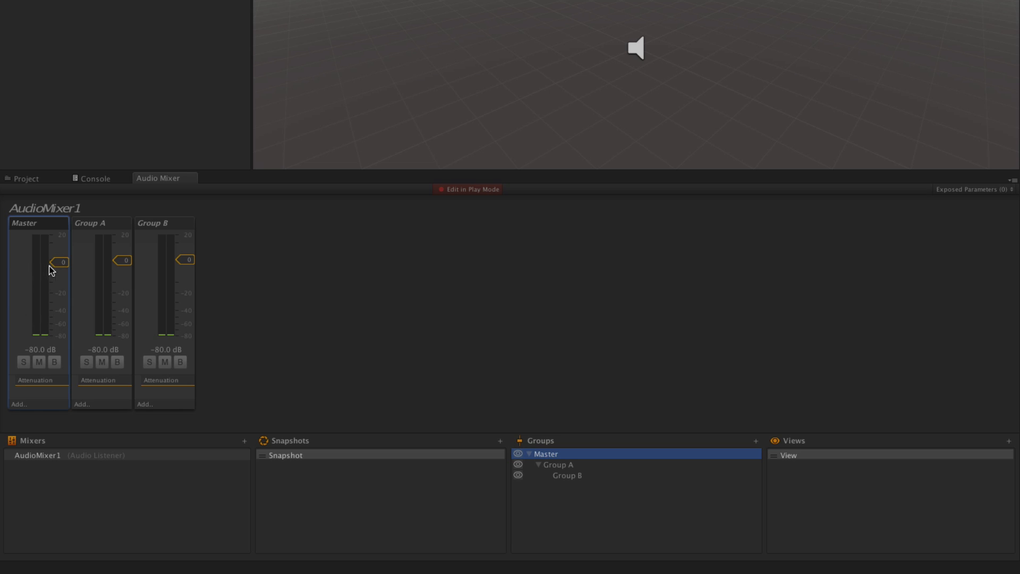
mouse_move(36, 256)
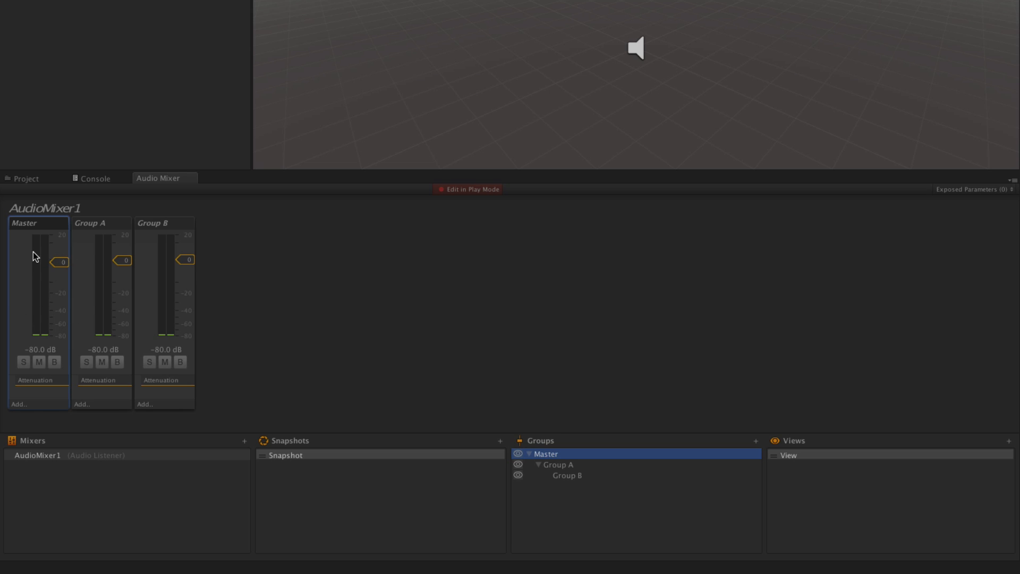
mouse_move(552, 450)
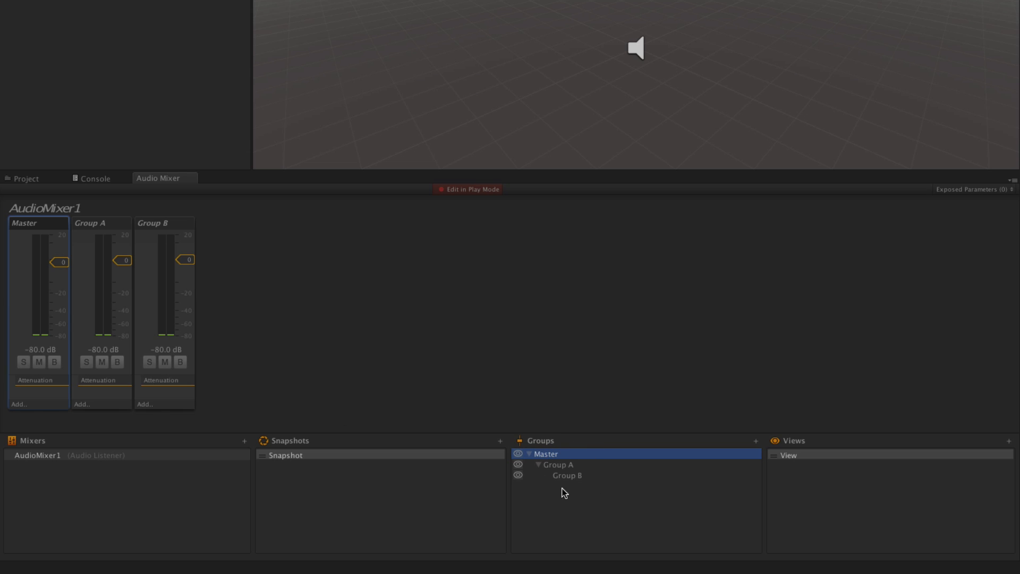
mouse_move(559, 493)
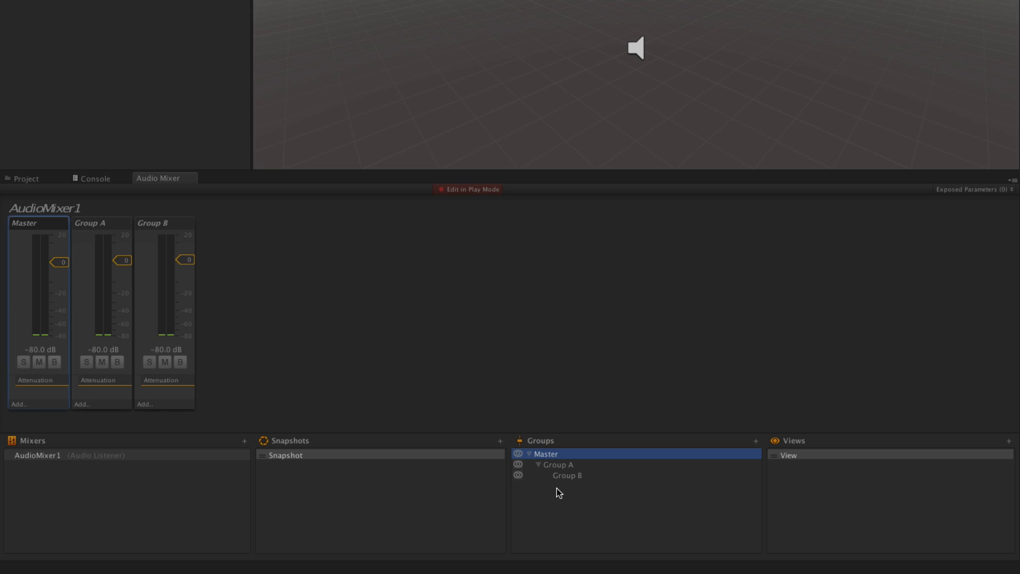
click(557, 464)
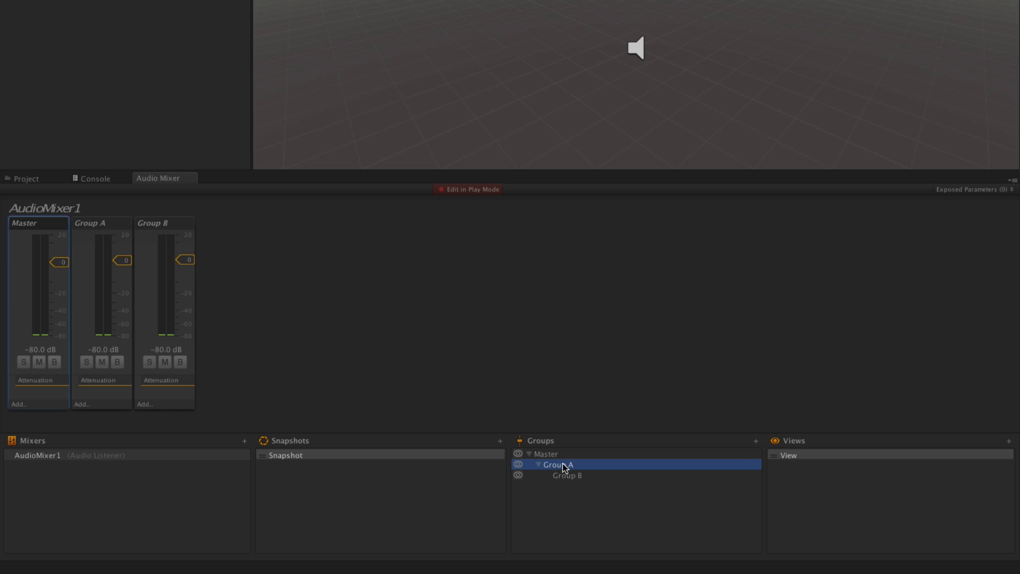
click(557, 464)
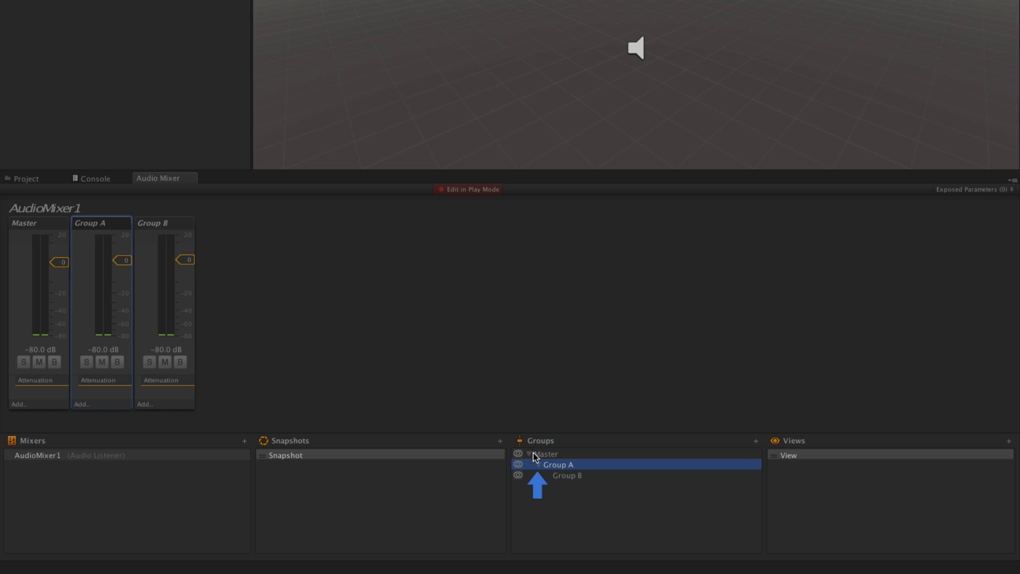
mouse_move(540, 462)
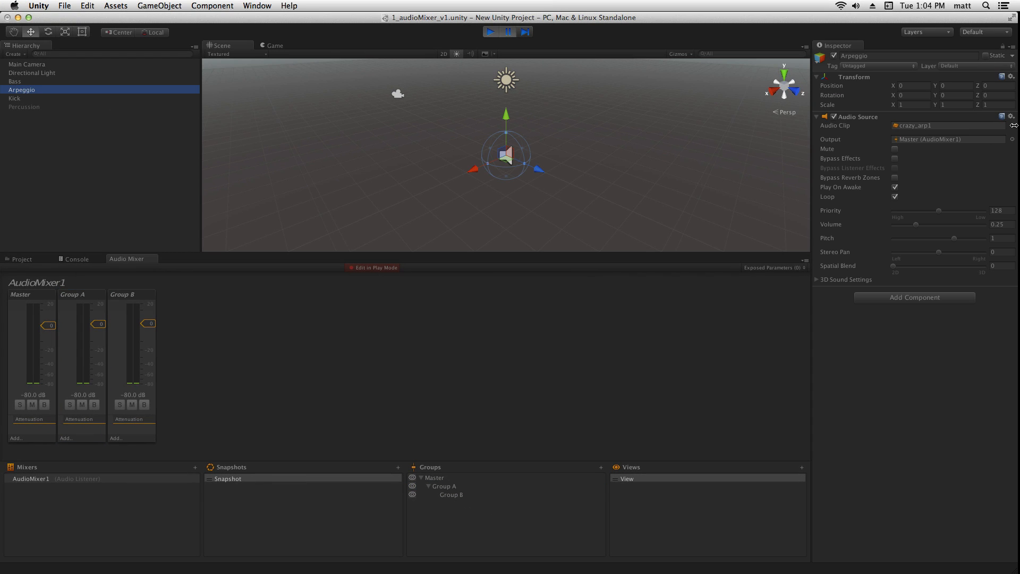
Play the scene and sweep the Group B fader down to silence and back up
click(1013, 139)
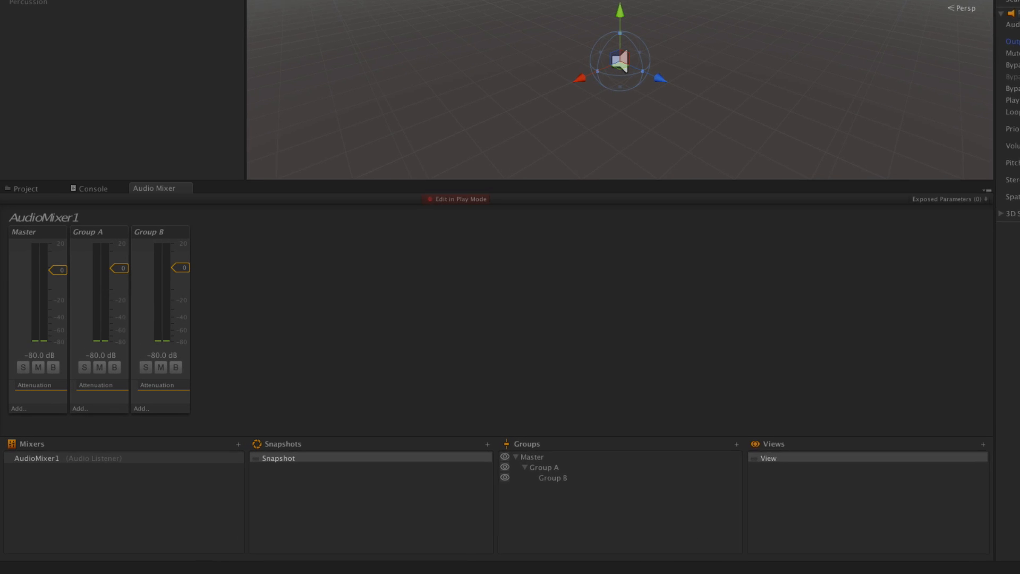
click(566, 475)
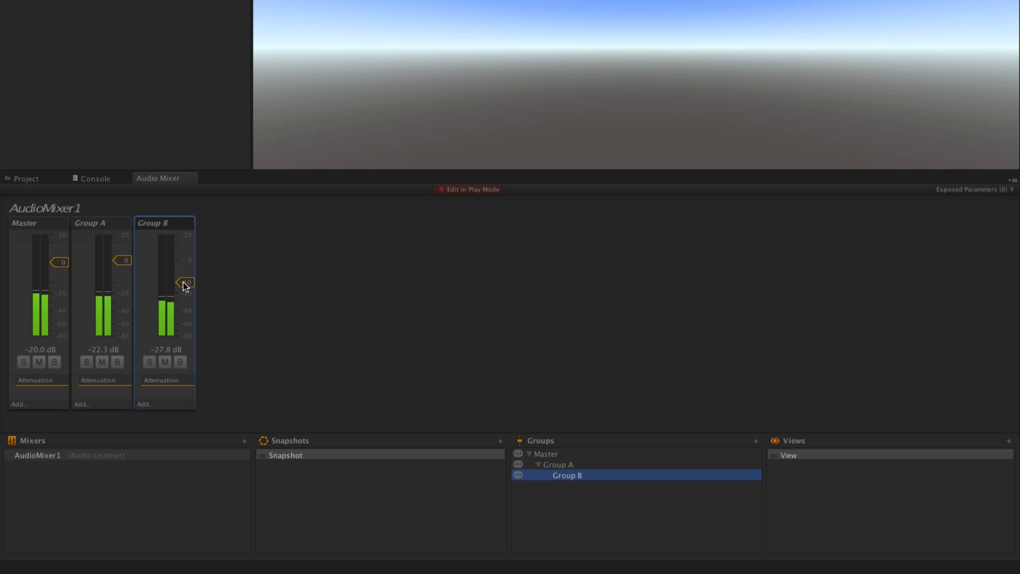
drag(187, 281, 186, 320)
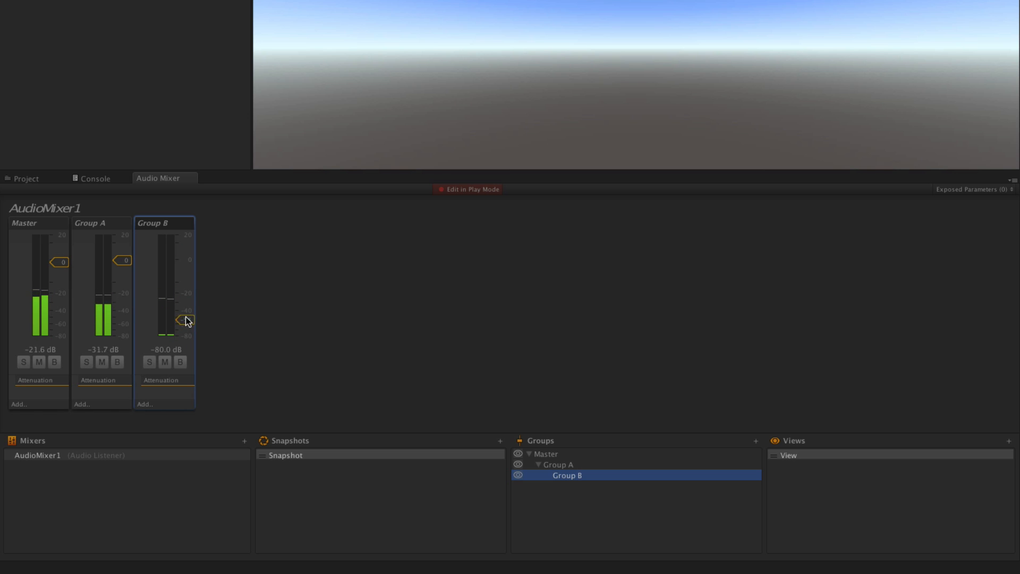
drag(186, 319, 185, 262)
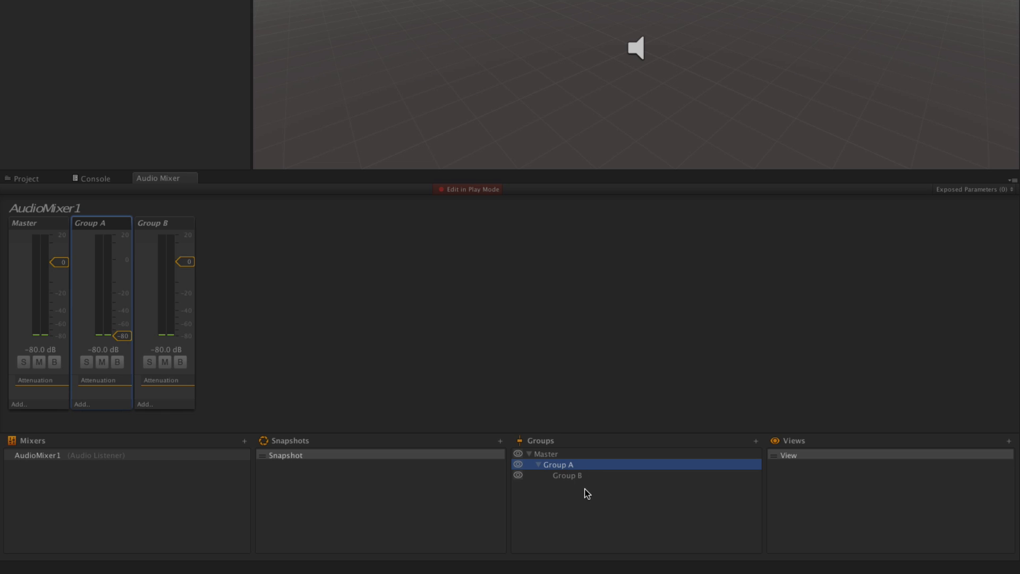
mouse_move(600, 487)
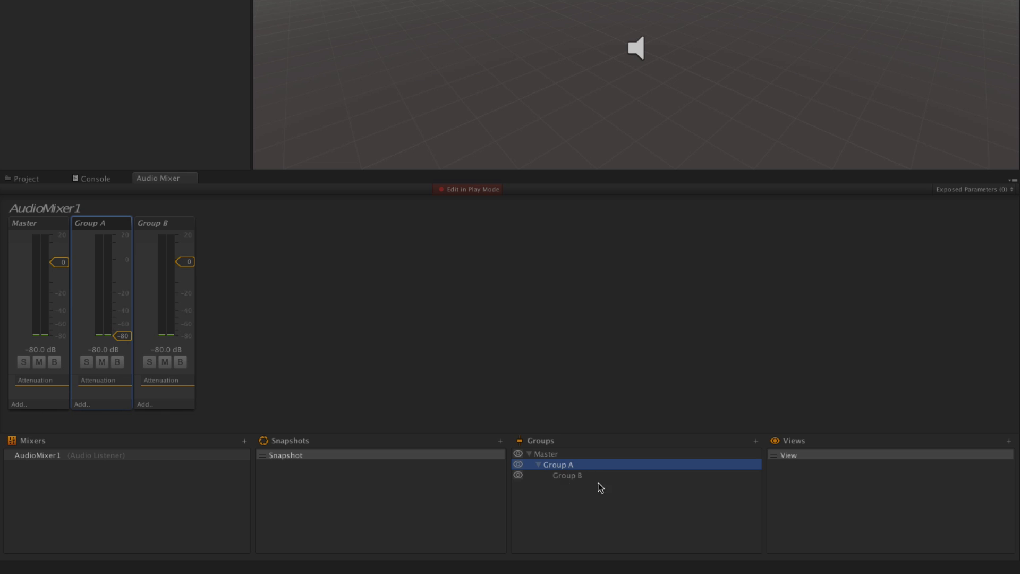
mouse_move(579, 467)
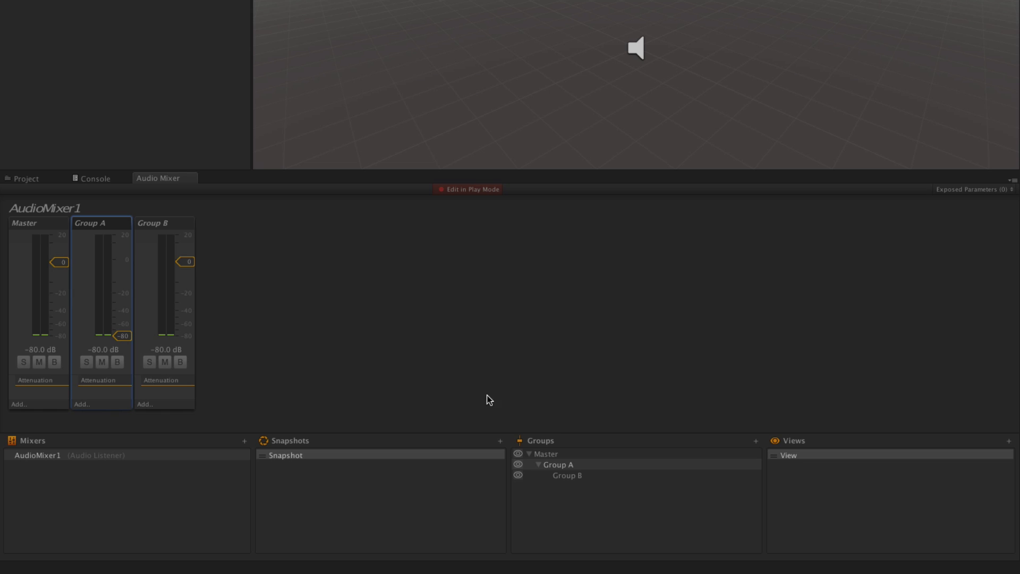
mouse_move(571, 483)
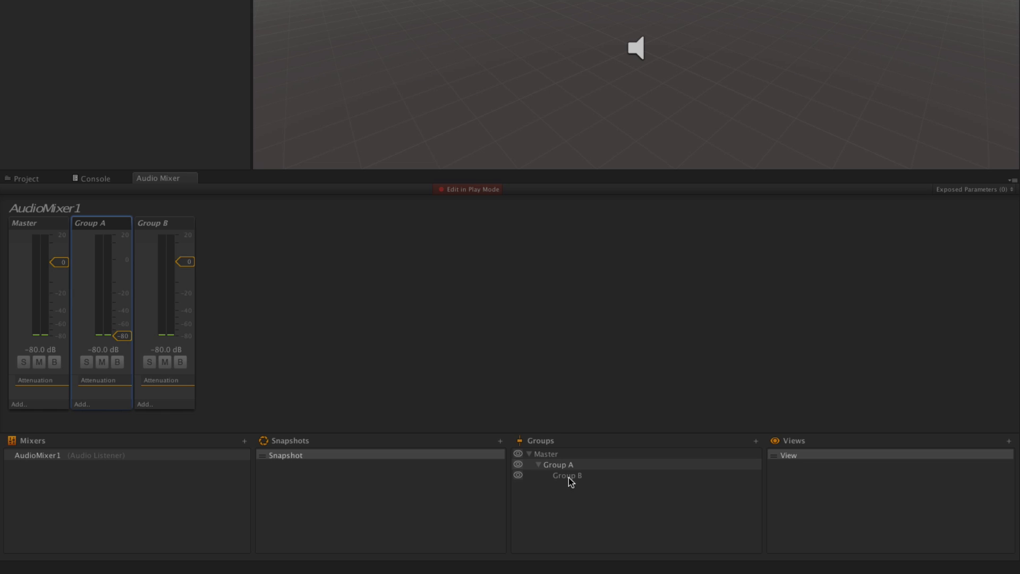
Drag Group B onto Master so it sits alongside Group A
click(568, 475)
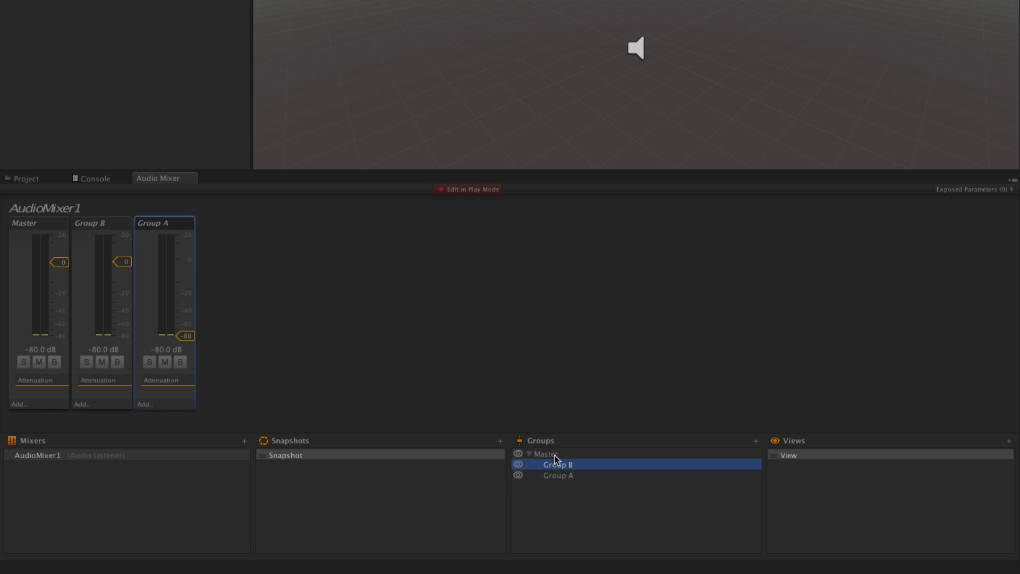
mouse_move(577, 466)
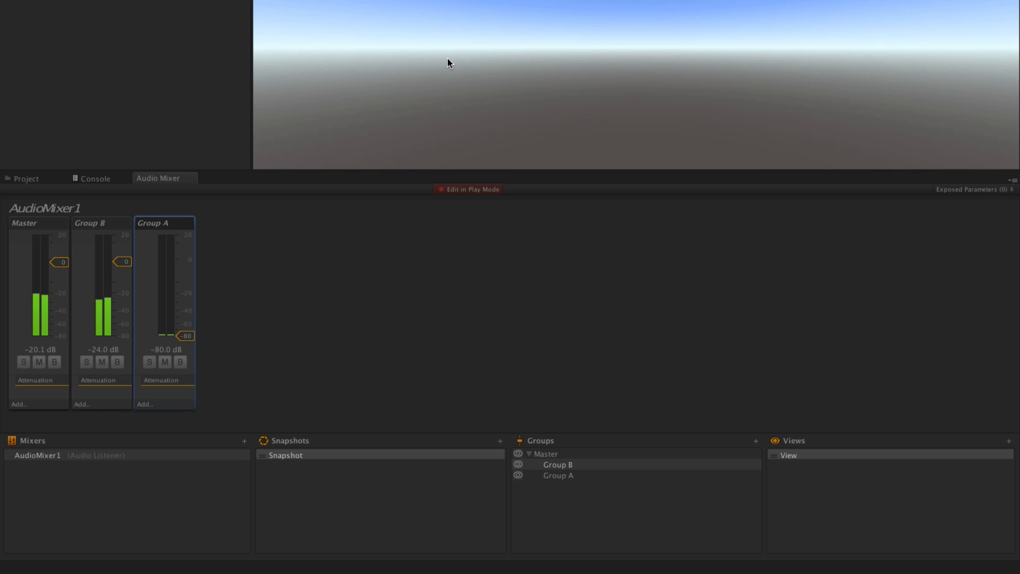
Sweep the Group A, Group B and Master faders down and back up to 0 dB
drag(185, 336, 186, 277)
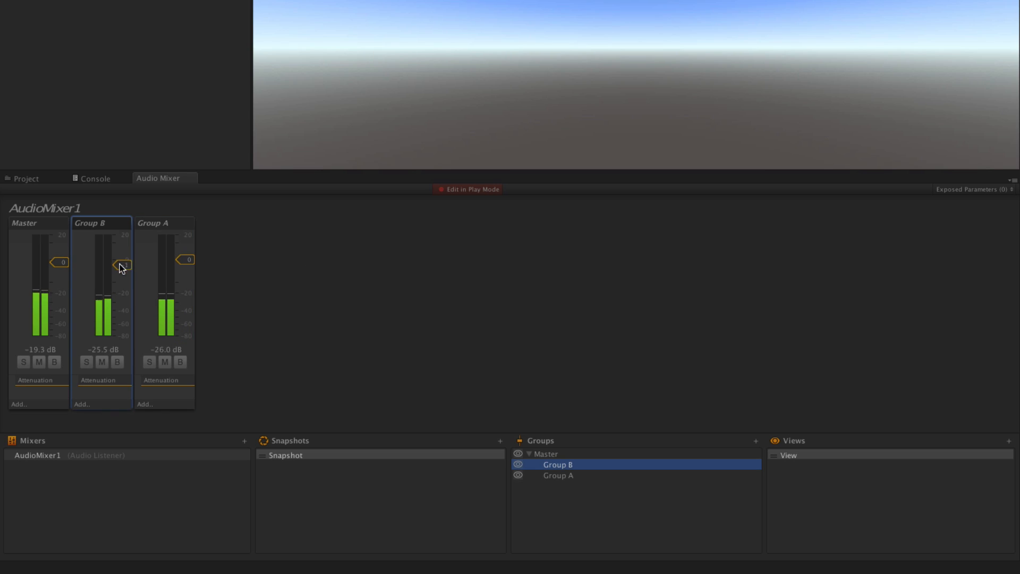
drag(122, 264, 124, 324)
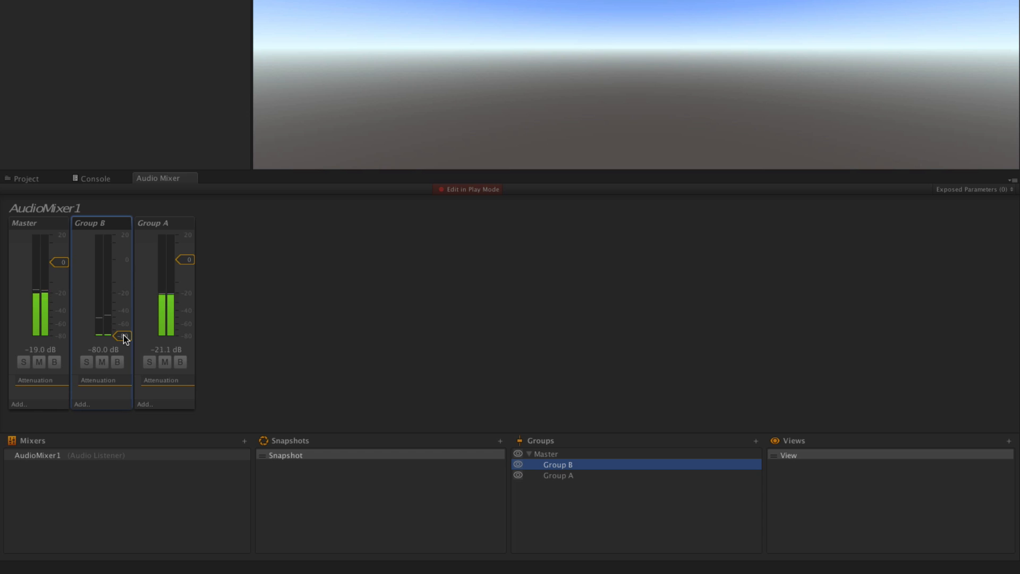
drag(123, 336, 123, 291)
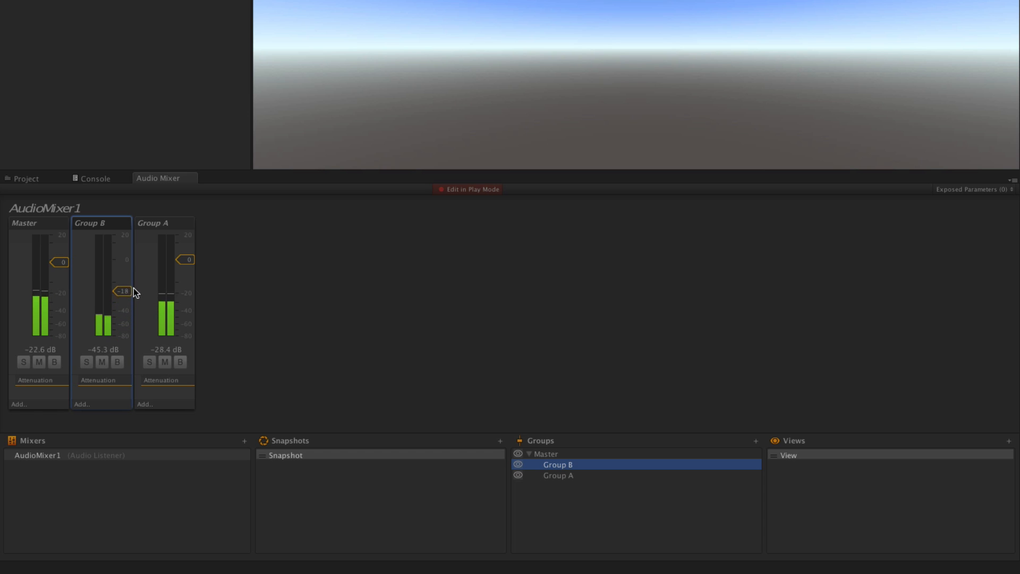
drag(122, 291, 122, 264)
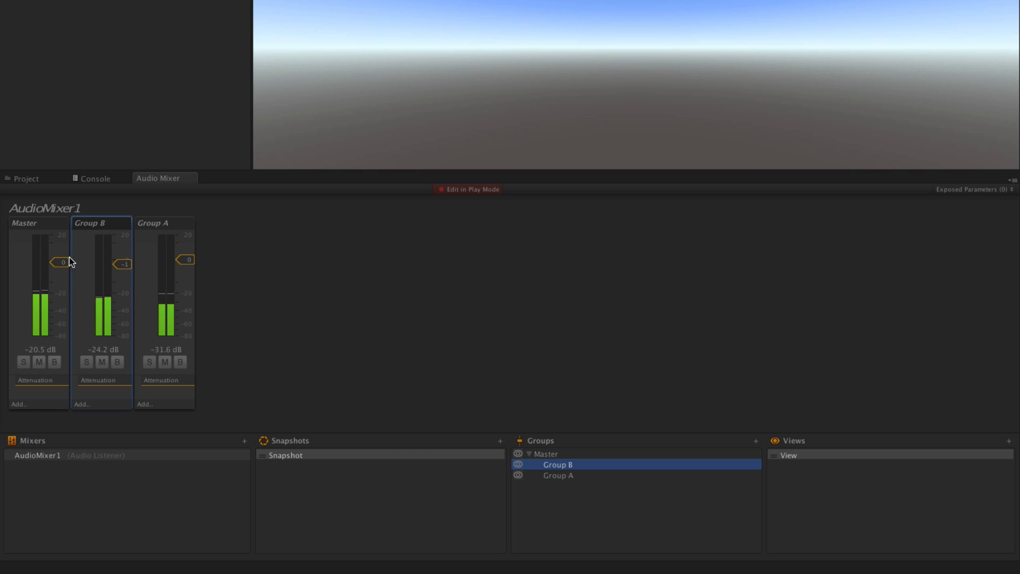
drag(63, 261, 60, 333)
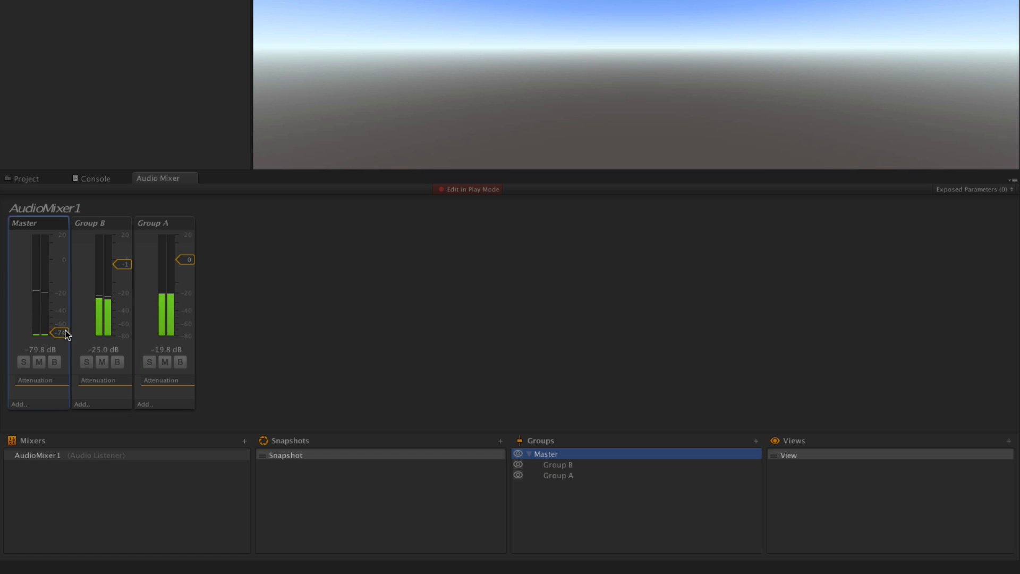
drag(58, 330, 60, 335)
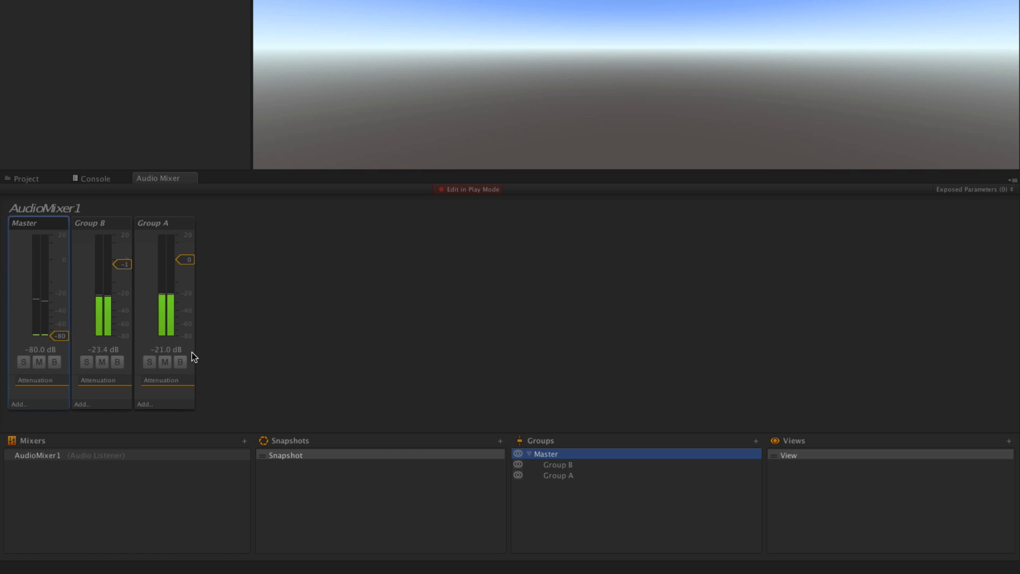
drag(61, 336, 61, 274)
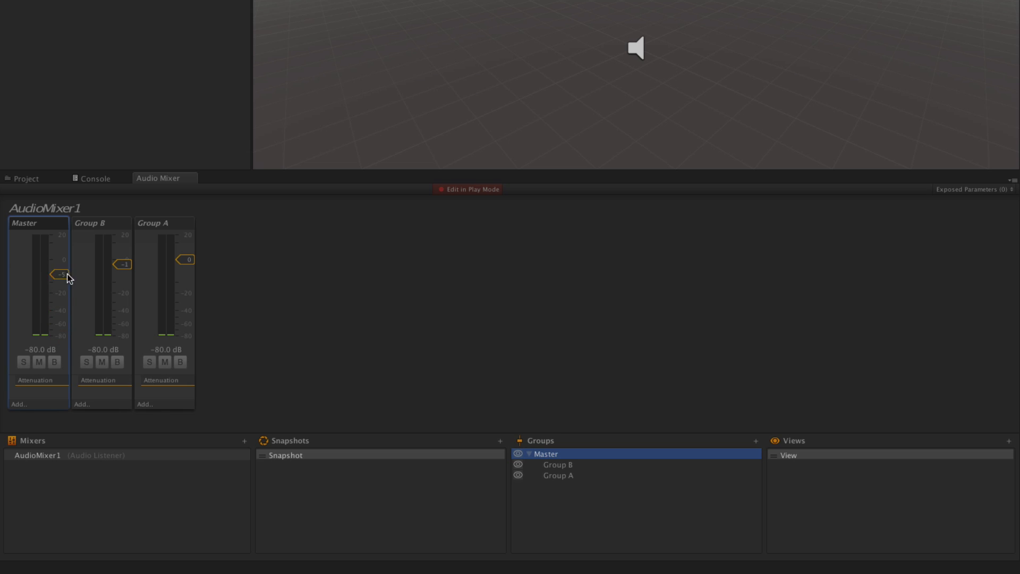
click(558, 464)
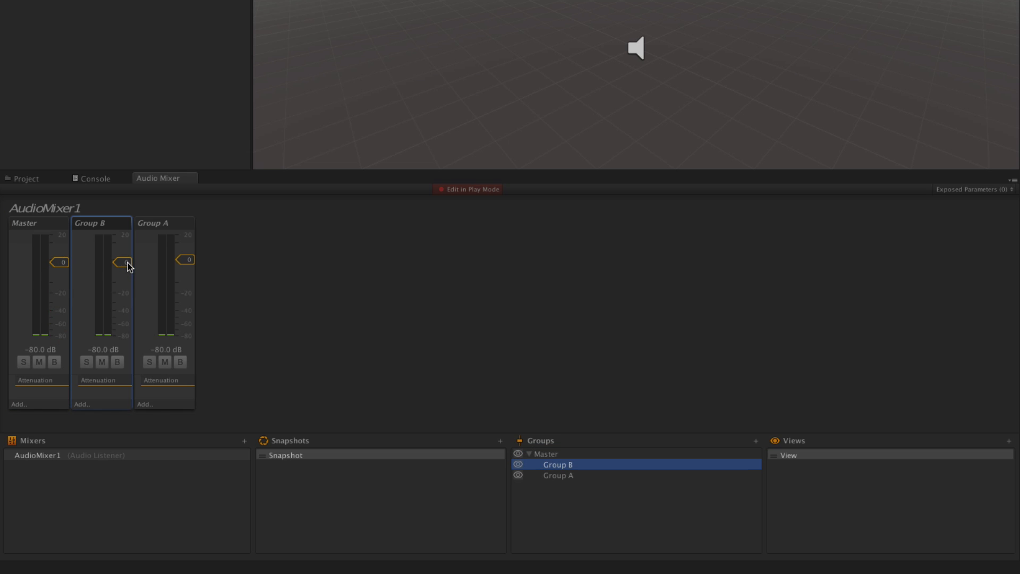
mouse_move(240, 307)
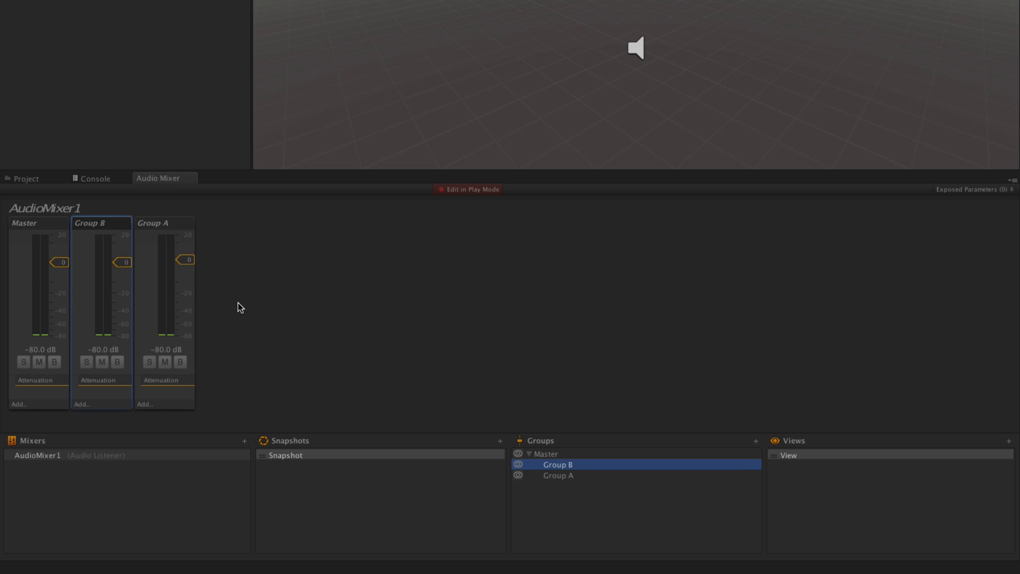
mouse_move(29, 370)
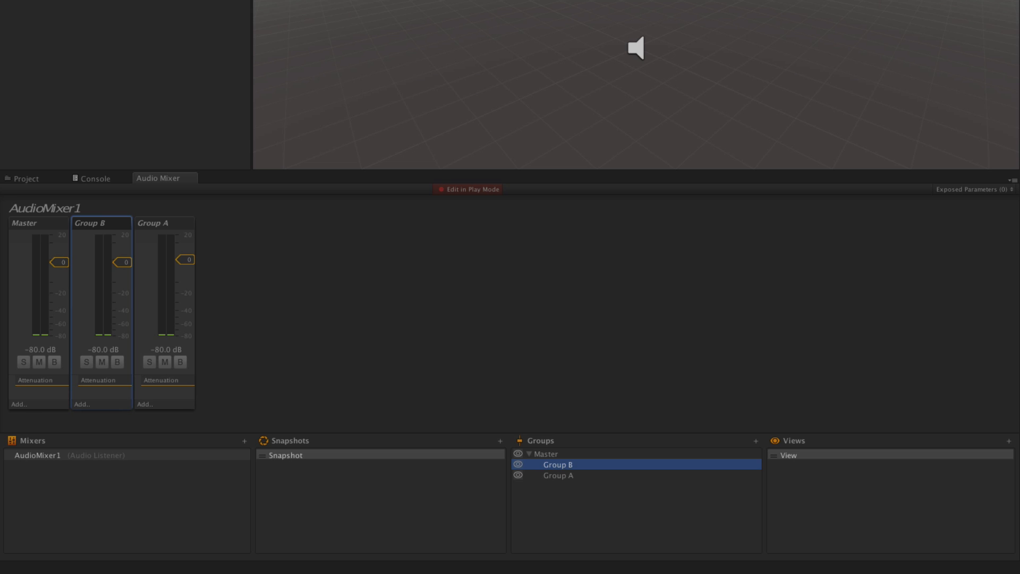
Toggle Group B's mute and solo on and off during play, leaving both off
click(87, 362)
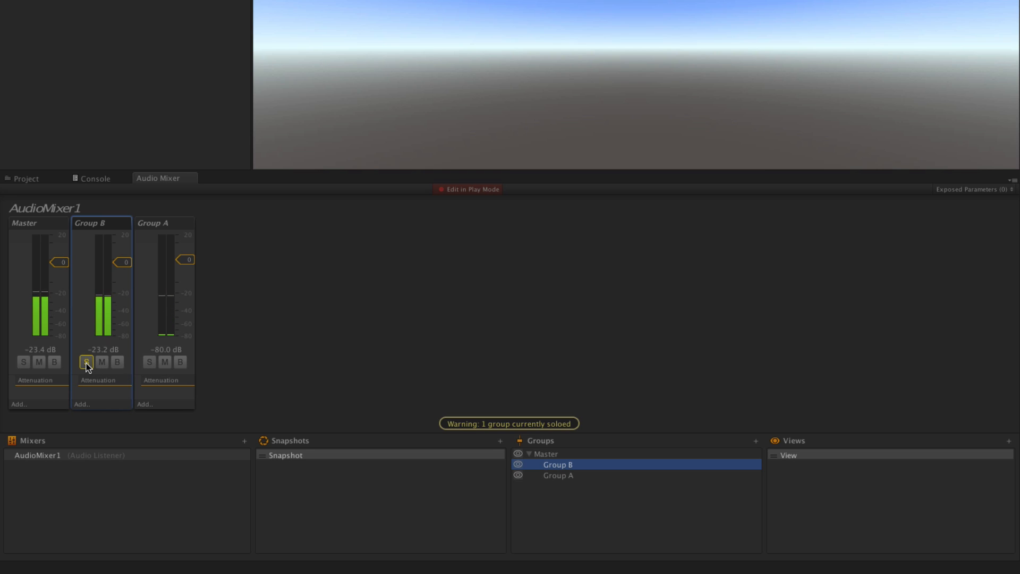
click(87, 362)
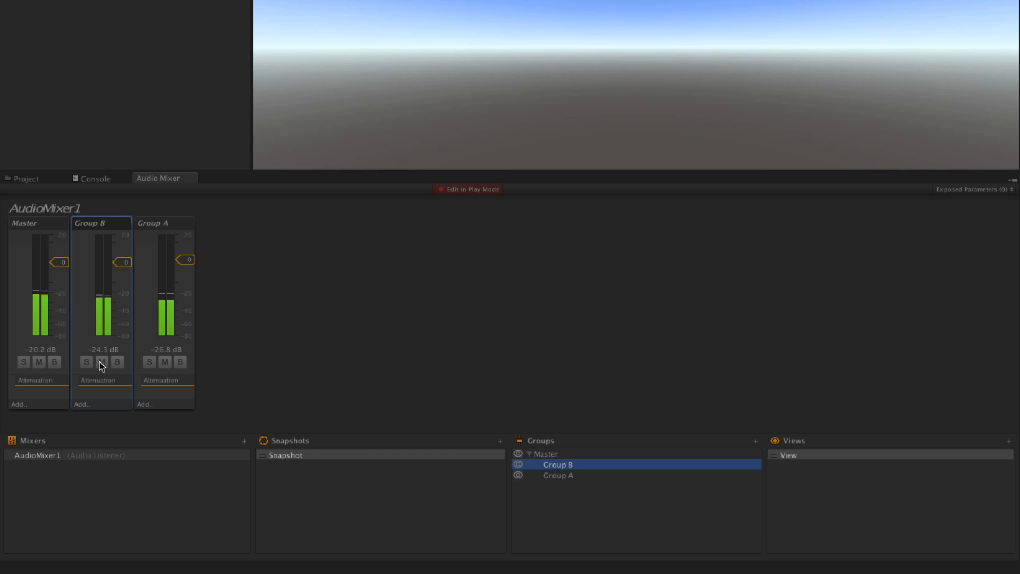
click(102, 362)
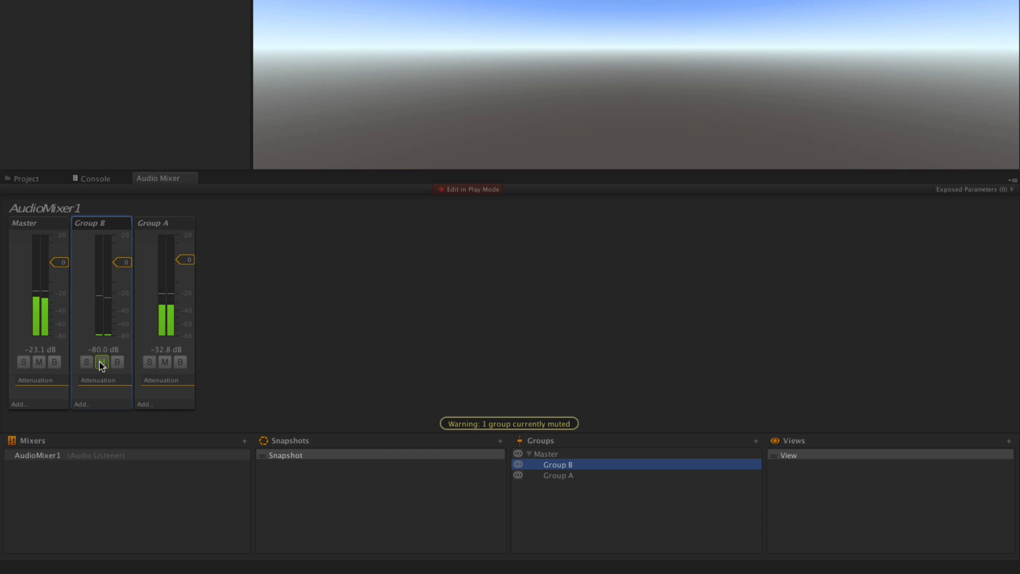
click(102, 362)
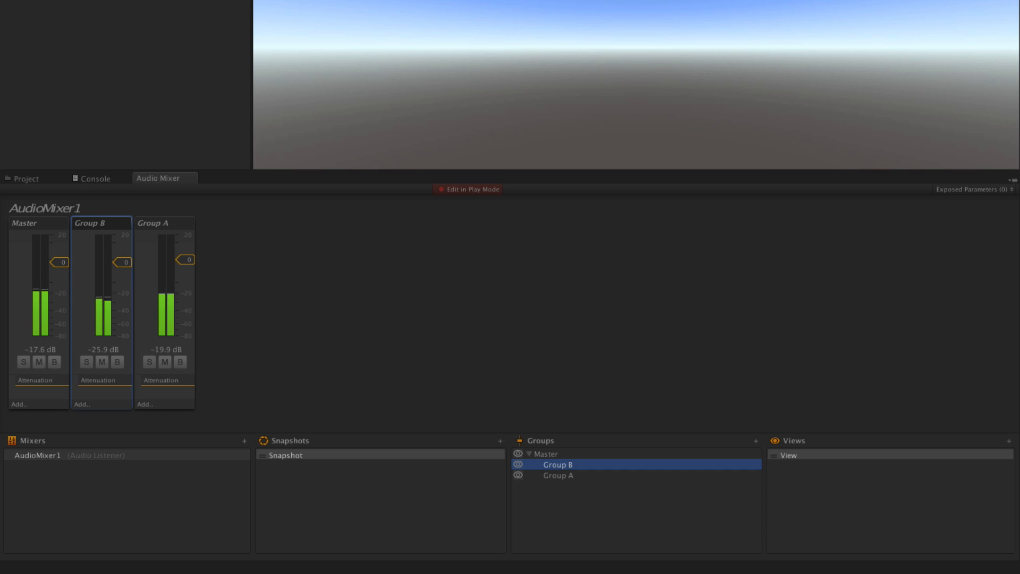
click(86, 362)
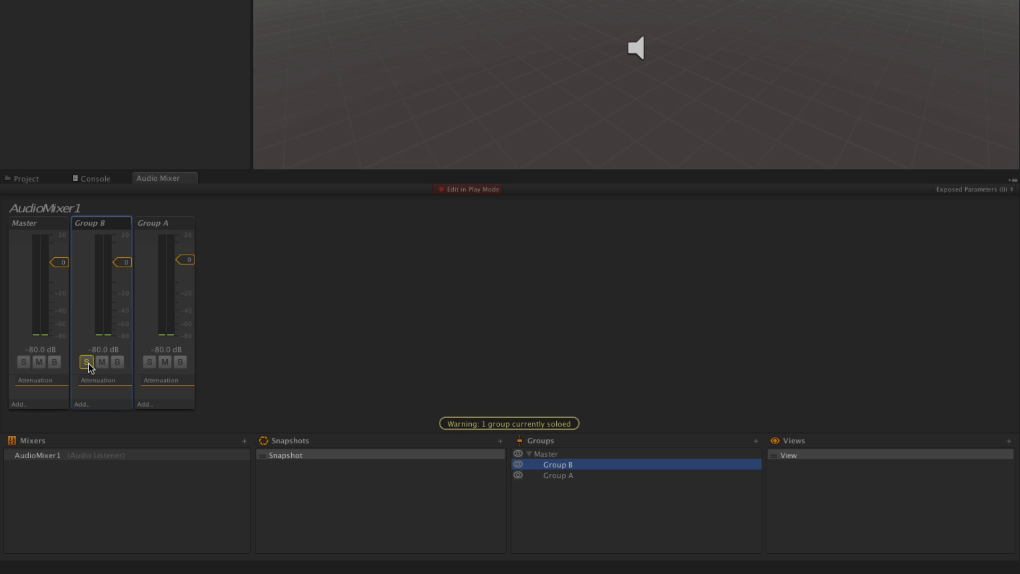
click(87, 362)
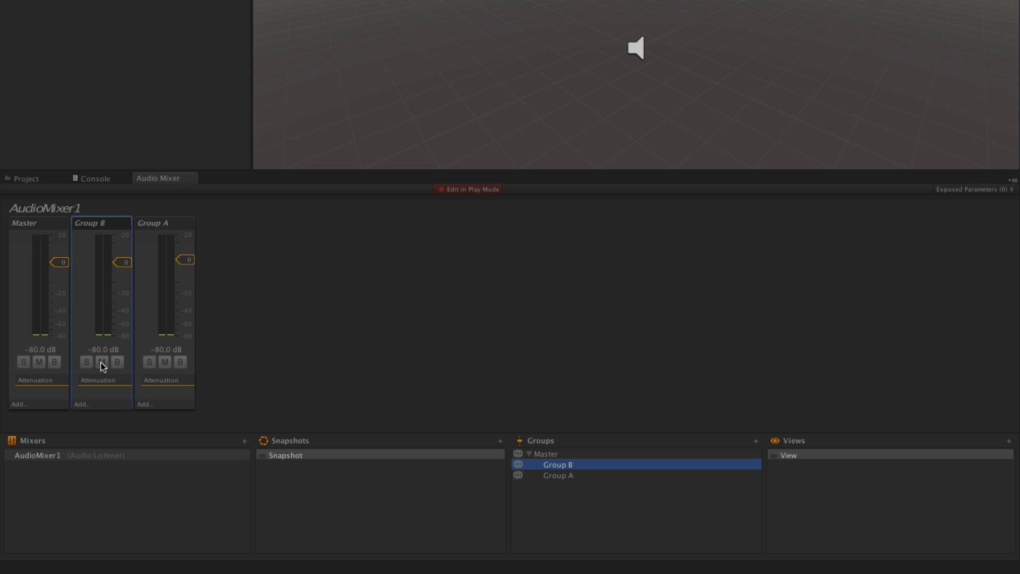
click(102, 362)
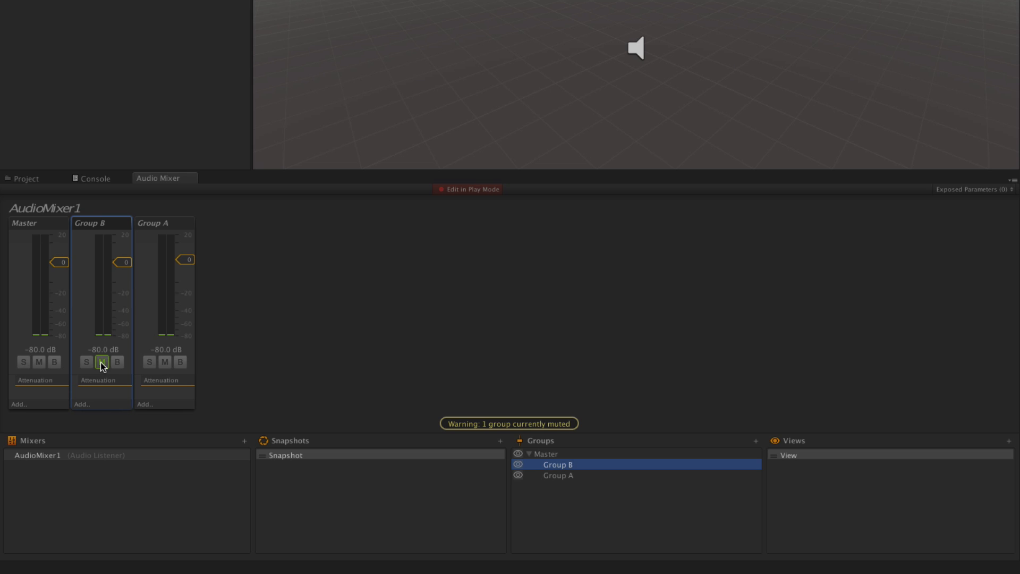
click(101, 362)
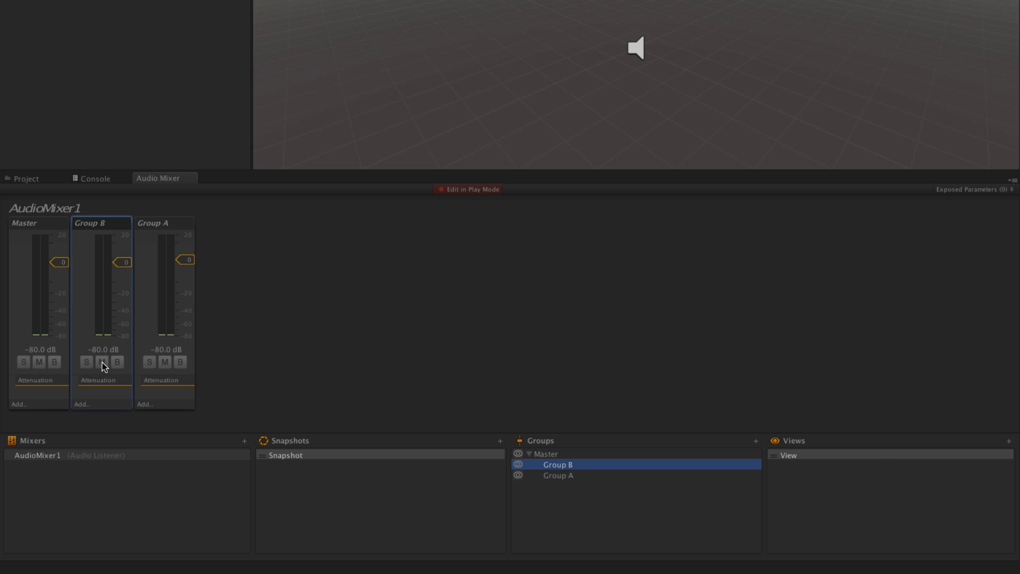
mouse_move(113, 369)
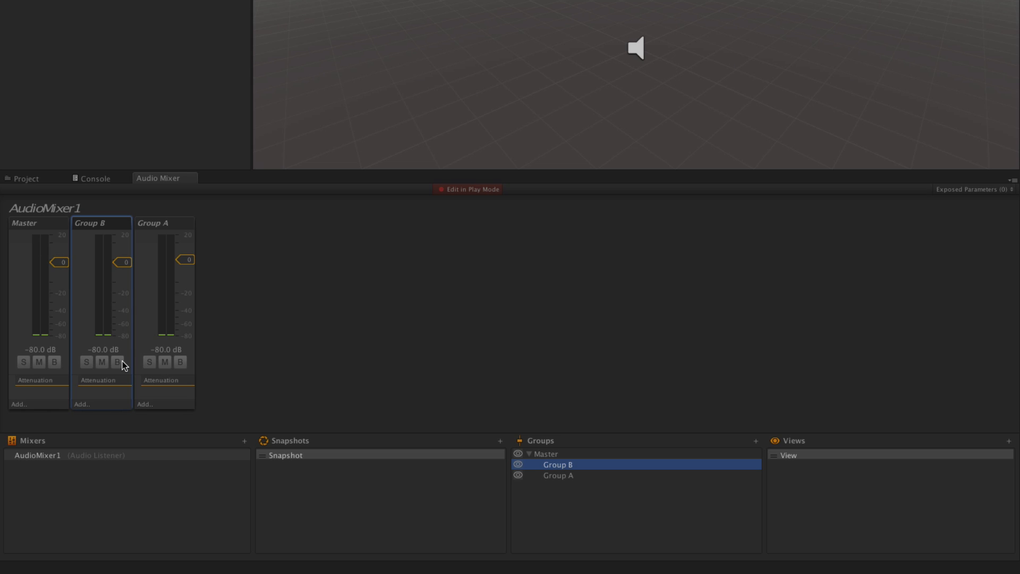
Add a Lowpass Simple effect (5000 Hz cutoff) to Group B, solo it, and play
click(82, 404)
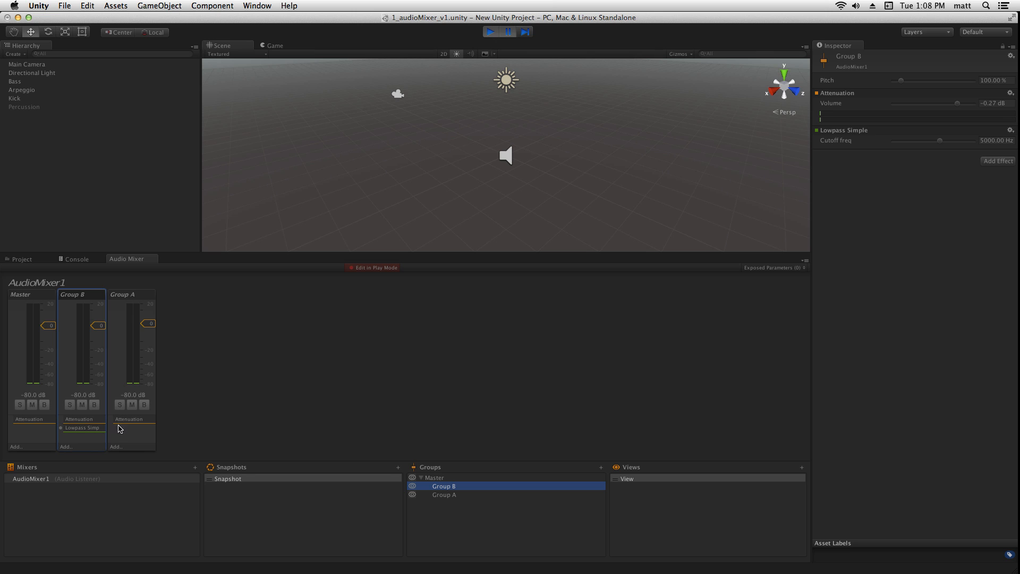
mouse_move(106, 401)
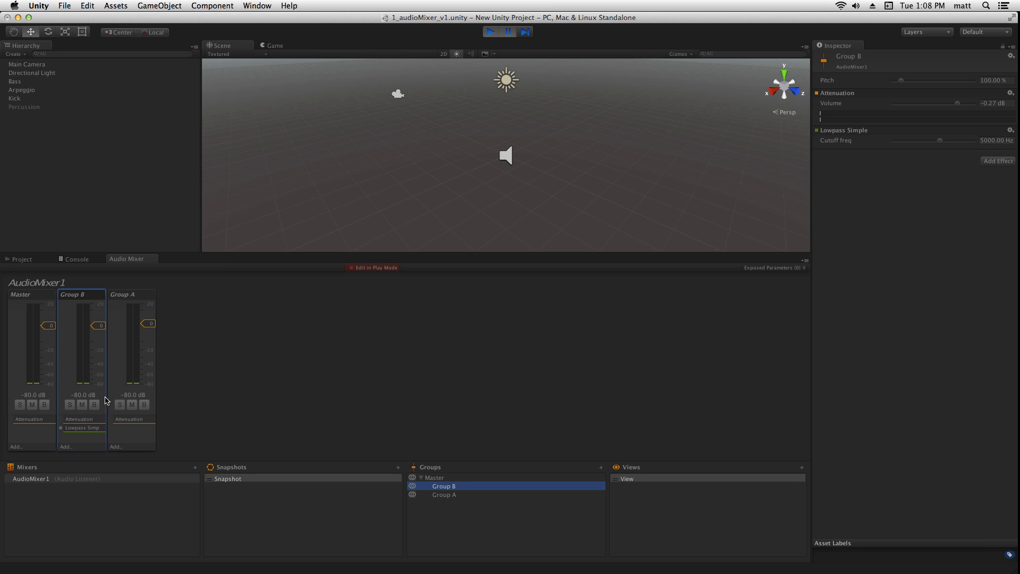
click(69, 405)
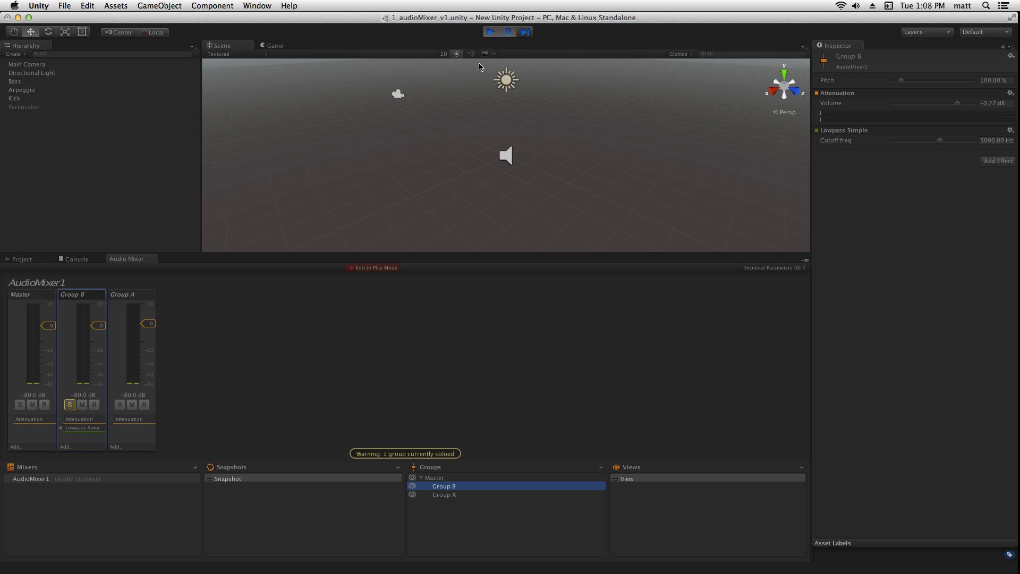
click(490, 31)
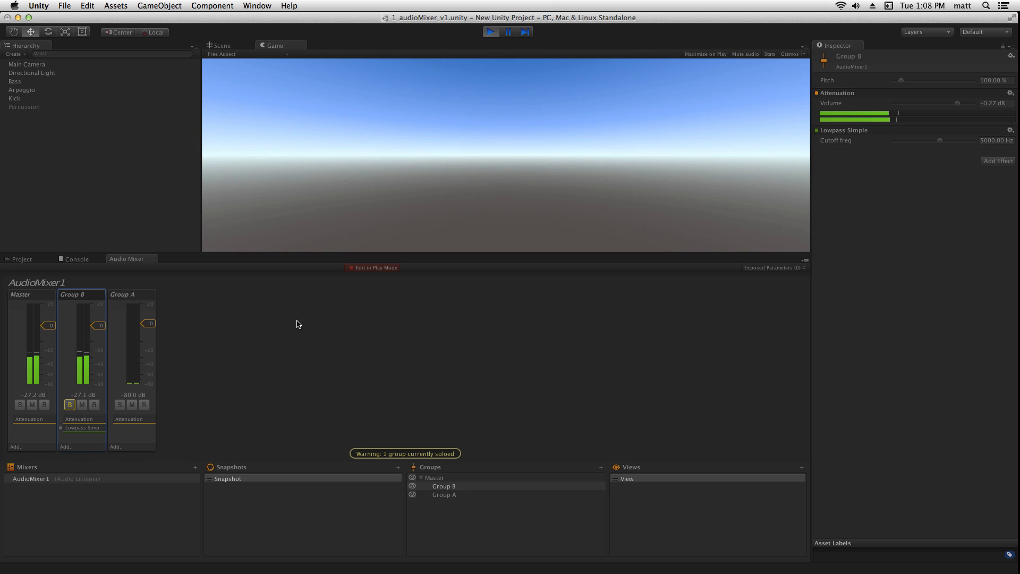
mouse_move(76, 420)
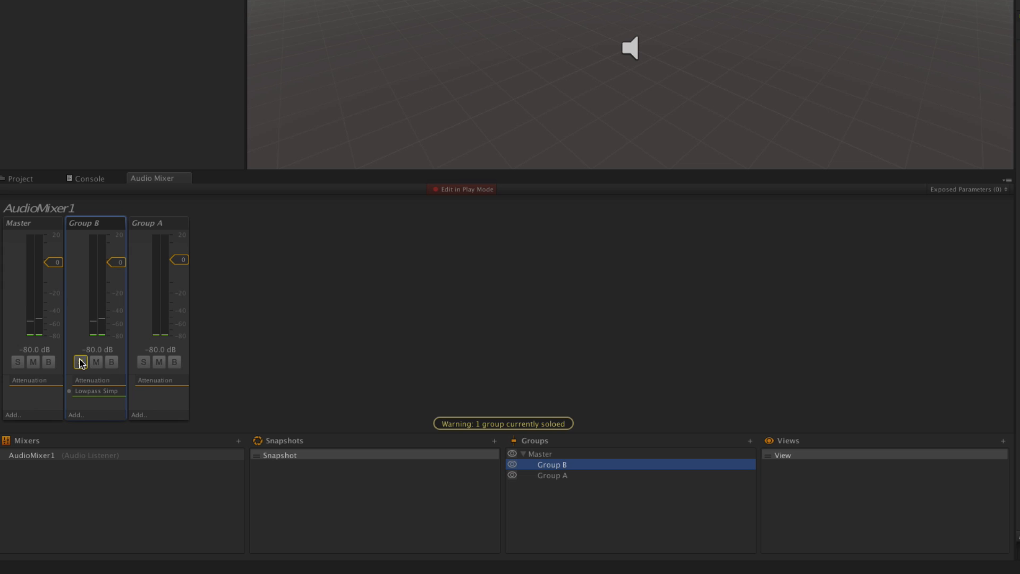
click(80, 362)
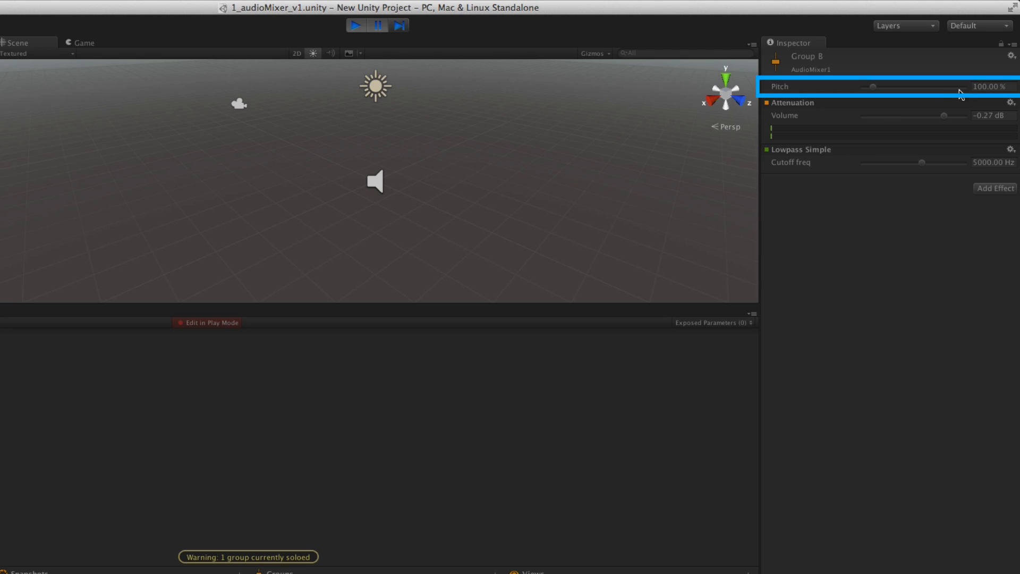
Set Group B's pitch to 50% in the Inspector
double_click(988, 86)
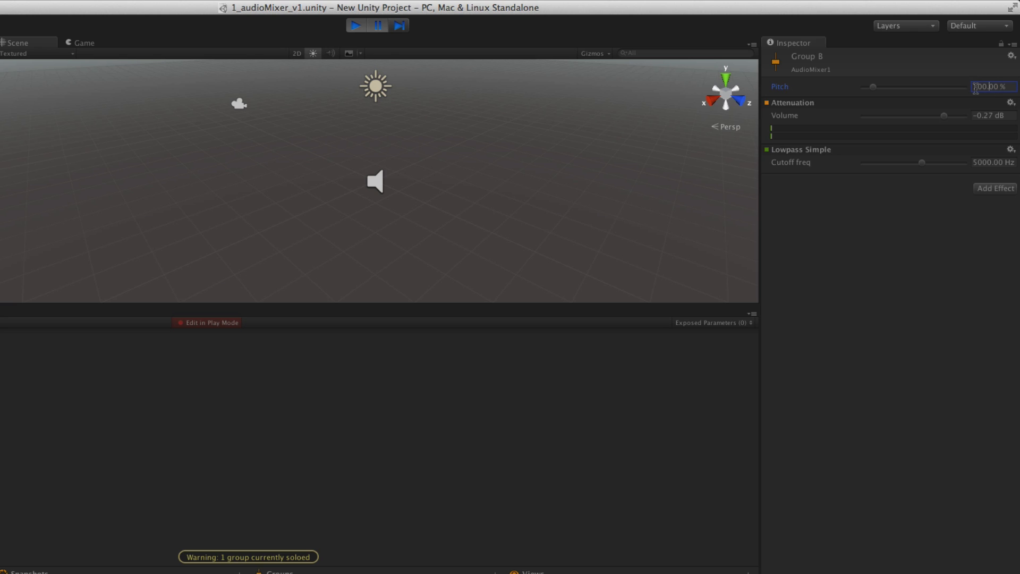
triple_click(987, 86)
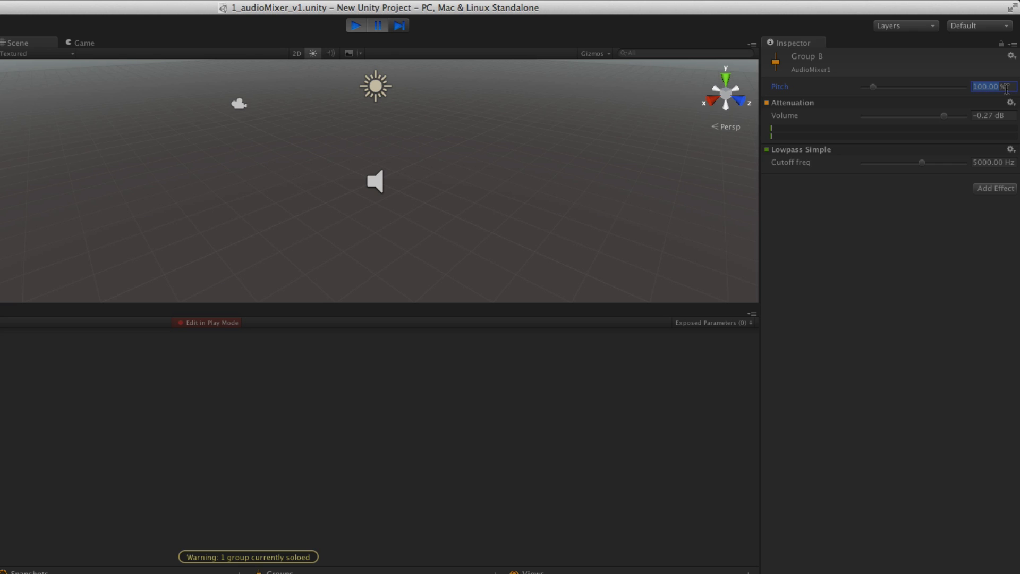
drag(872, 86, 869, 86)
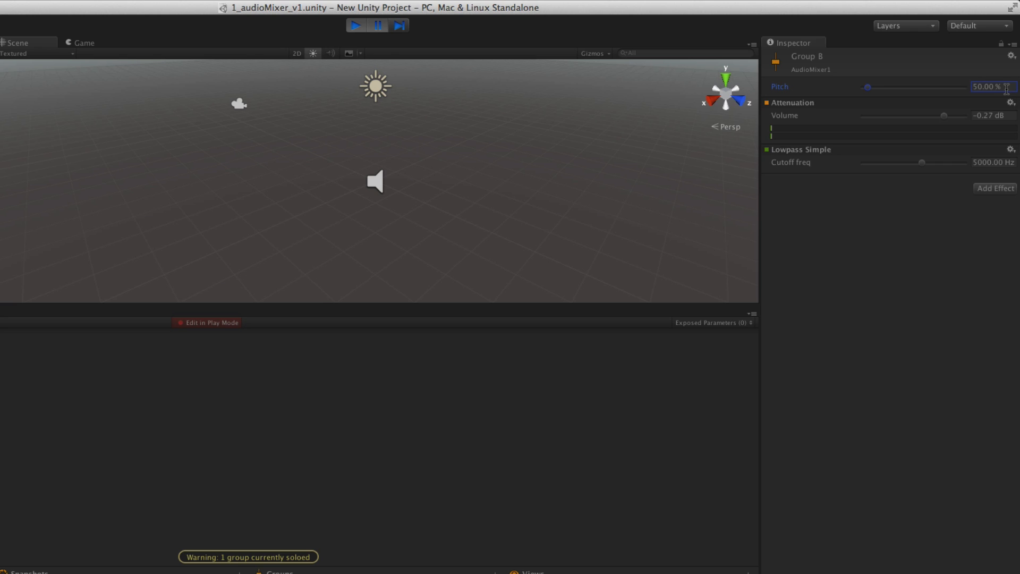
Play the scene, drop Group B's pitch to 25%, and select Kick
click(377, 25)
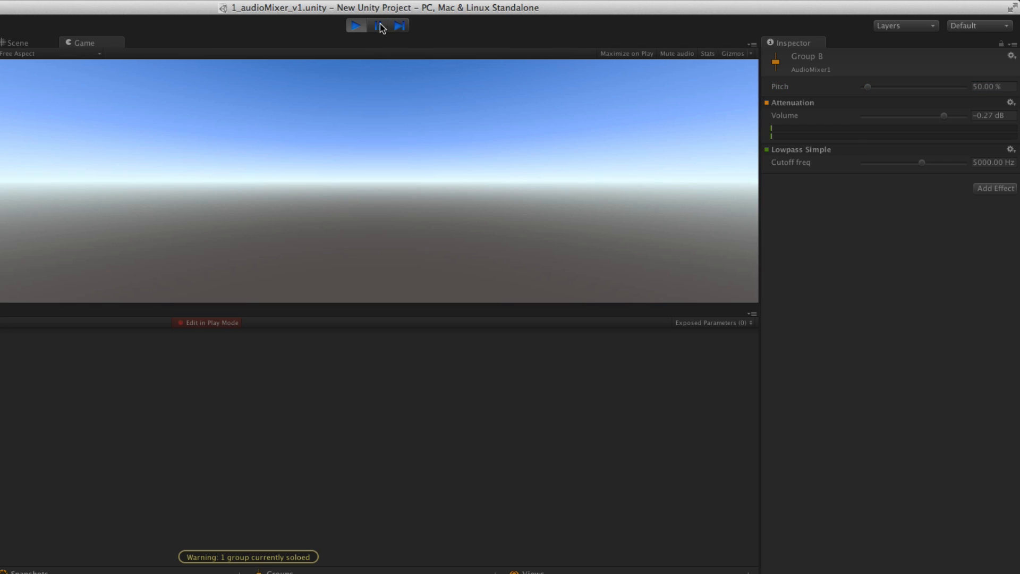
click(356, 26)
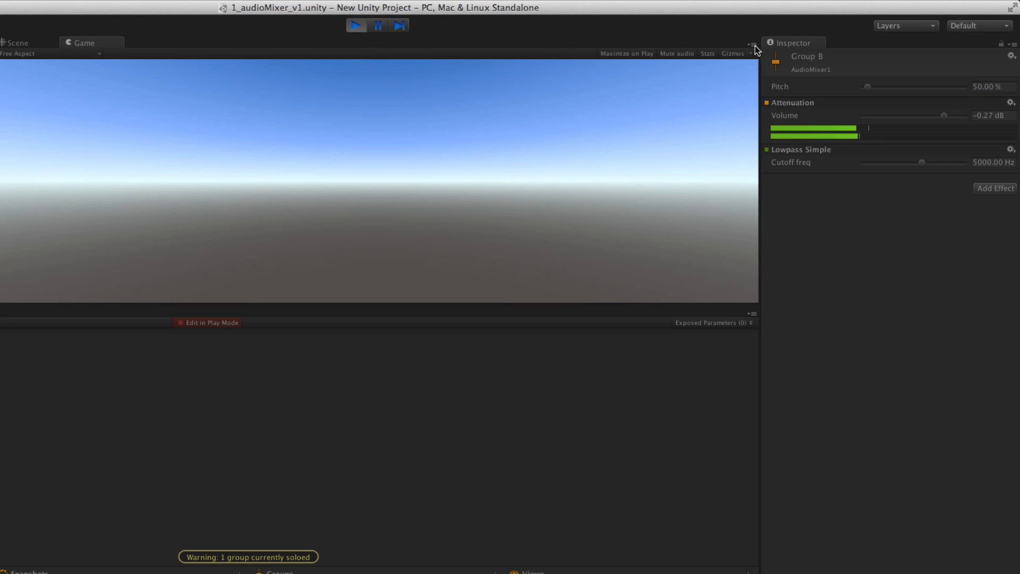
click(988, 86)
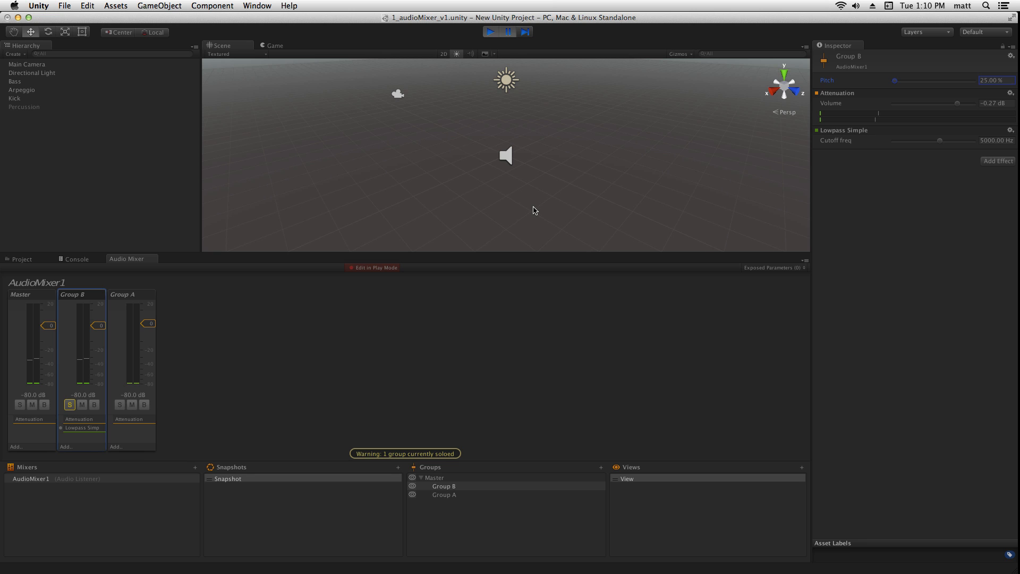
click(14, 98)
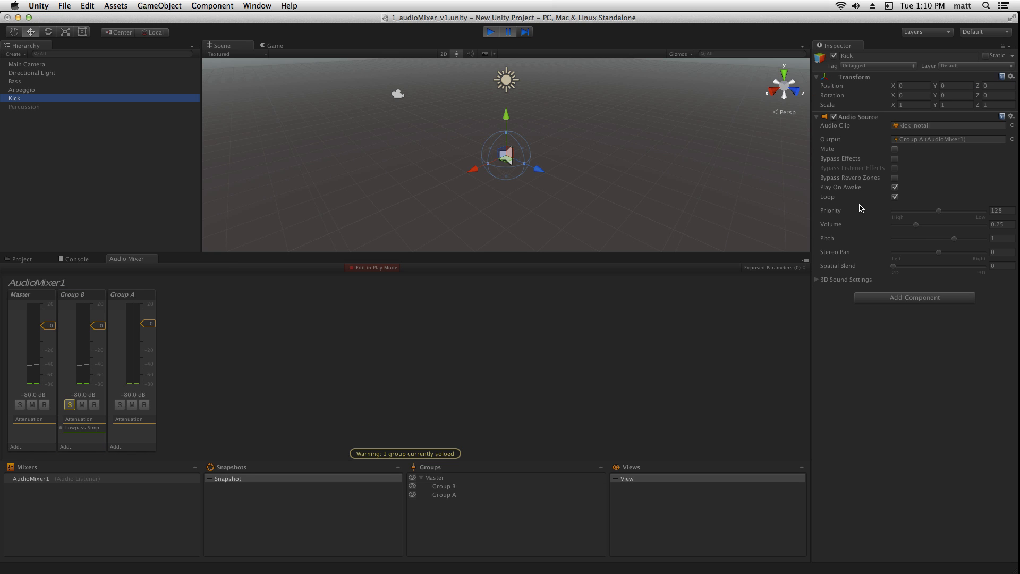
mouse_move(14, 368)
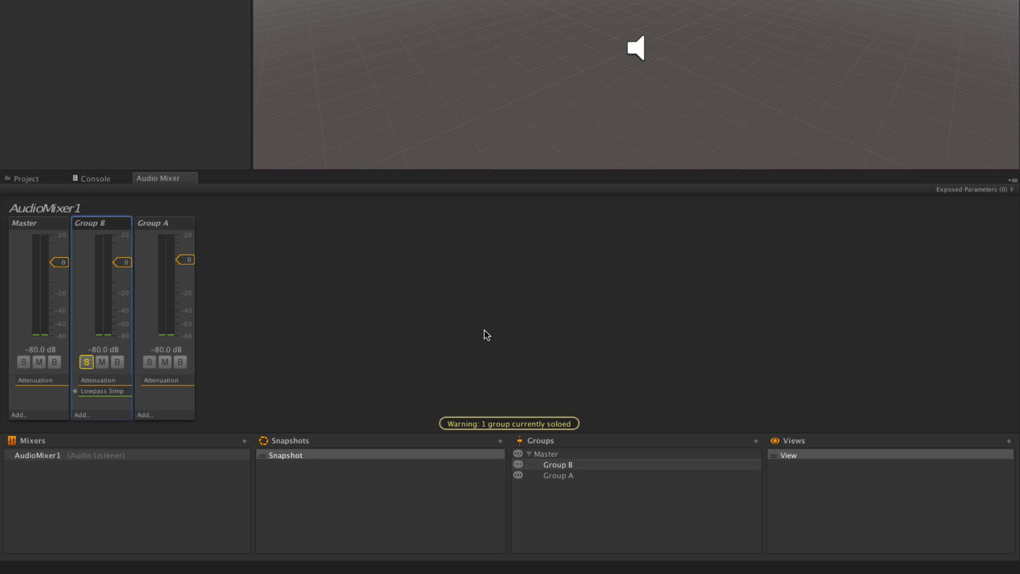
mouse_move(555, 469)
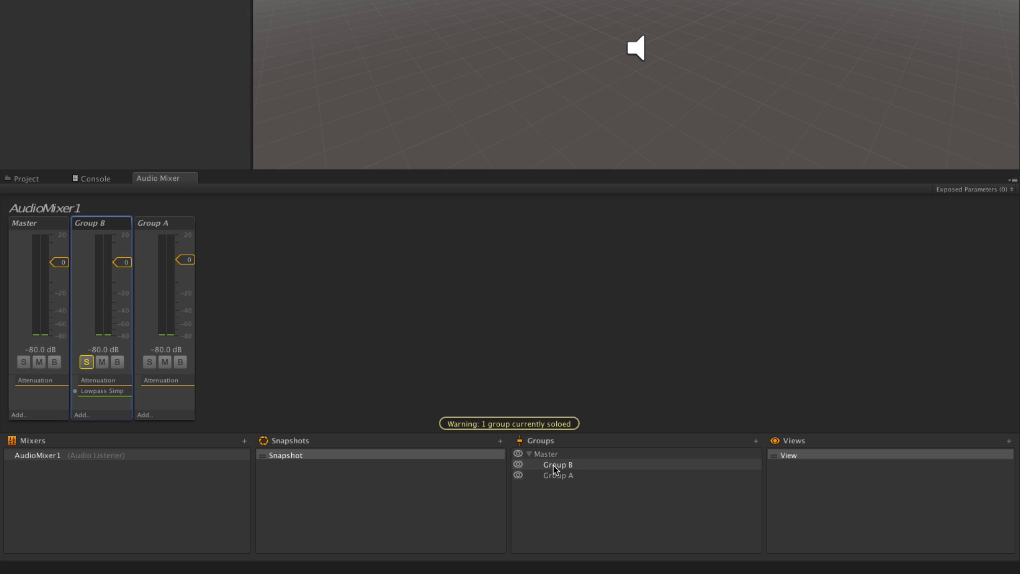
Create a new audio mixer named DrumMixer containing only a Master group
click(32, 441)
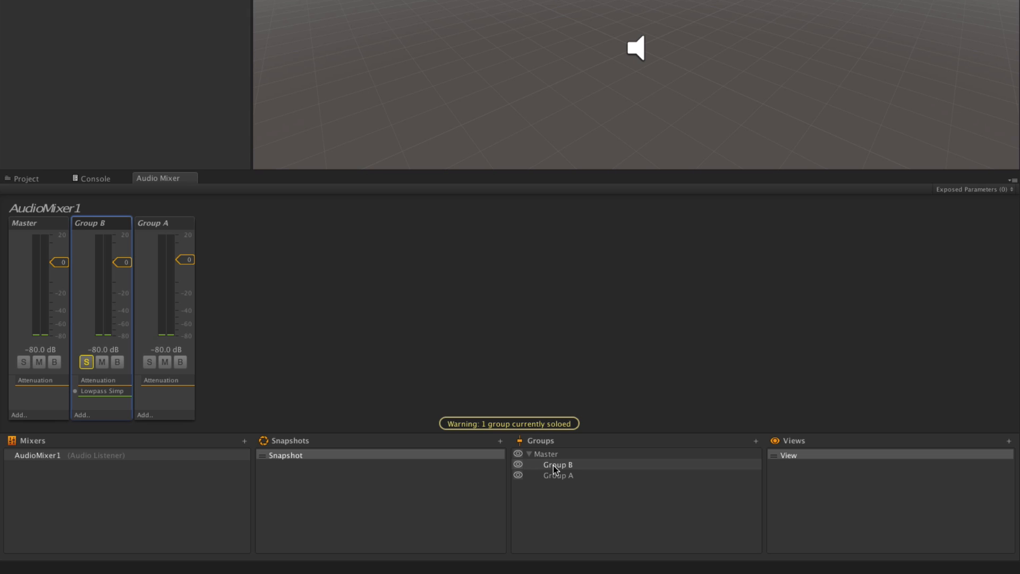
mouse_move(252, 448)
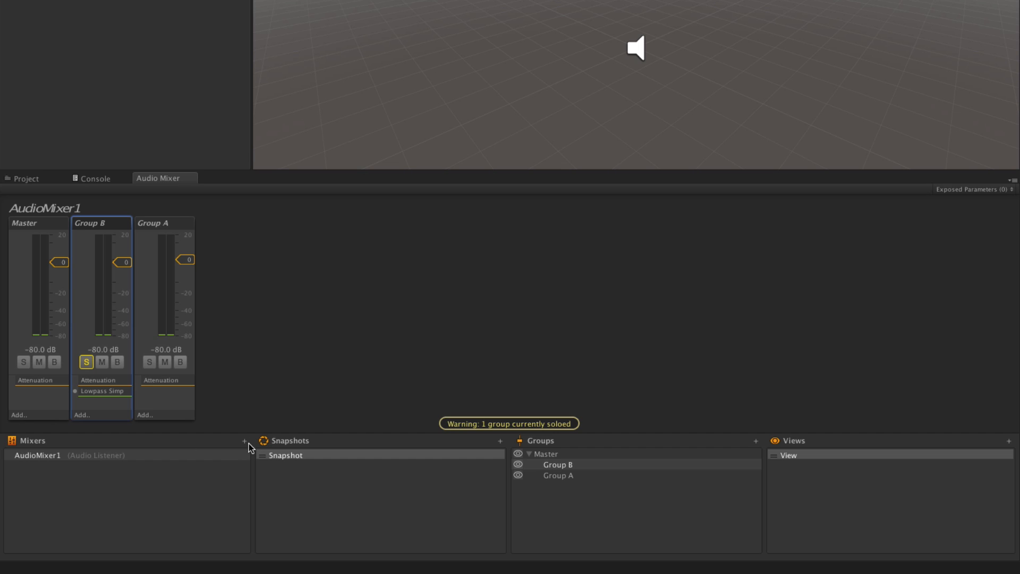
click(244, 441)
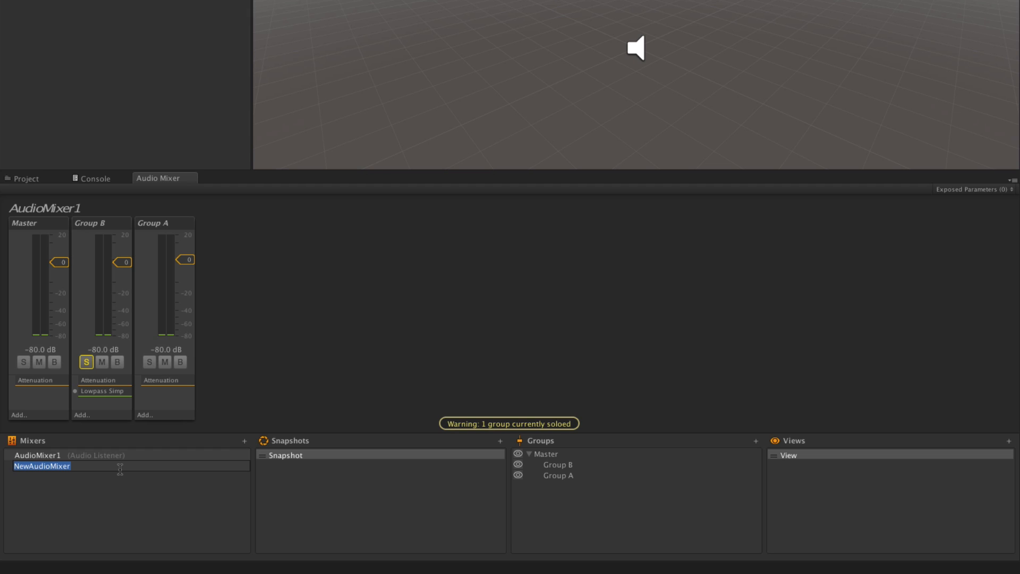
text(DrumMixer)
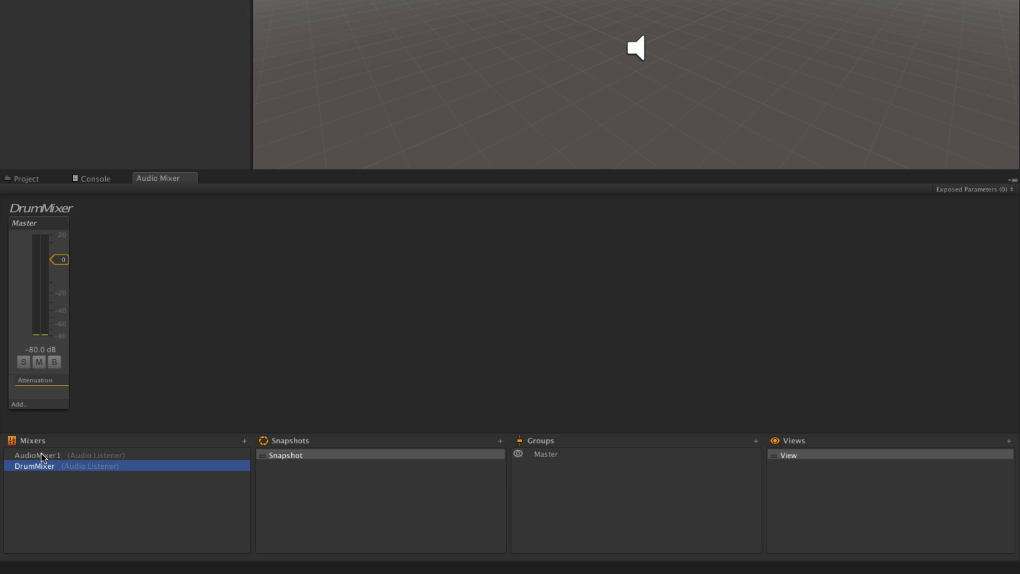
mouse_move(756, 446)
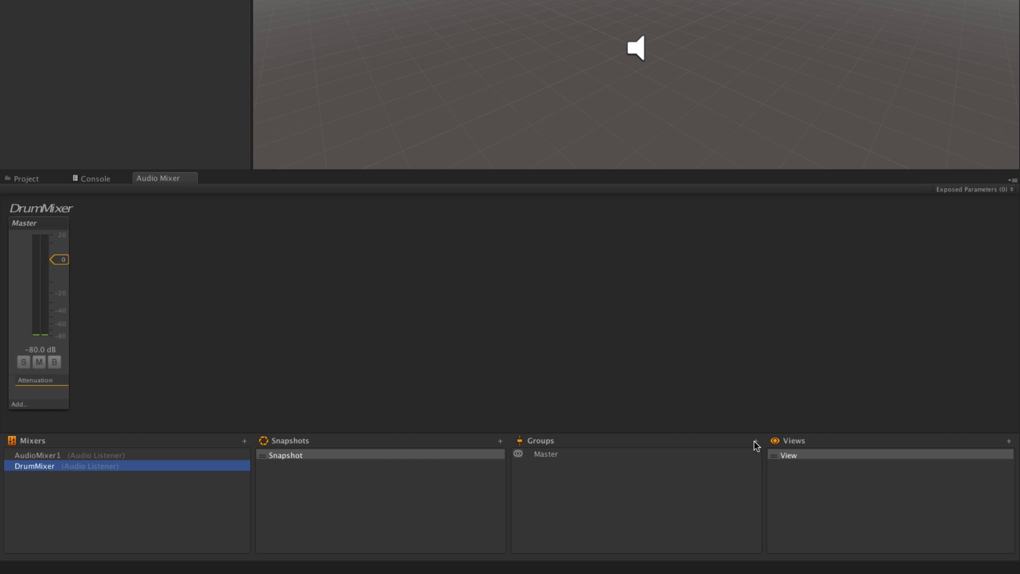
Add percussion and kick groups to DrumMixer and open Percussion's output group list
click(755, 441)
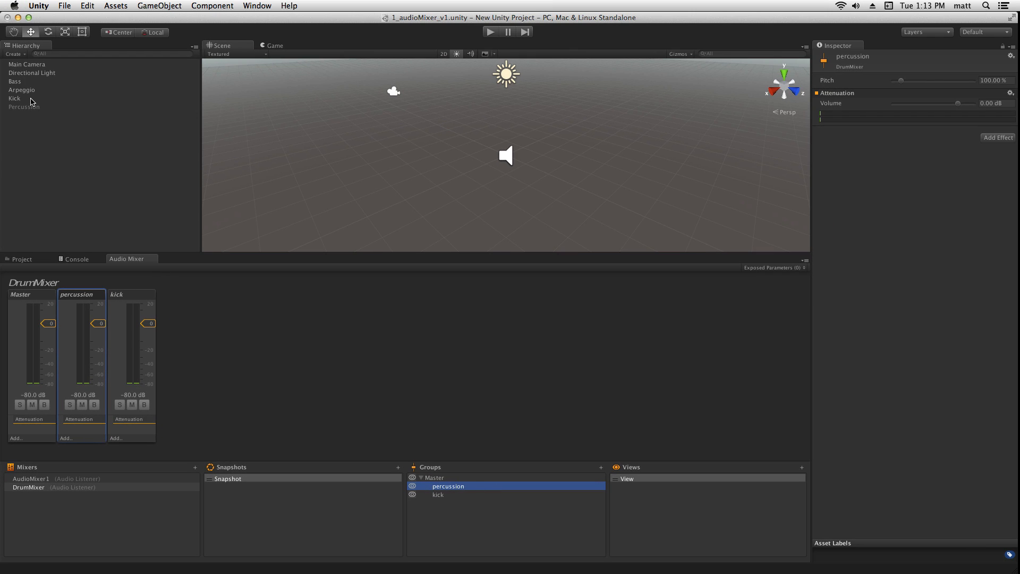
click(15, 99)
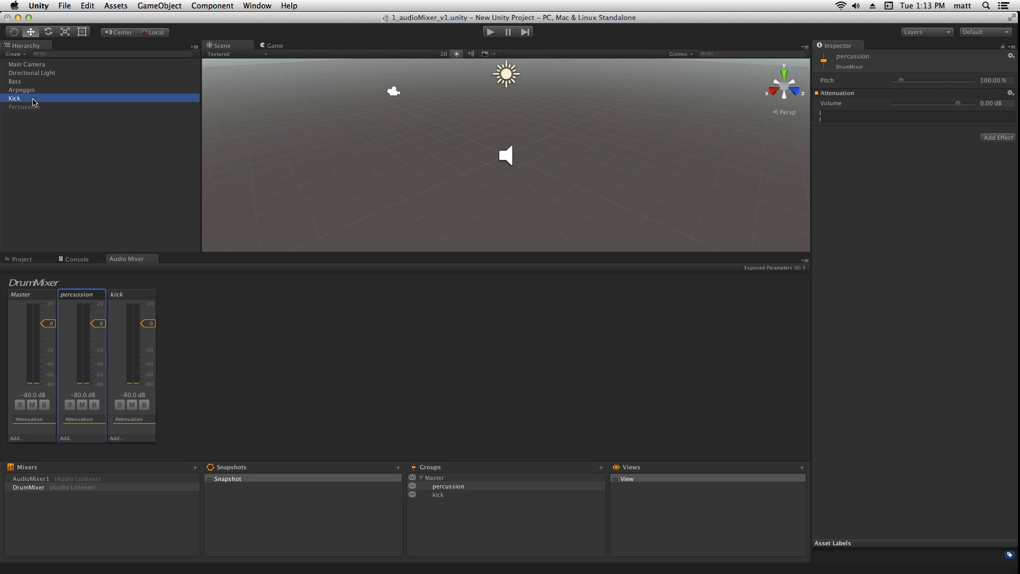
click(14, 99)
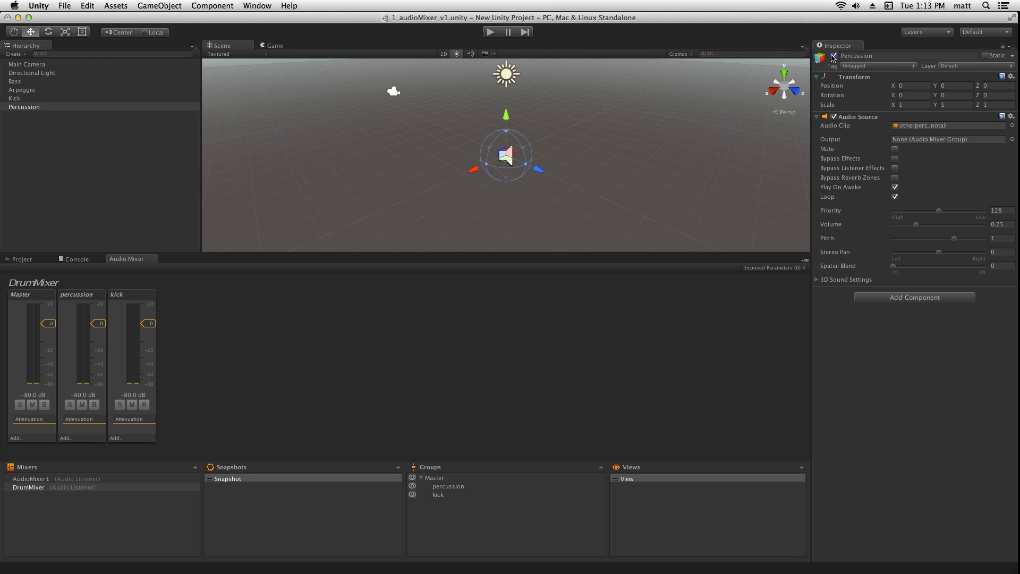
click(1011, 139)
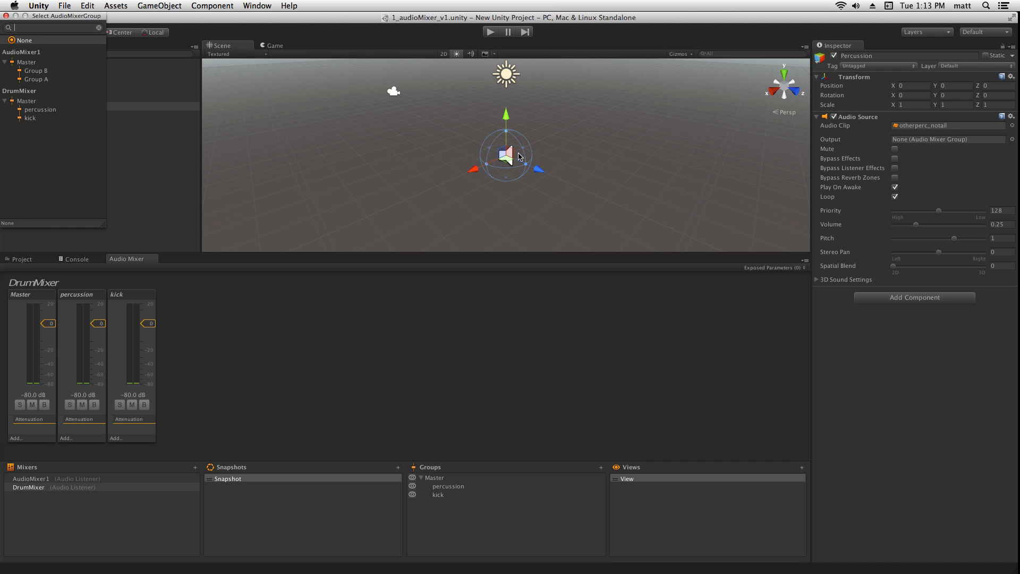
click(40, 109)
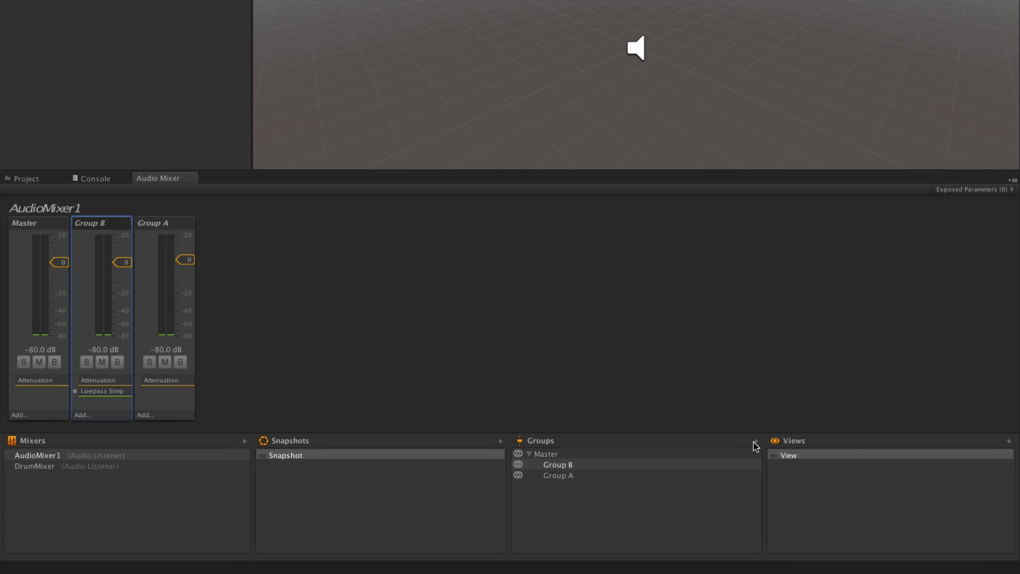
Nest DrumMixer under AudioMixer1 with its output set to Drum Group
click(755, 441)
text(Drum Group)
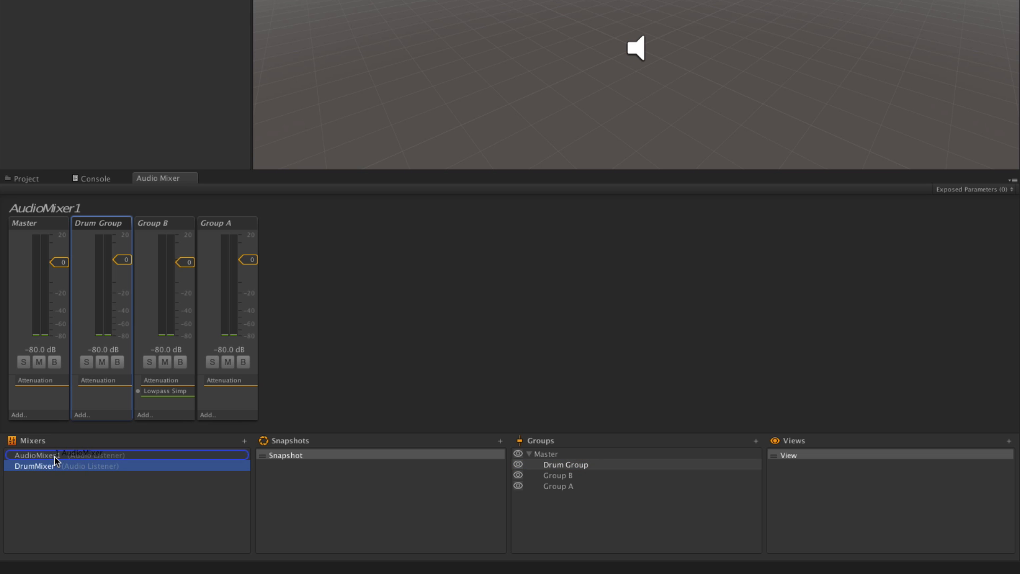
click(38, 455)
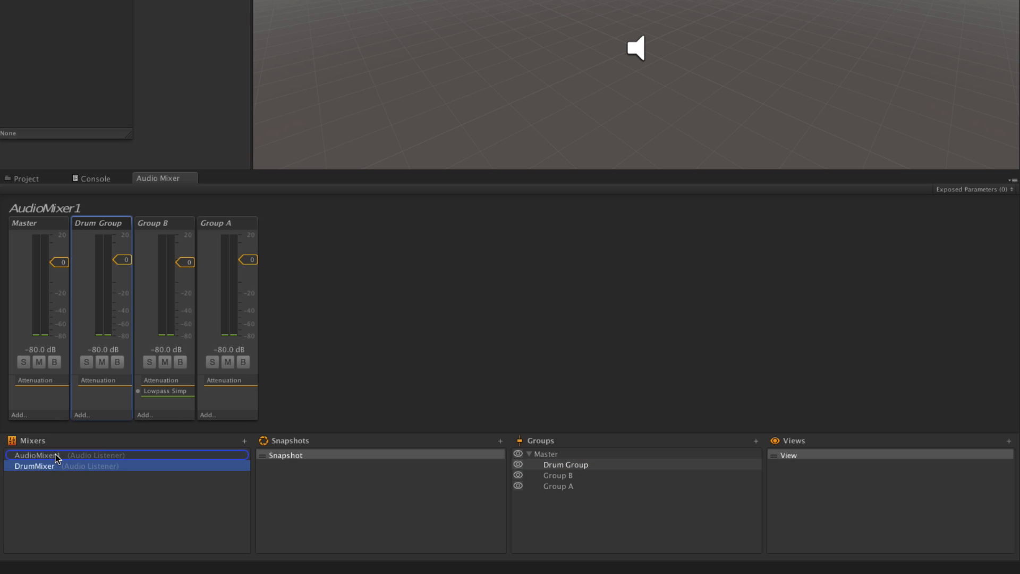
click(35, 466)
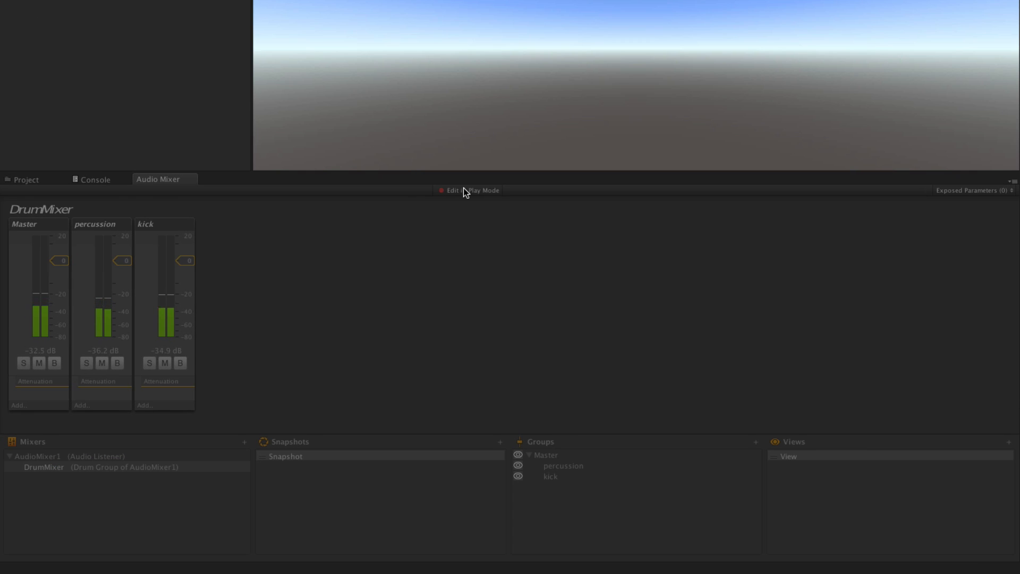
Select AudioMixer1 in the Mixers panel to show its groups during play
click(37, 456)
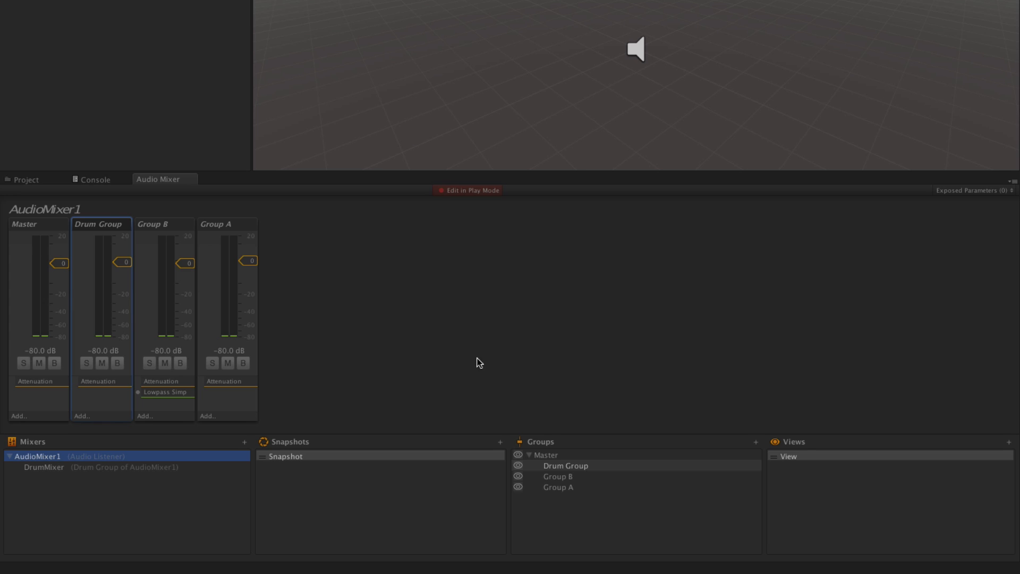
mouse_move(510, 362)
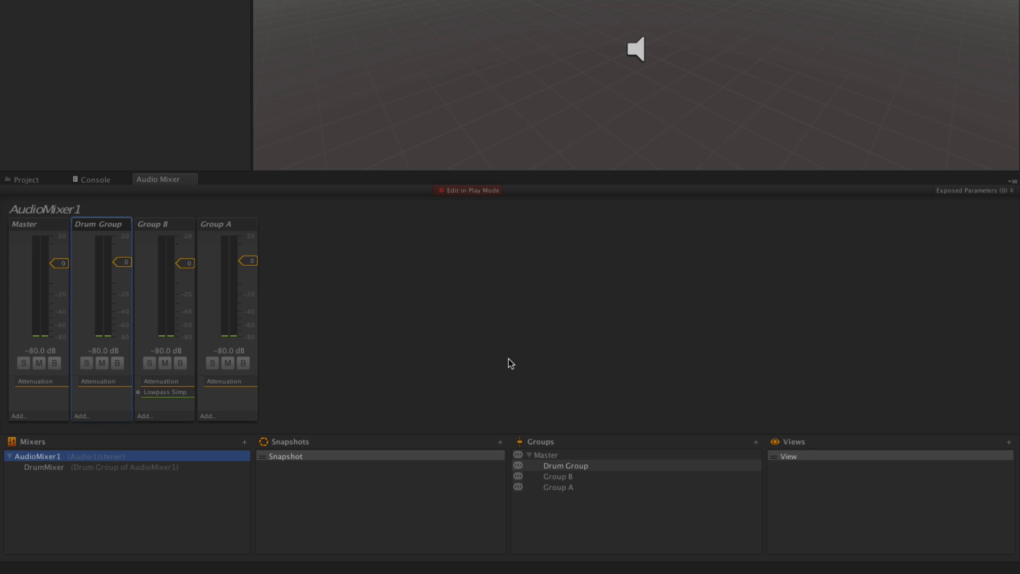
mouse_move(522, 419)
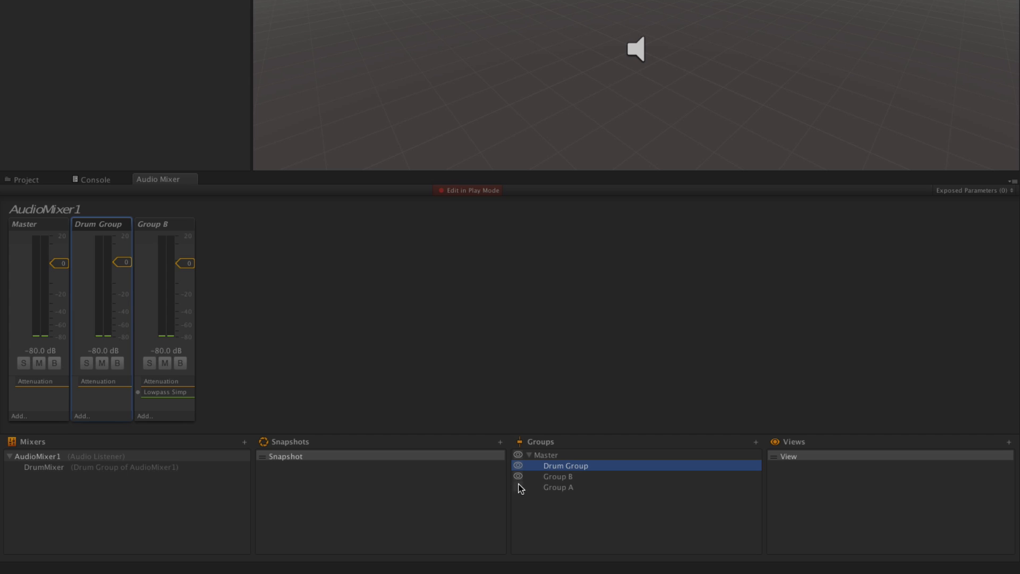
Hide Group B and save a copy of the view named 'view simple'
click(518, 487)
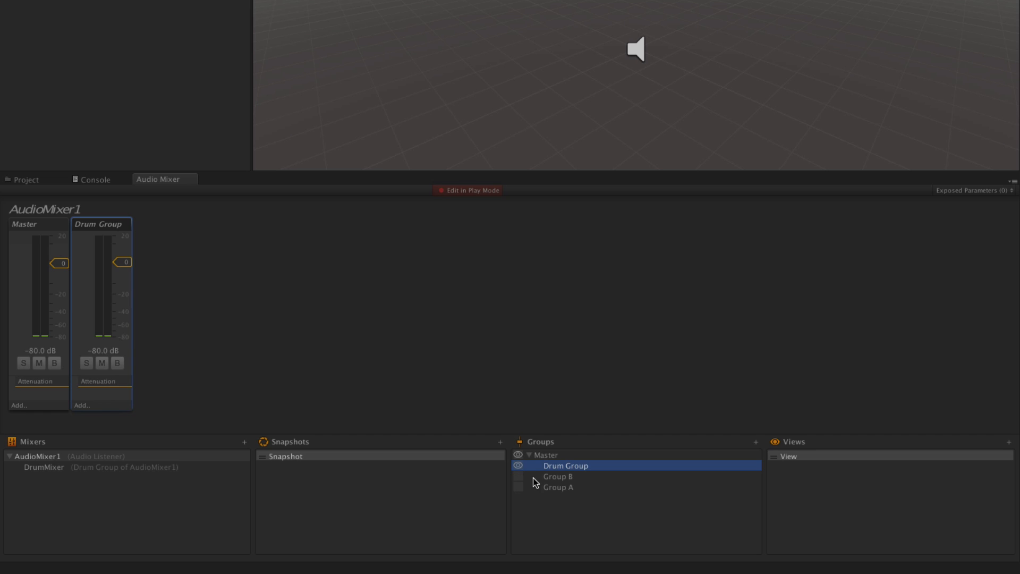
click(788, 456)
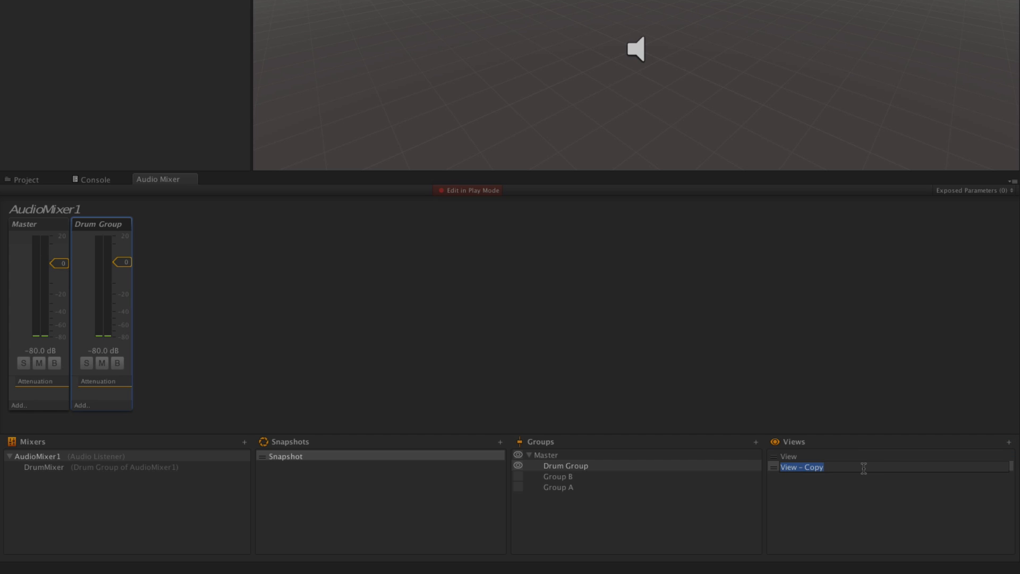
text(view simple)
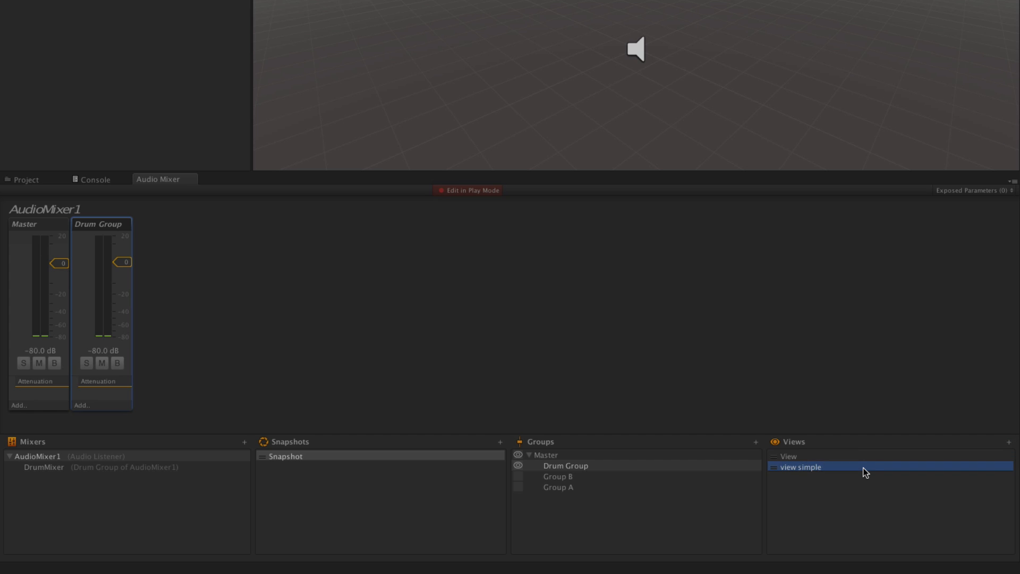
mouse_move(522, 493)
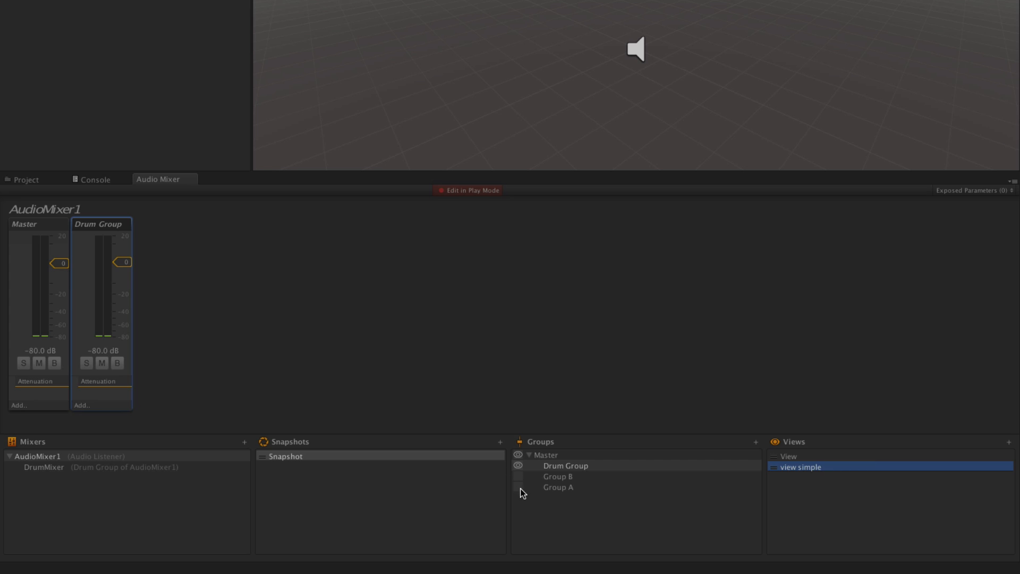
Return to the original View, show Group A again, and compare with view simple
click(787, 455)
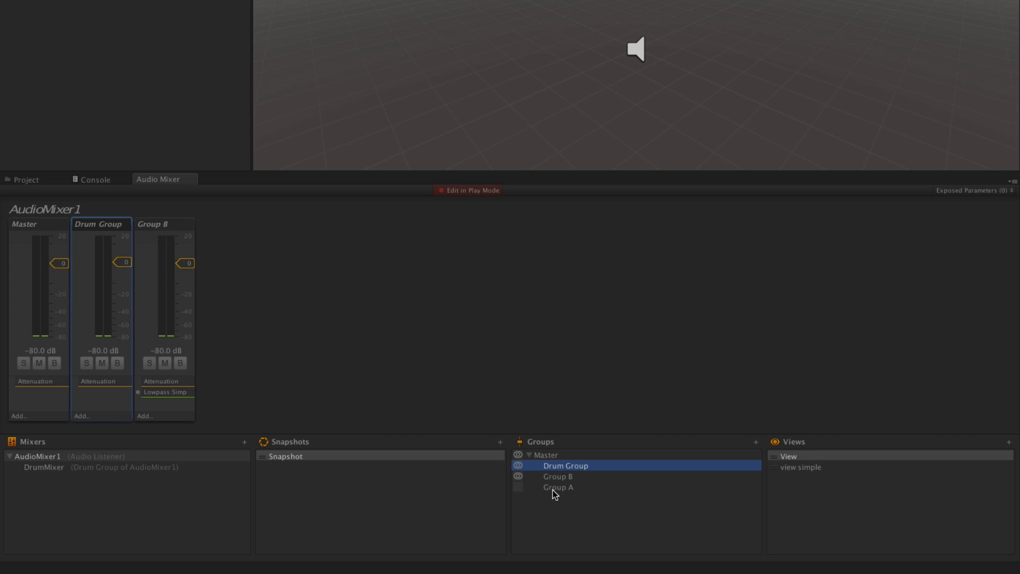
click(519, 487)
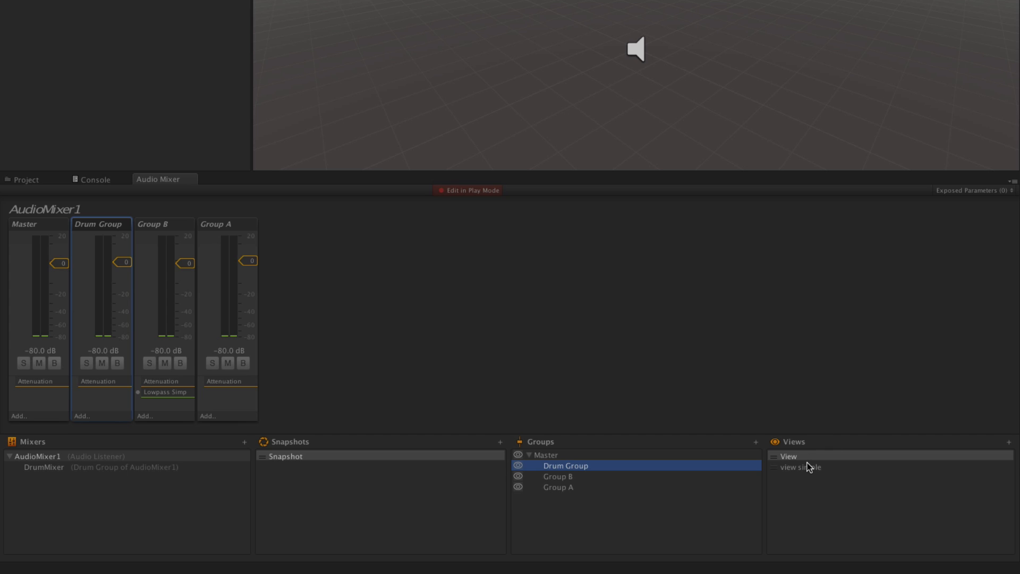
click(788, 456)
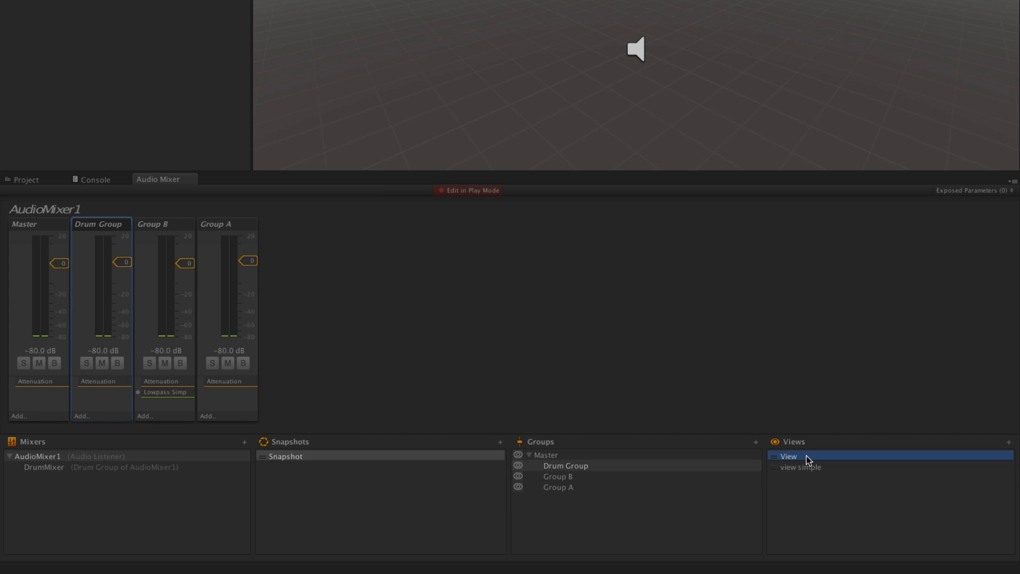
click(799, 467)
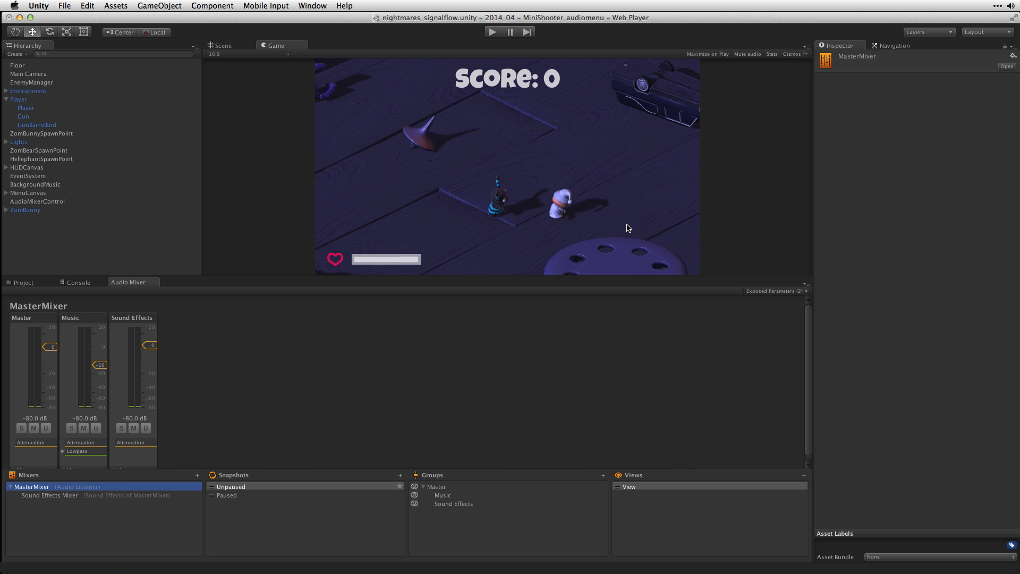
mouse_move(426, 231)
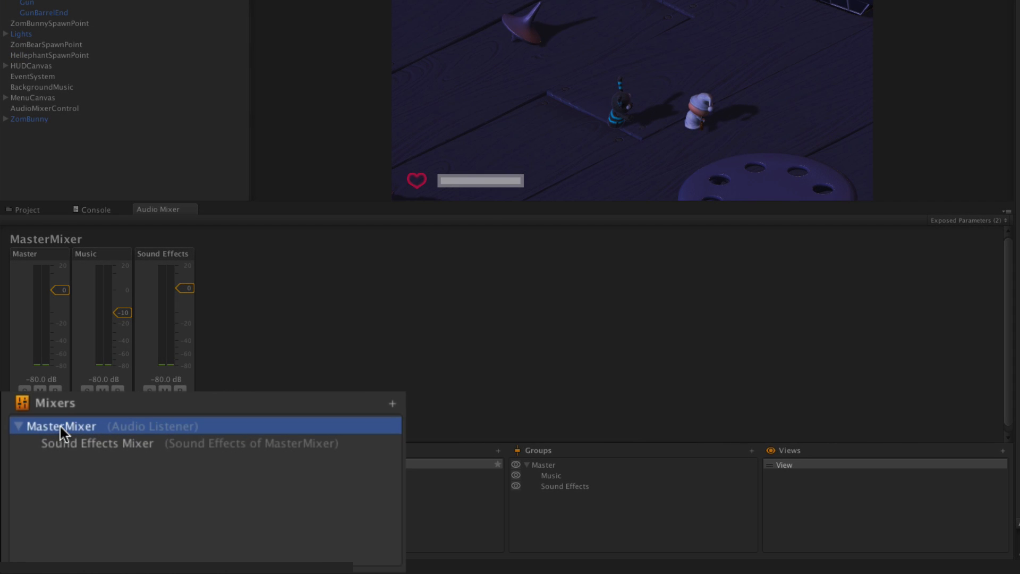
mouse_move(59, 468)
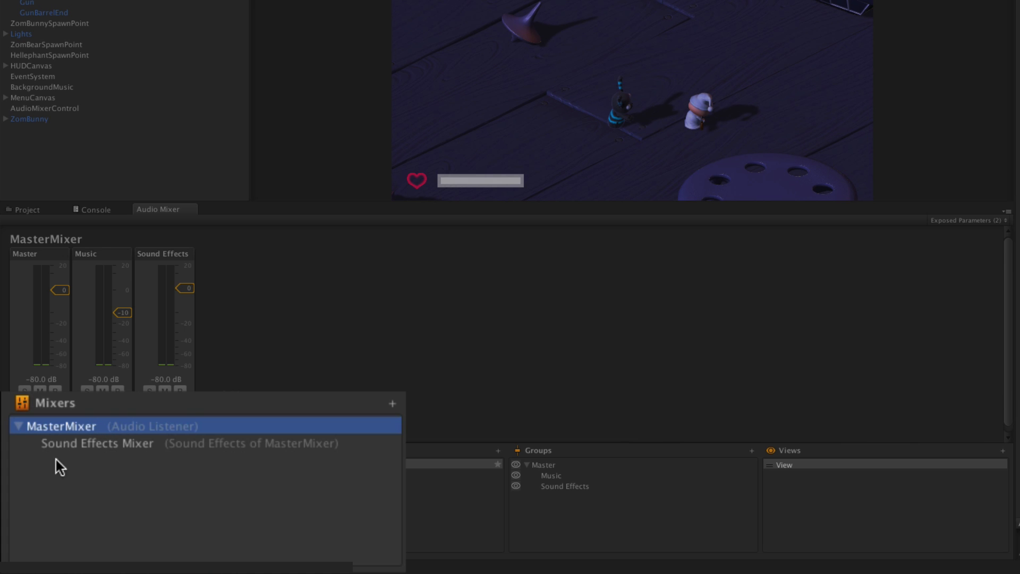
mouse_move(101, 419)
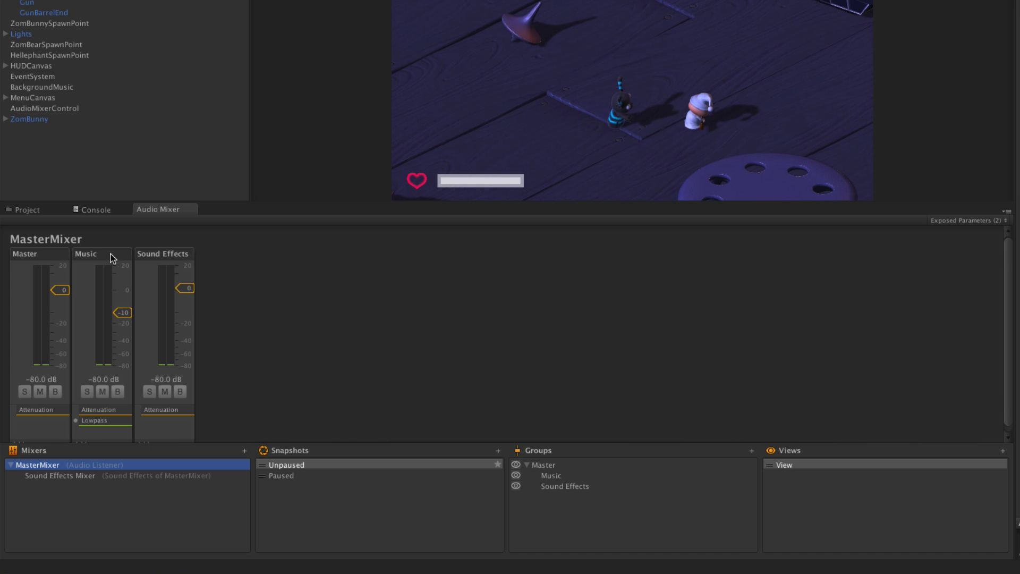
mouse_move(170, 257)
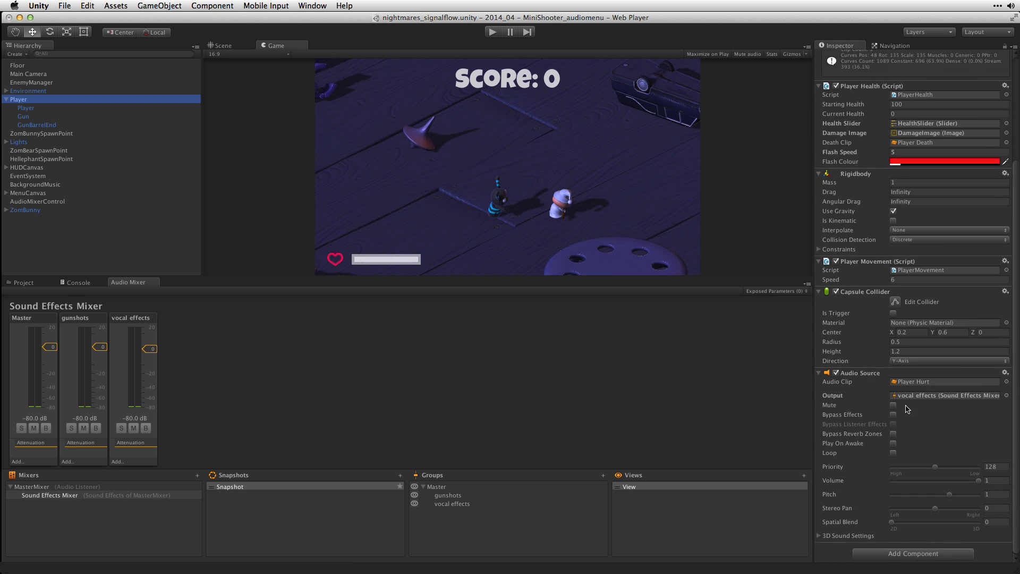
mouse_move(969, 402)
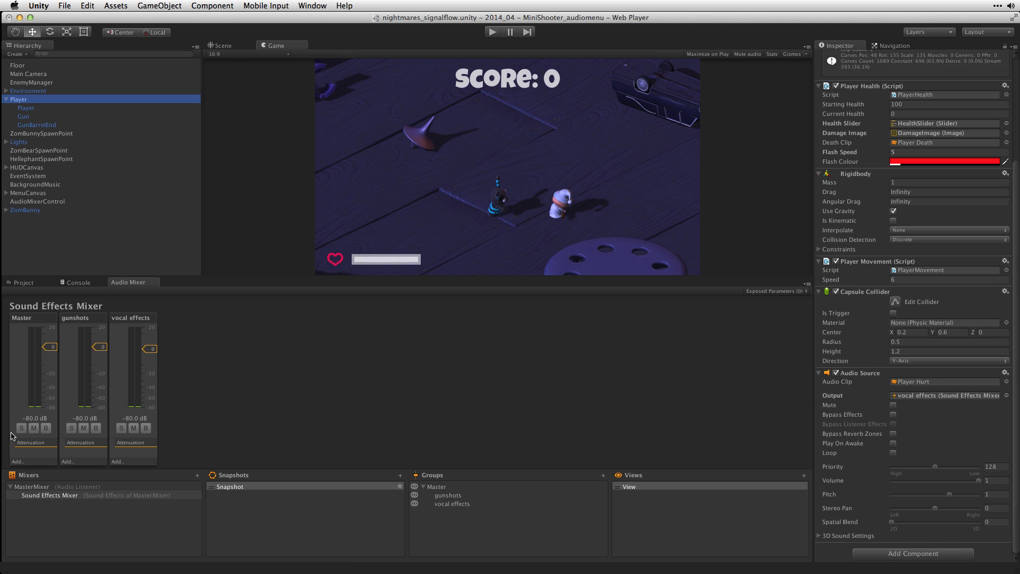
mouse_move(146, 382)
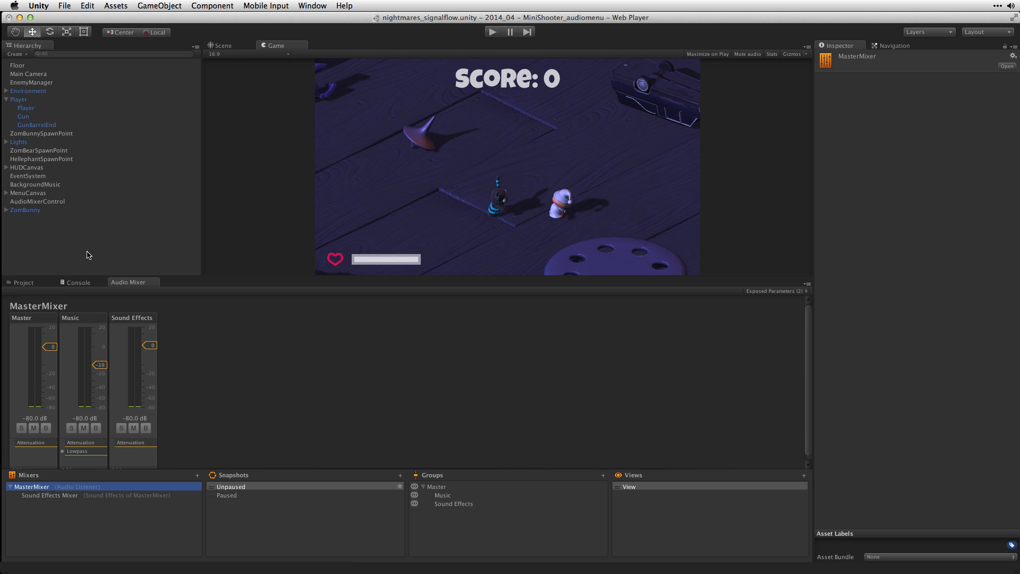
Select BackgroundMusic to inspect its audio source output to MasterMixer's Music group
click(35, 184)
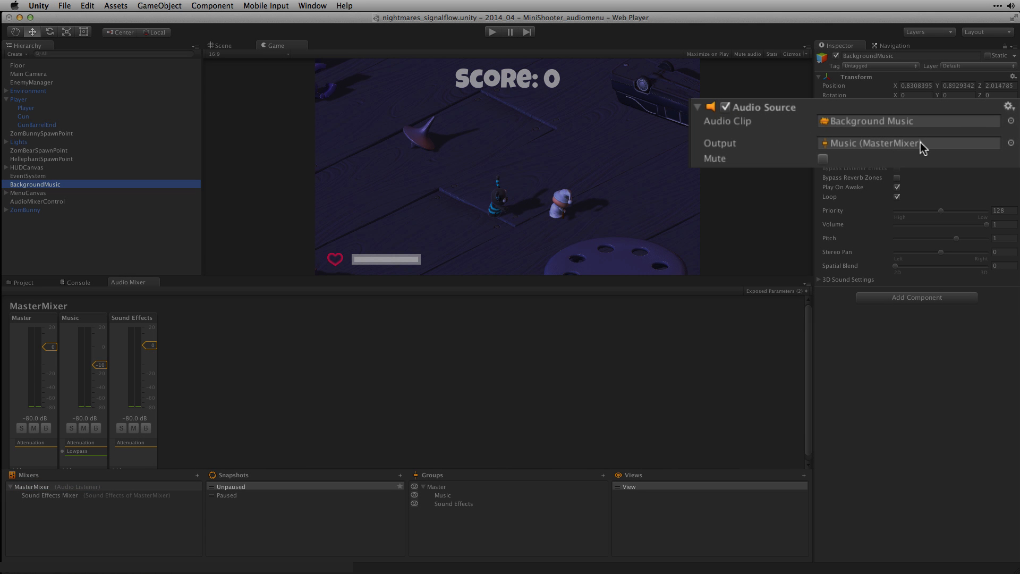
mouse_move(932, 145)
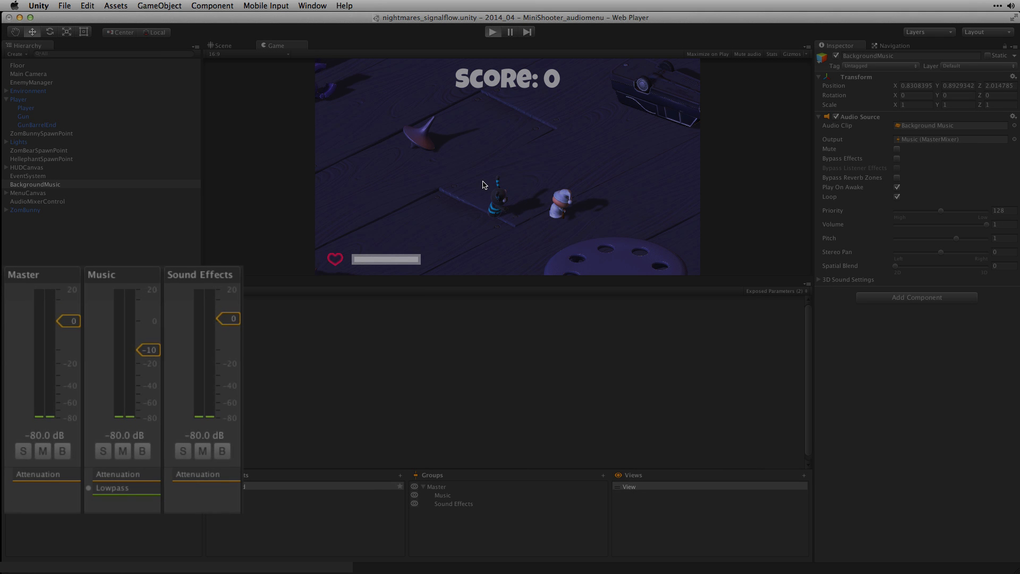
Play the game to watch mixer levels, view Sound Effects Mixer, then stop
click(492, 31)
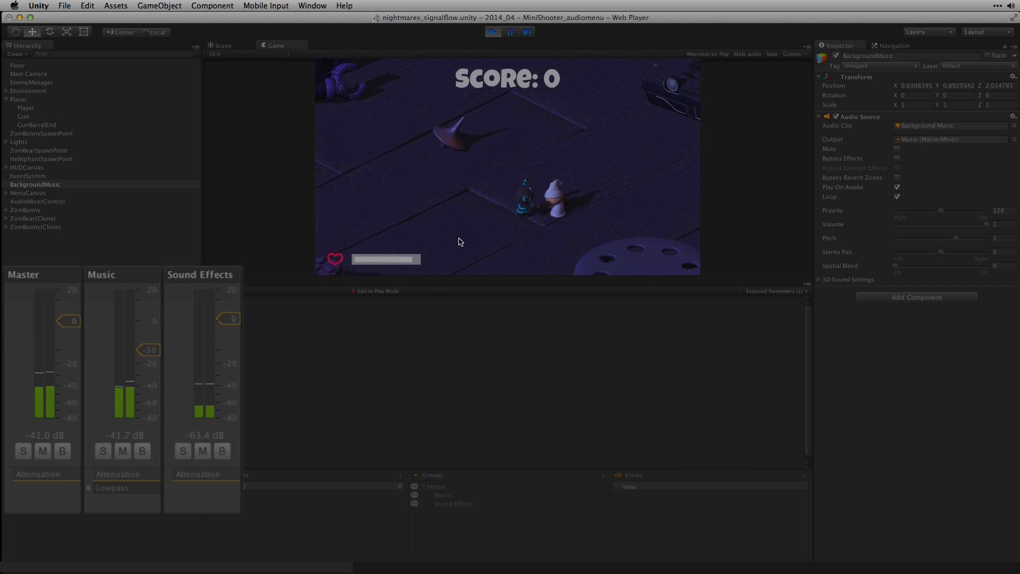
click(130, 282)
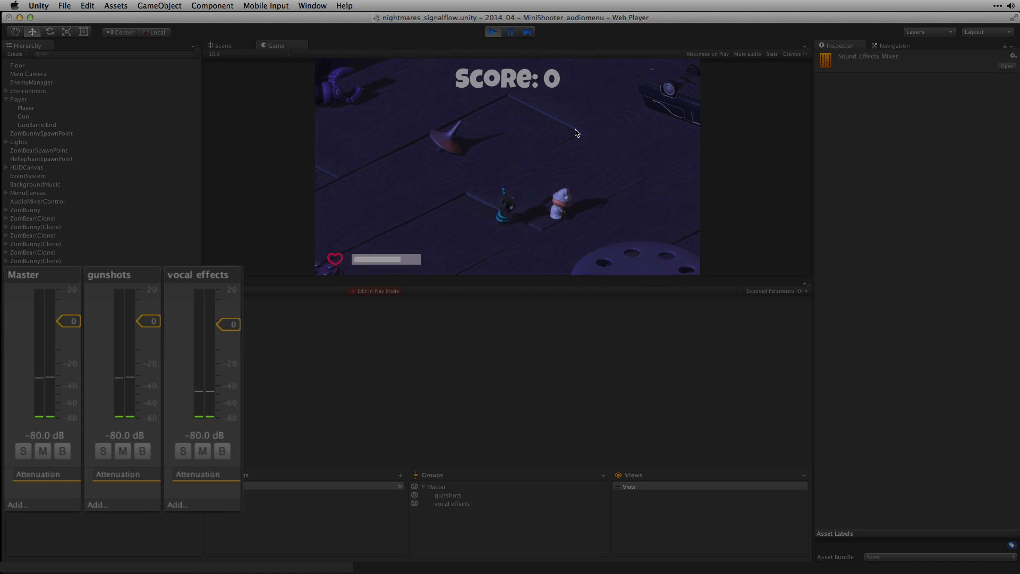
click(510, 31)
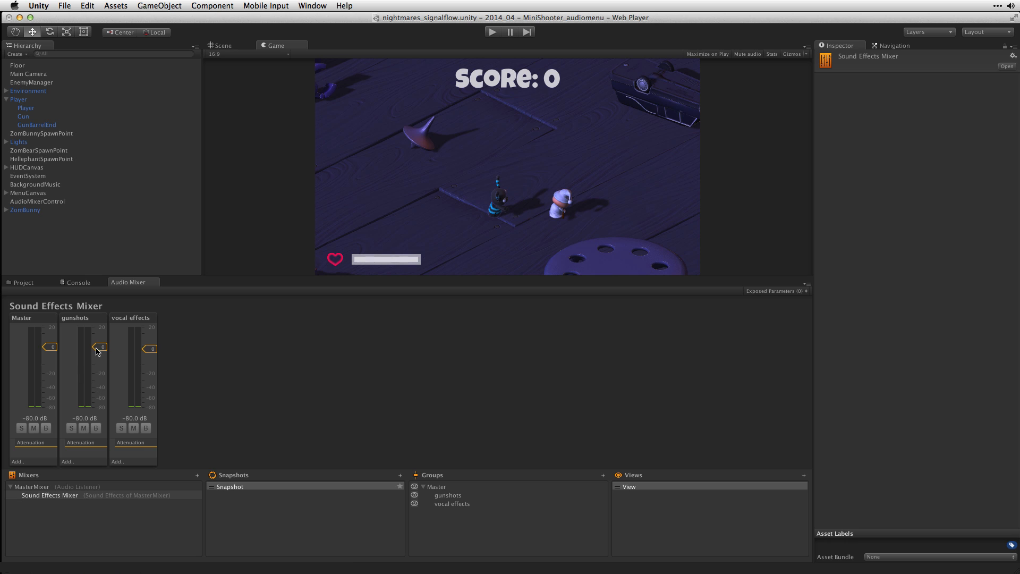
mouse_move(73, 339)
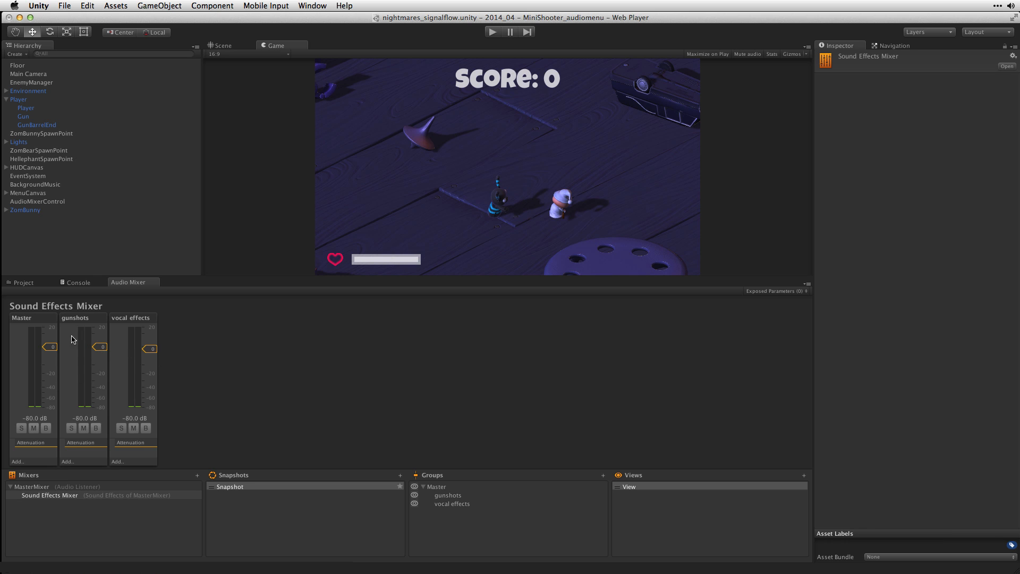
Select MasterMixer and show its Sound Effects group (100% pitch, 0 dB) in the Inspector
click(31, 486)
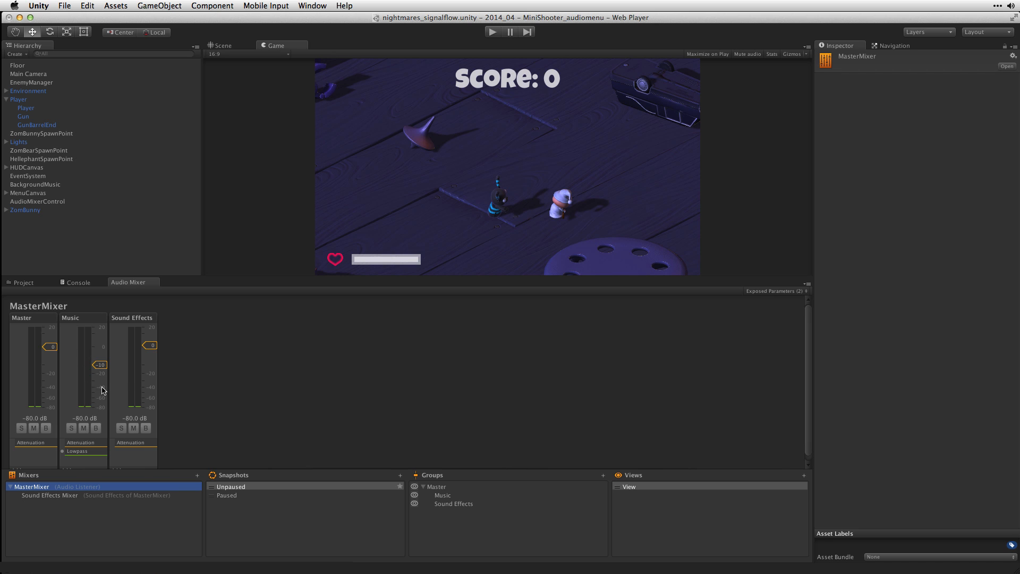
click(132, 318)
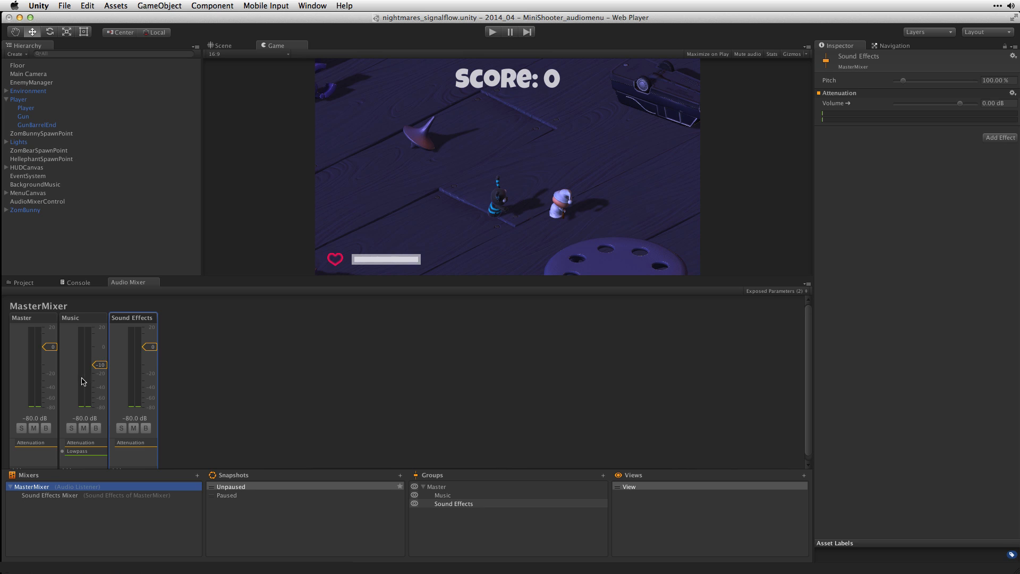
mouse_move(87, 359)
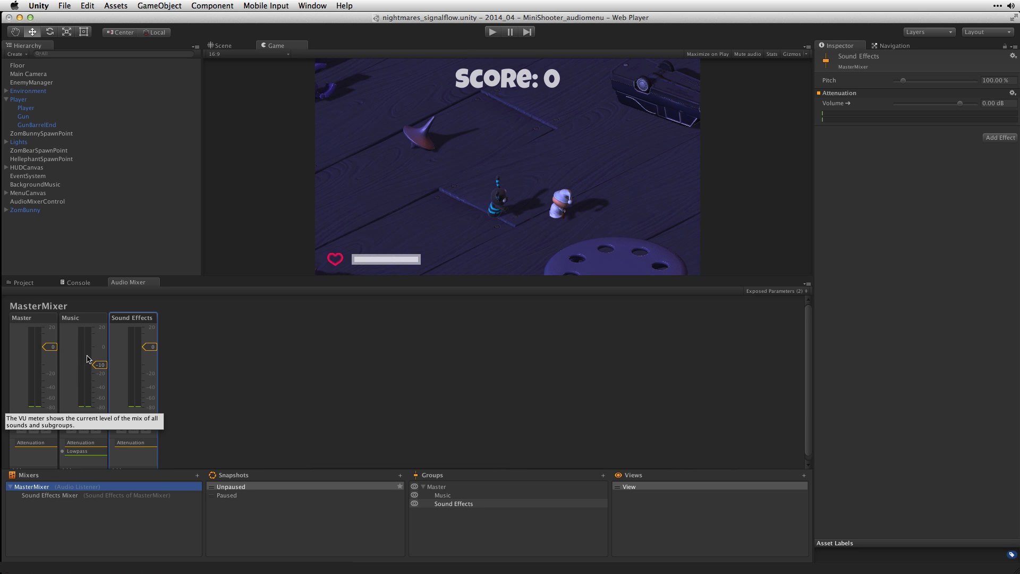